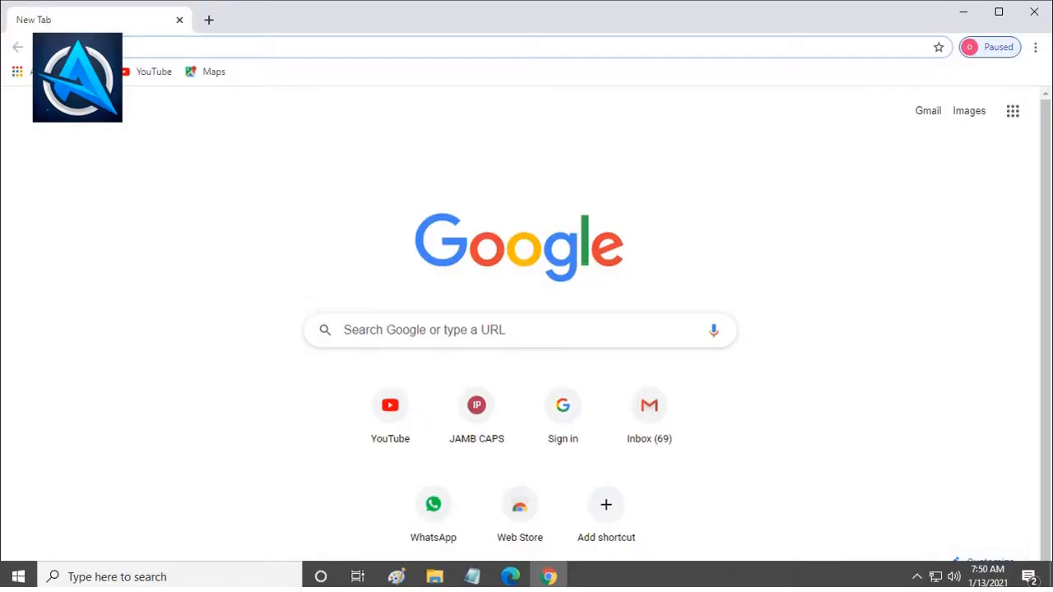
Load youtube.com from the Chrome address bar by entering 'youtube'.
text(youtube)
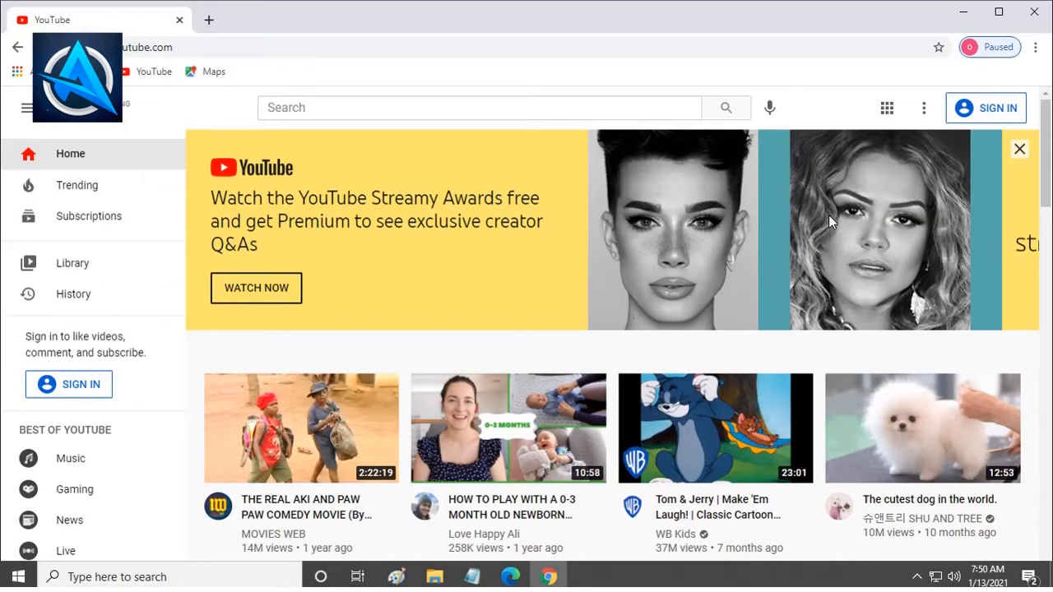
mouse_move(358, 270)
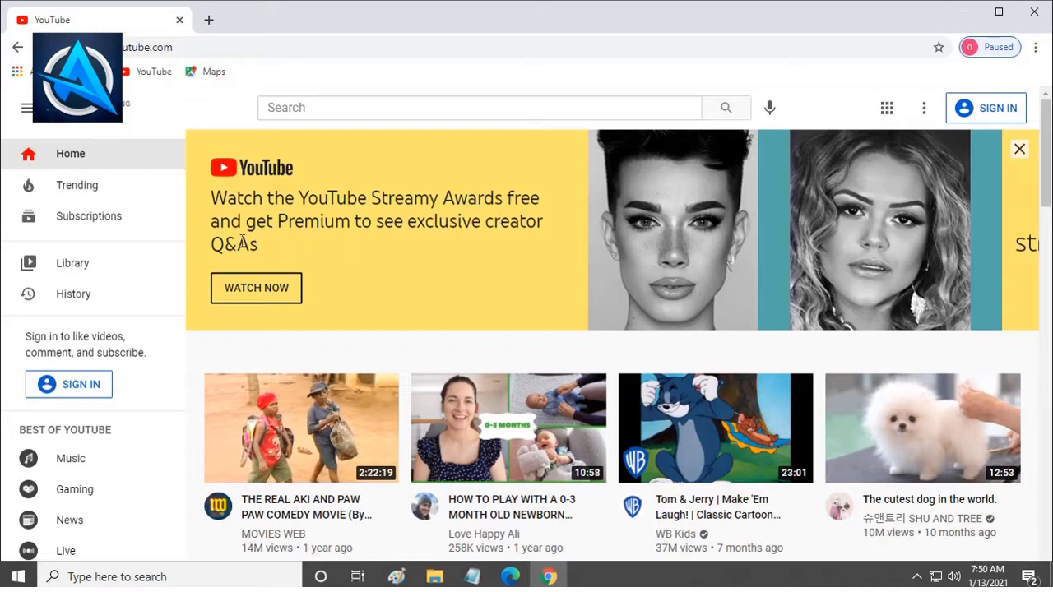
scroll(down, 3)
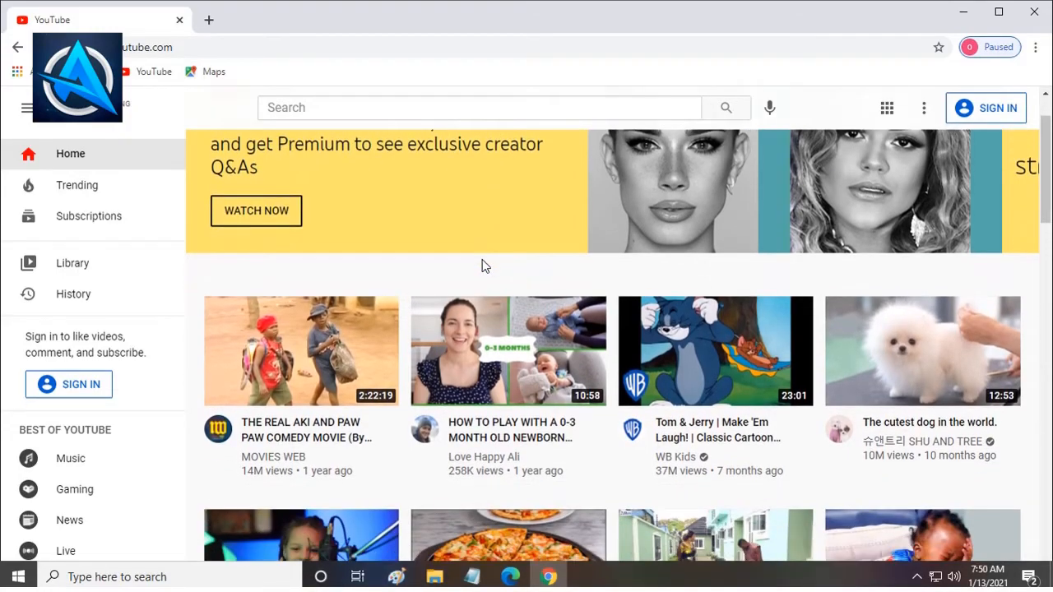
scroll(down, 3)
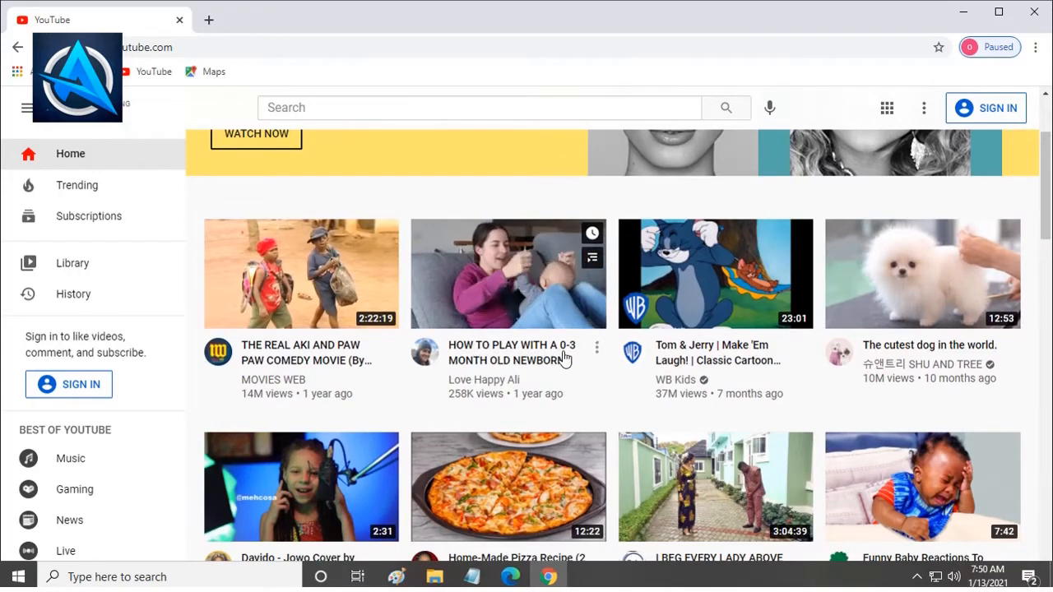
mouse_move(575, 370)
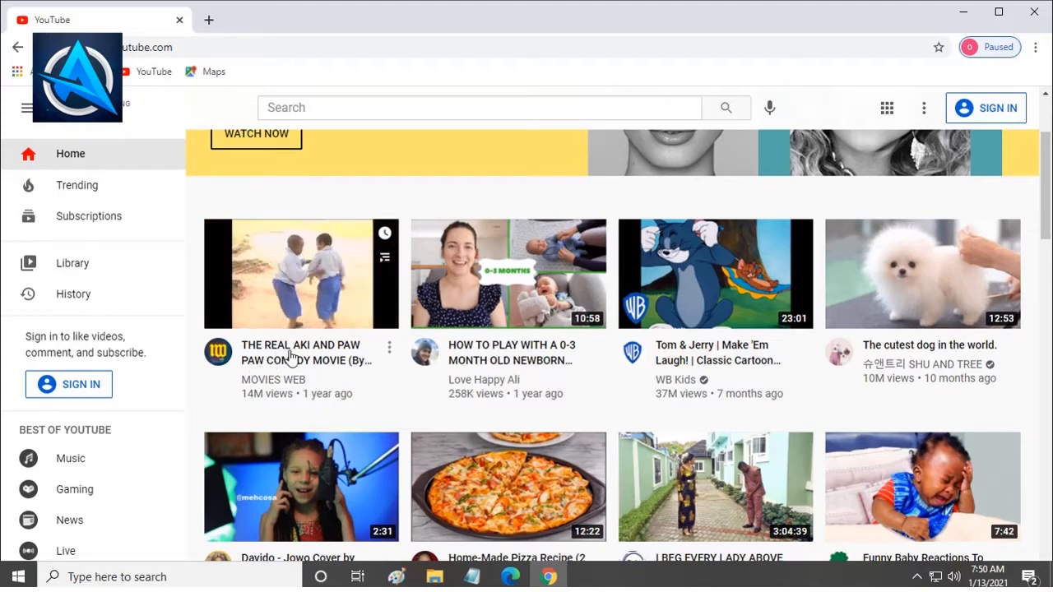
mouse_move(272, 362)
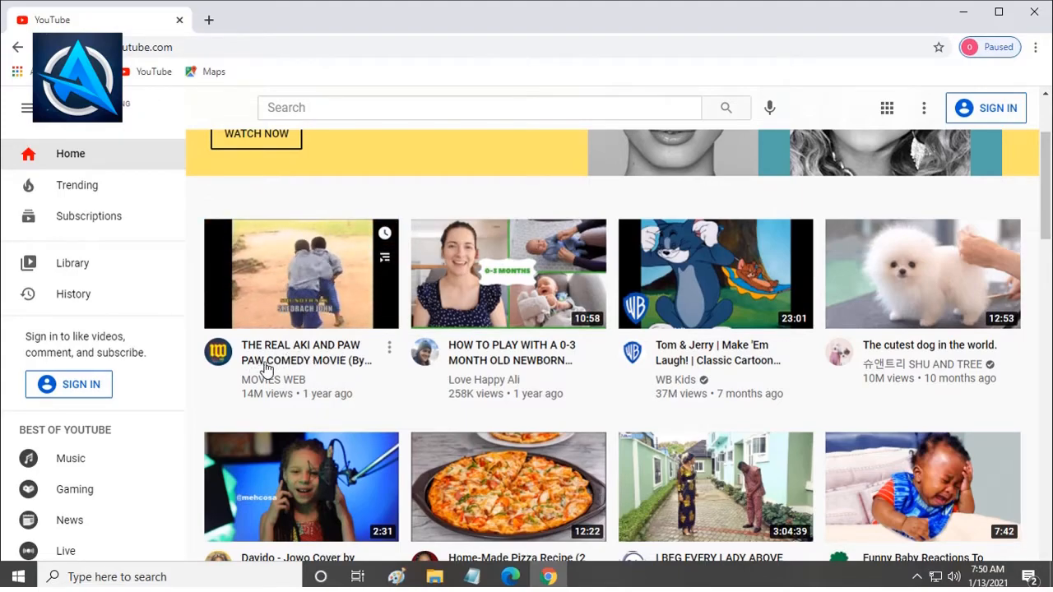
scroll(down, 3)
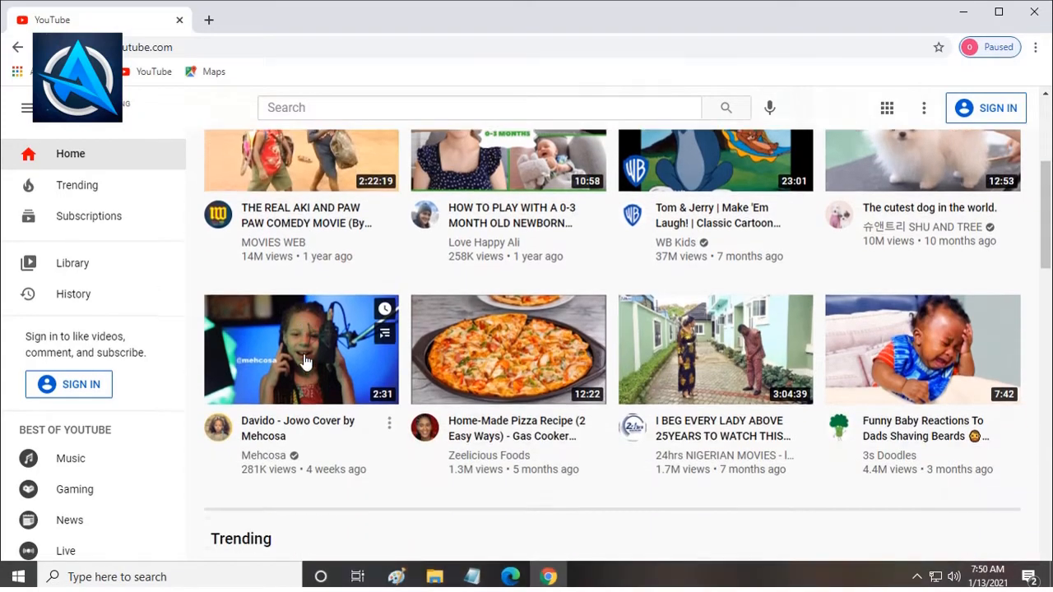
scroll(down, 3)
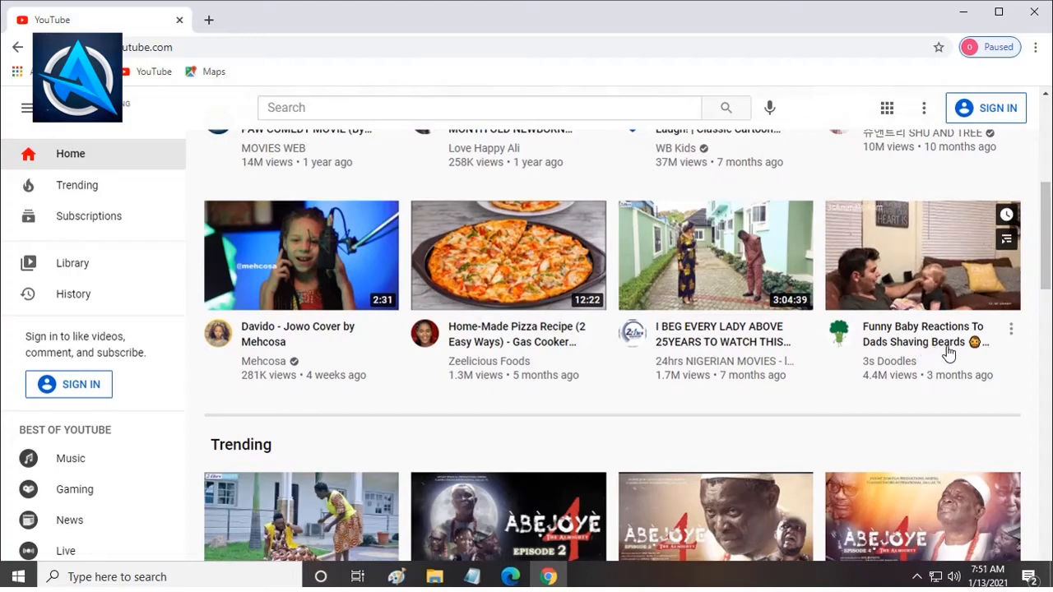
mouse_move(939, 346)
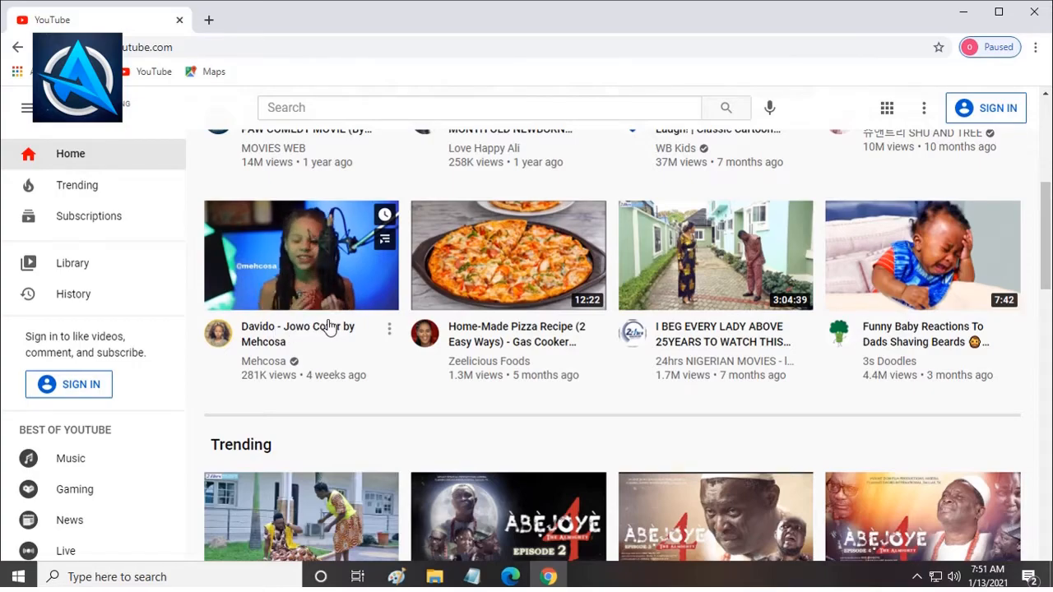
scroll(down, 3)
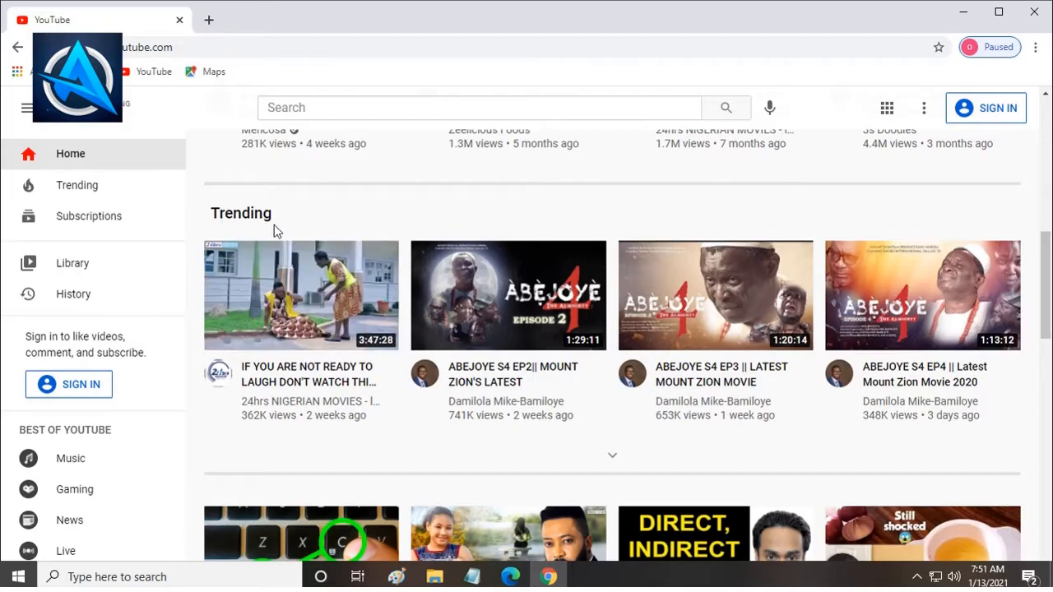
scroll(down, 3)
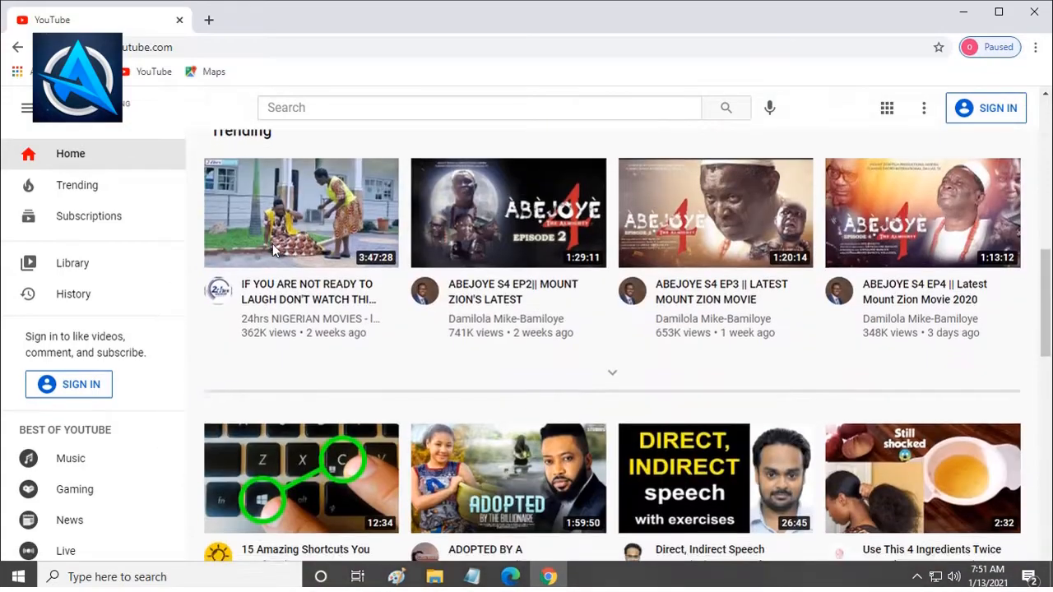
scroll(down, 3)
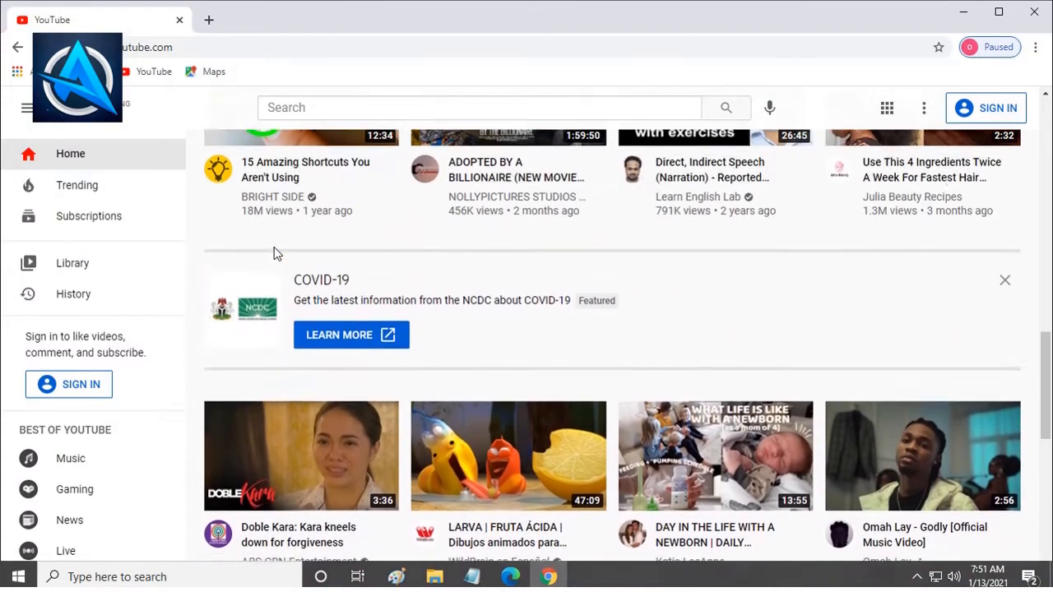
scroll(down, 3)
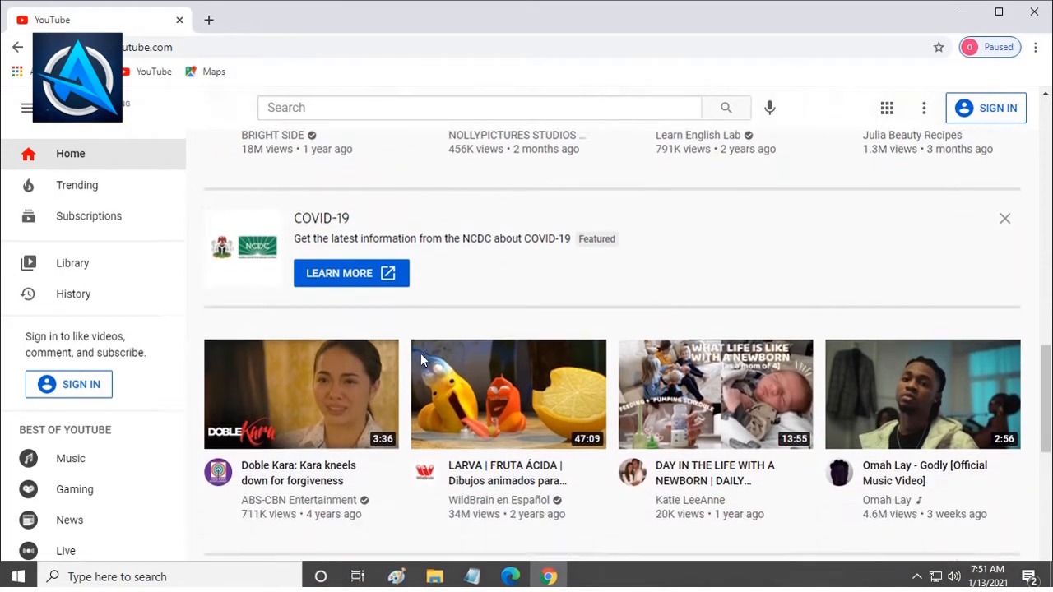
scroll(down, 3)
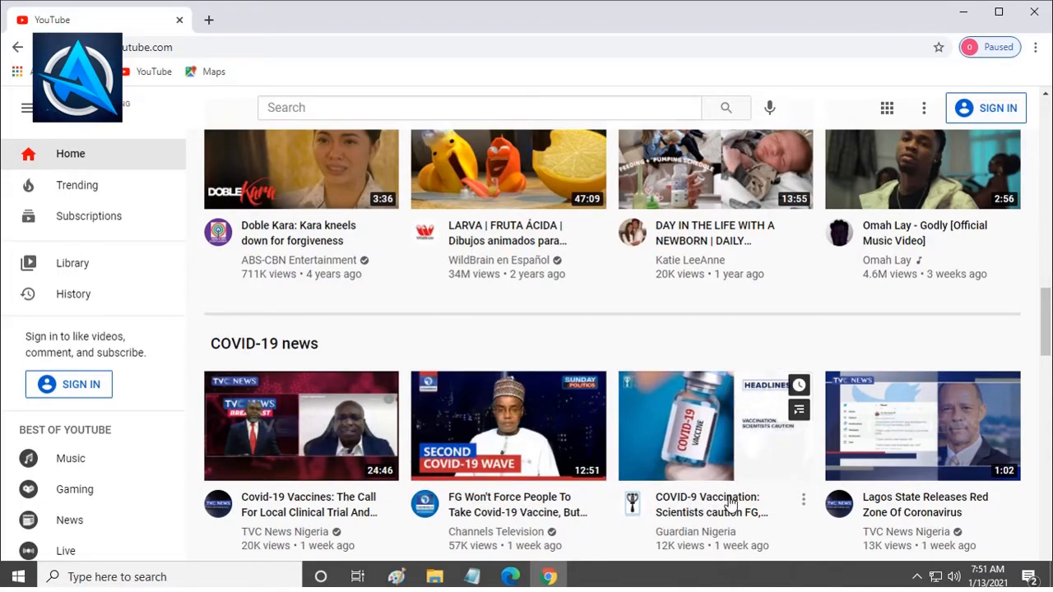
scroll(up, 3)
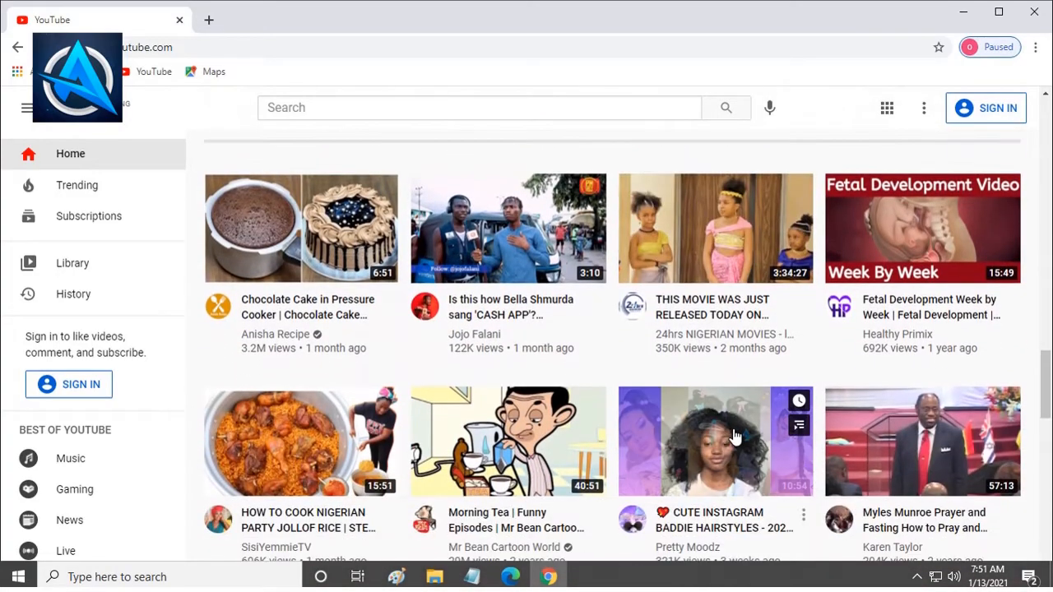
scroll(down, 3)
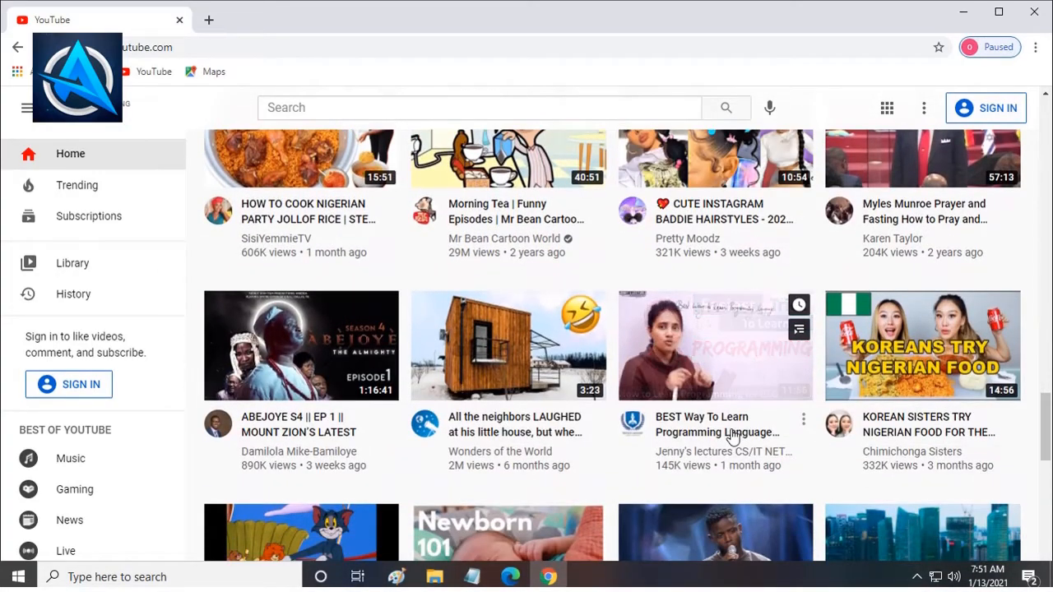
scroll(down, 3)
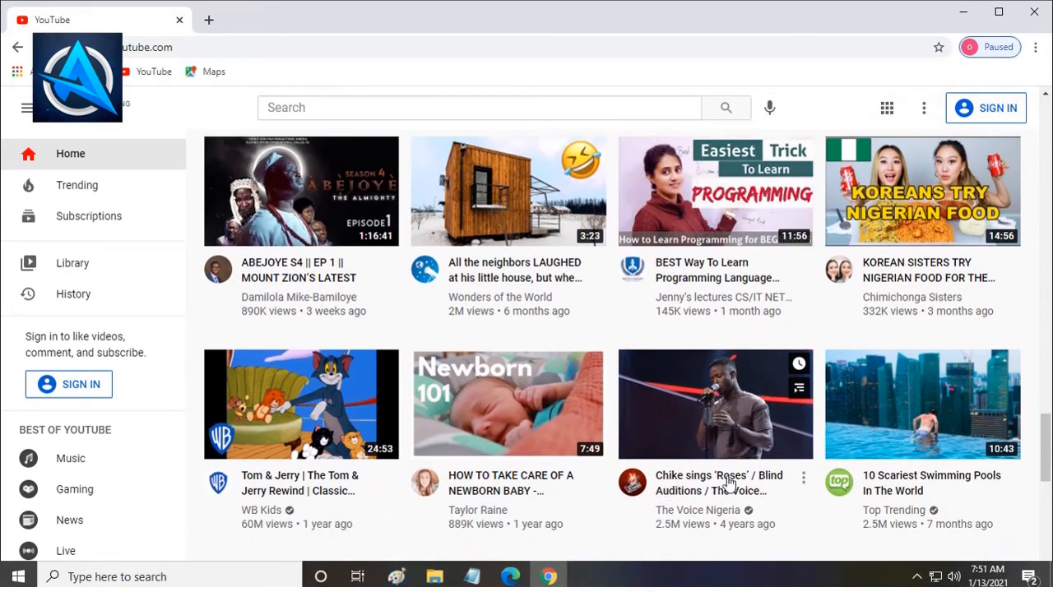
scroll(down, 3)
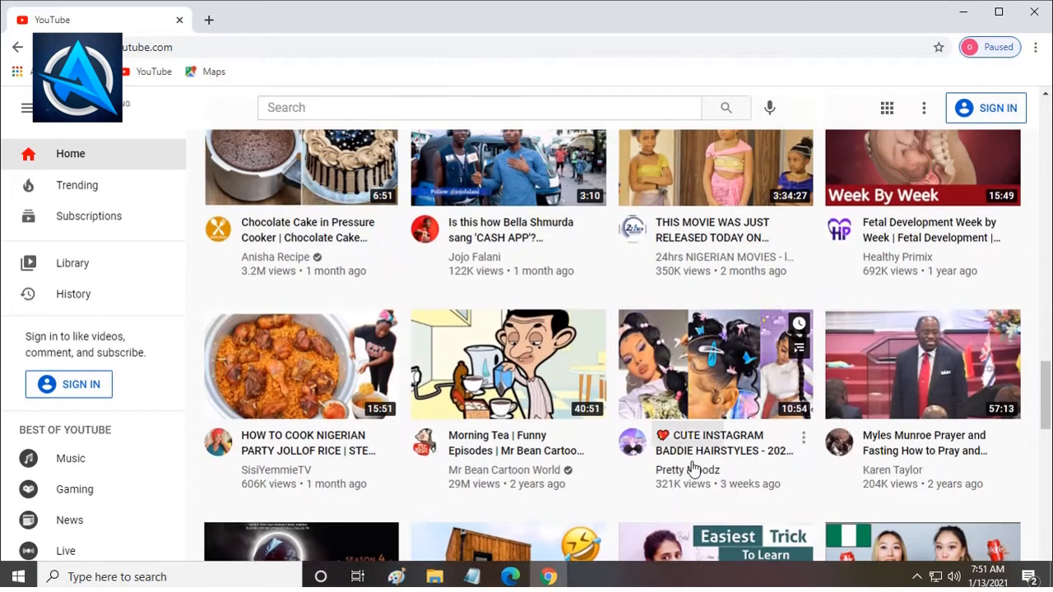
click(477, 109)
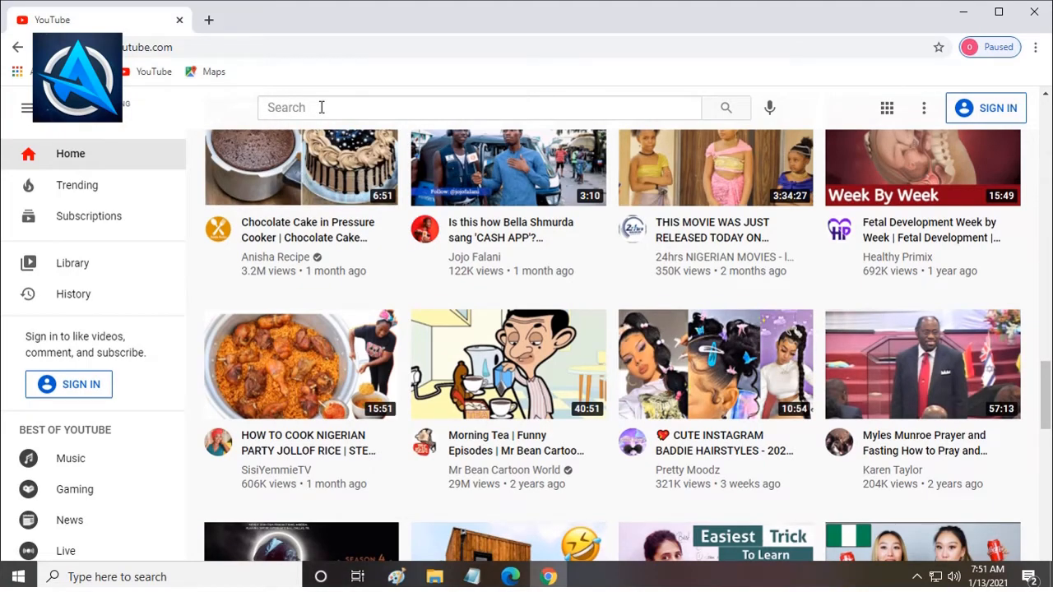
click(479, 107)
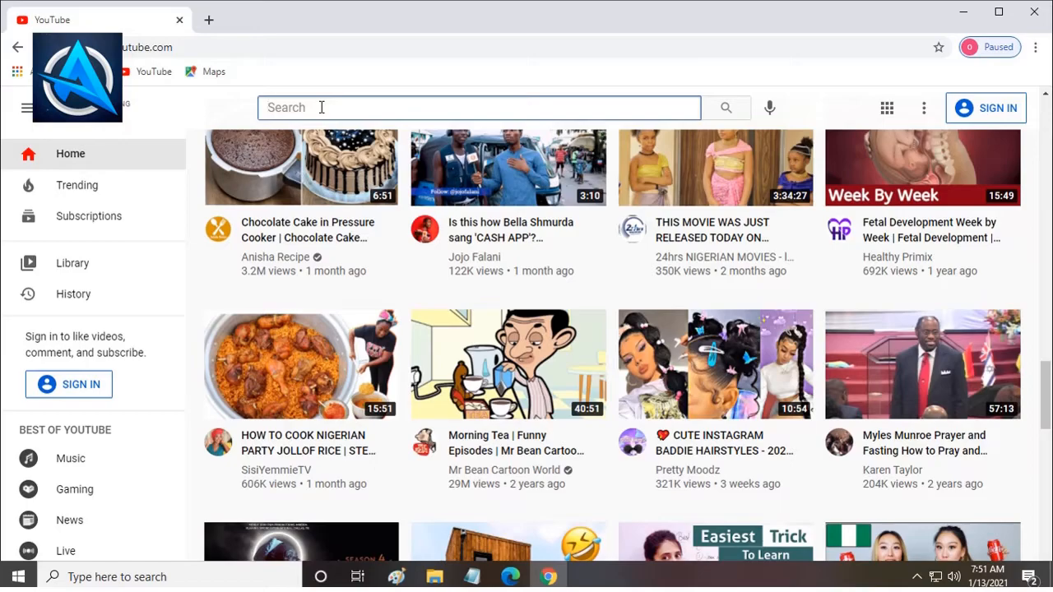
text(how to cook)
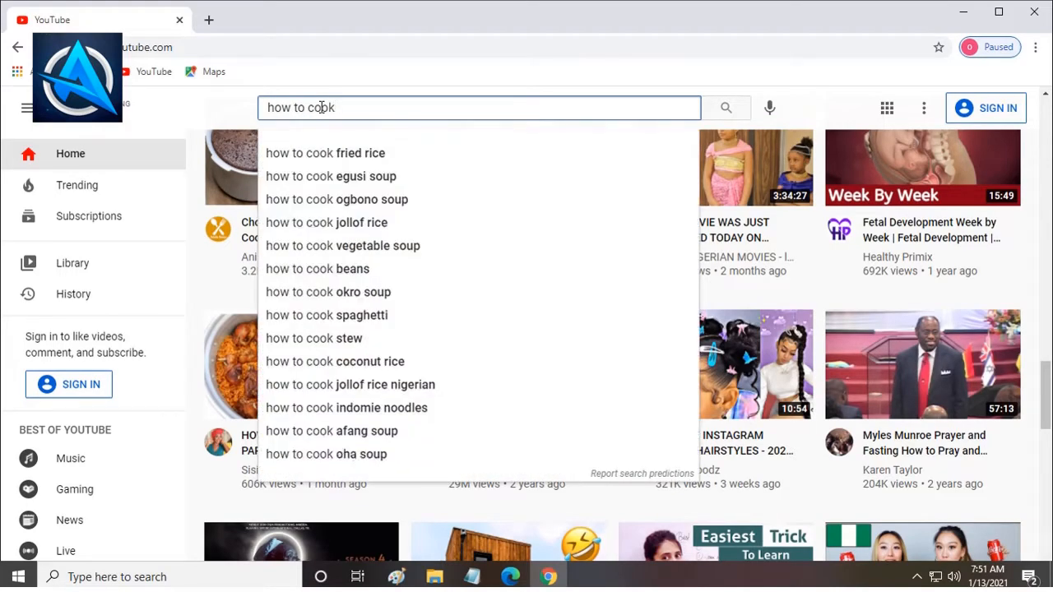
text(jollof)
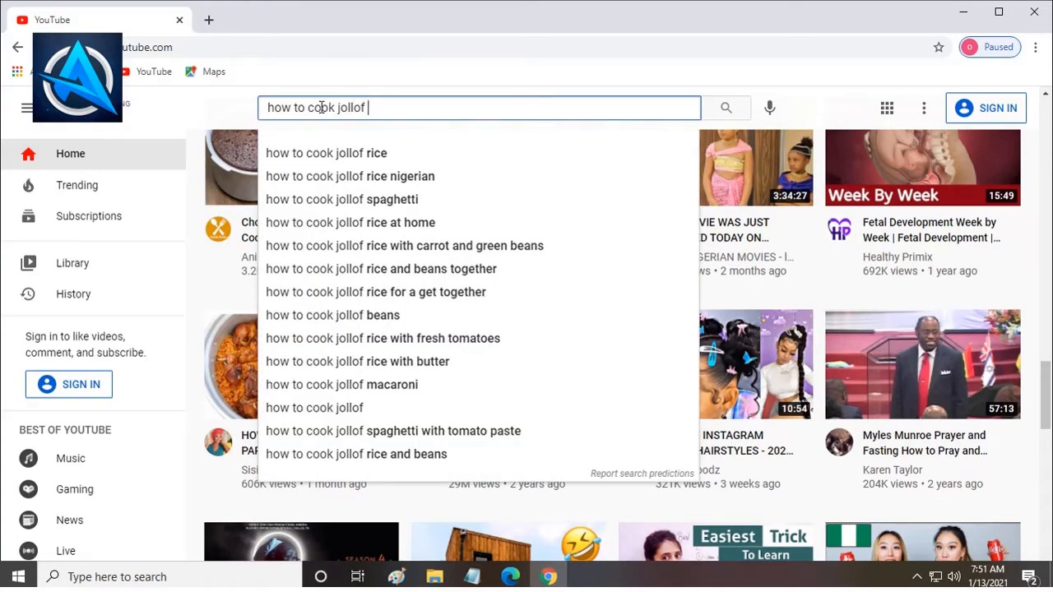
text(rice)
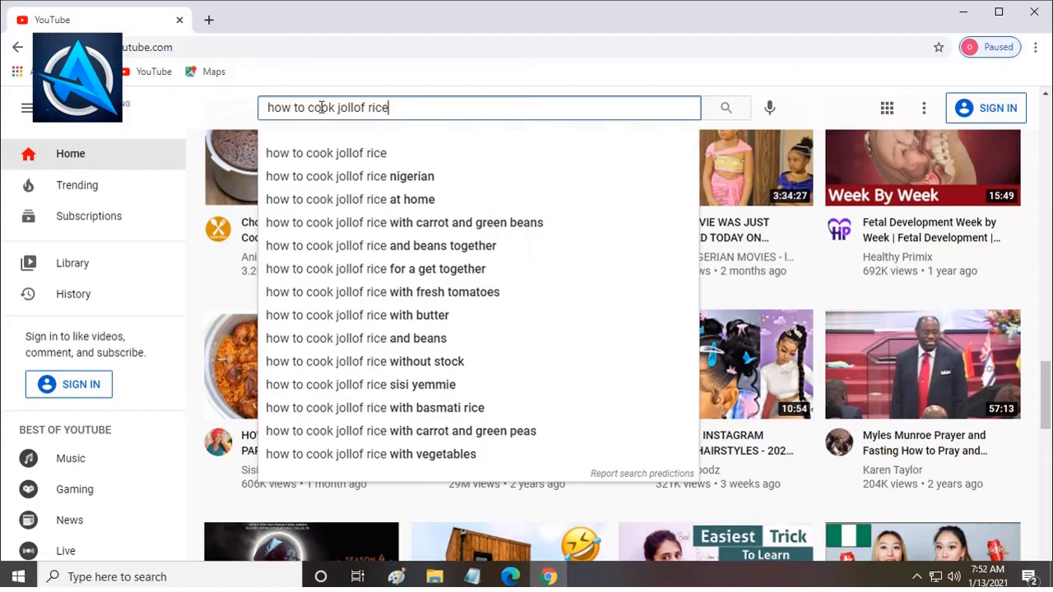
mouse_move(384, 177)
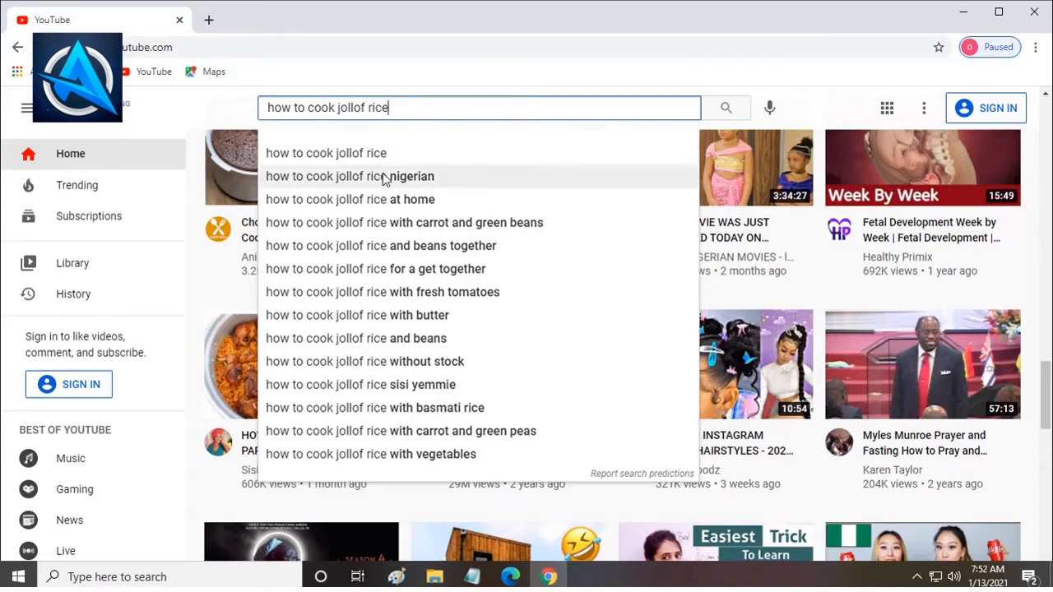
mouse_move(420, 283)
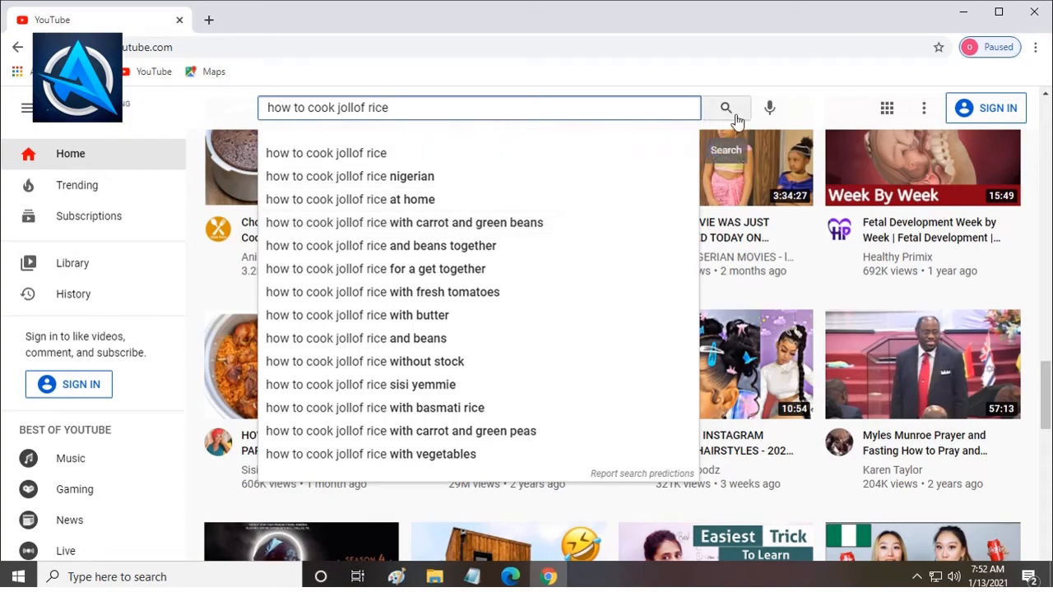
click(726, 109)
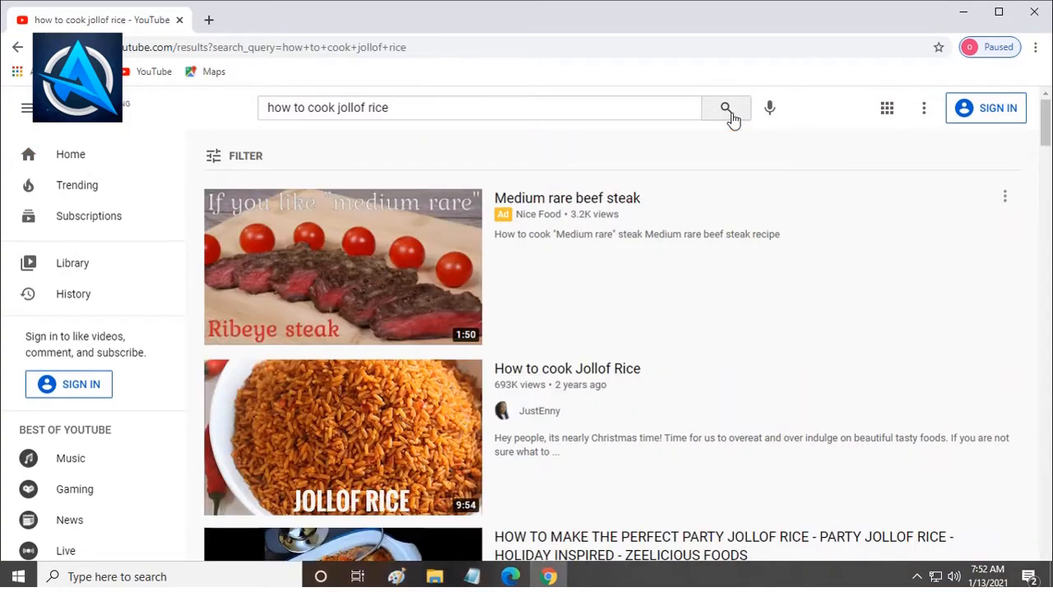
scroll(down, 3)
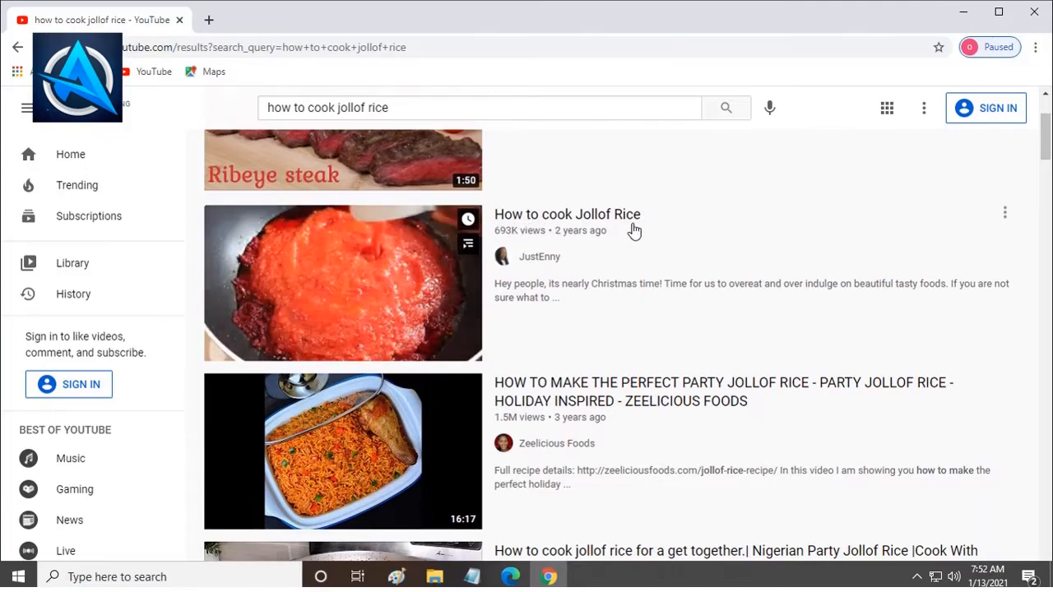
scroll(down, 3)
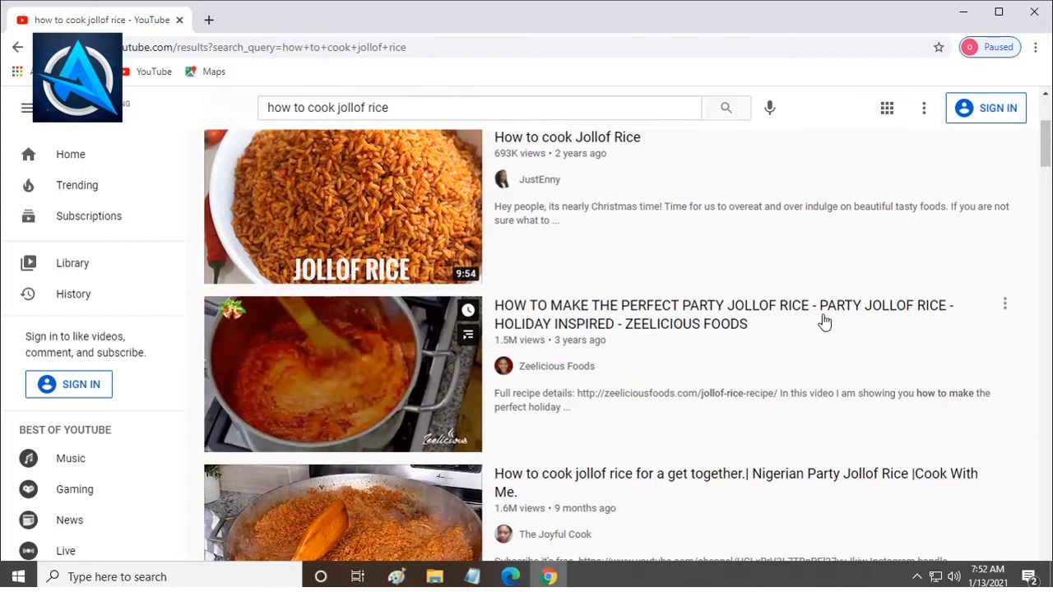
scroll(down, 3)
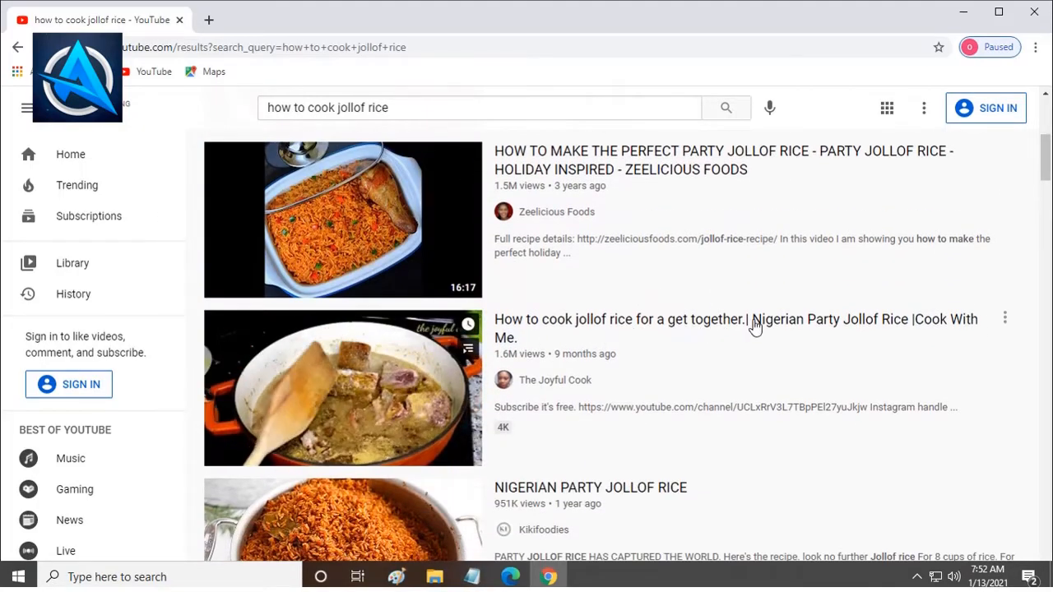
scroll(down, 3)
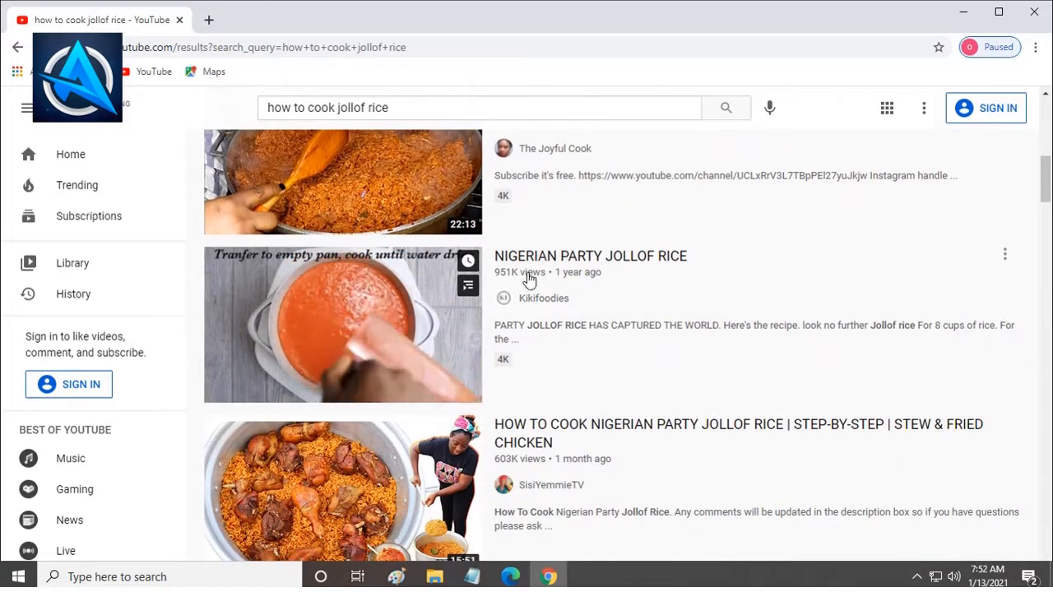
scroll(down, 3)
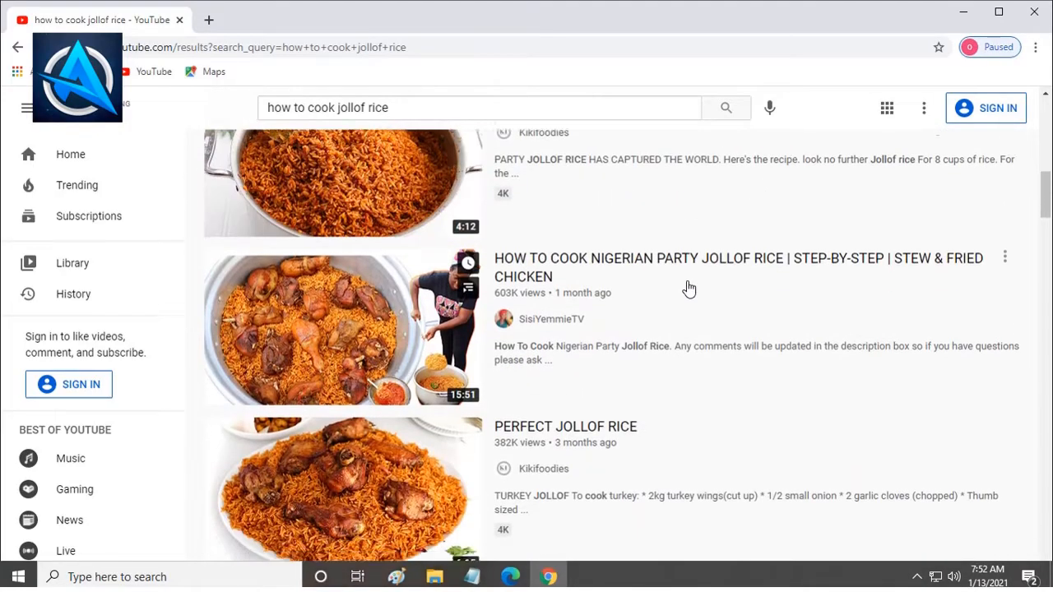
scroll(down, 3)
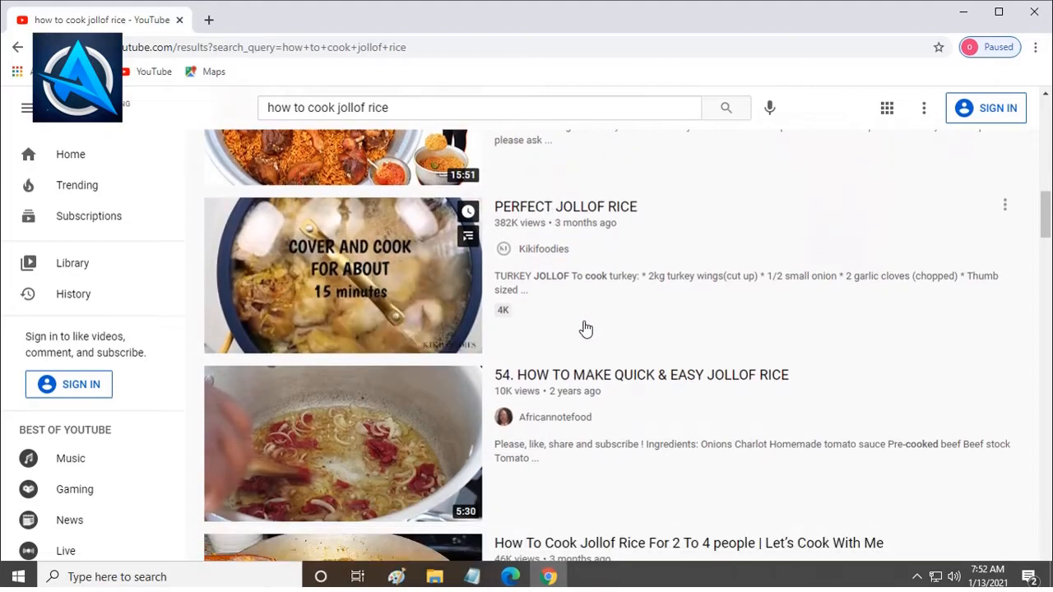
scroll(down, 3)
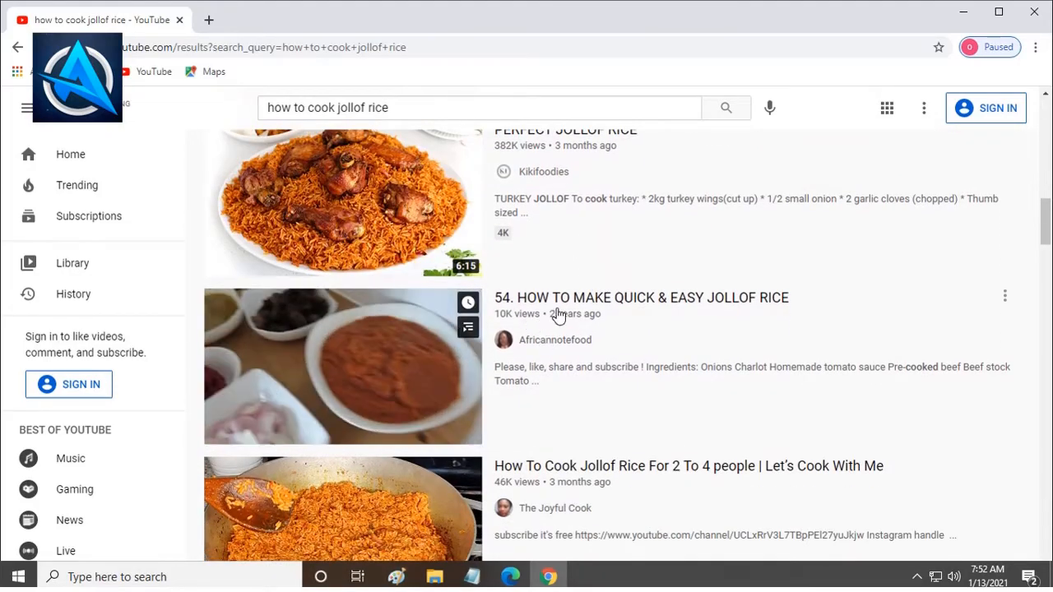
scroll(down, 3)
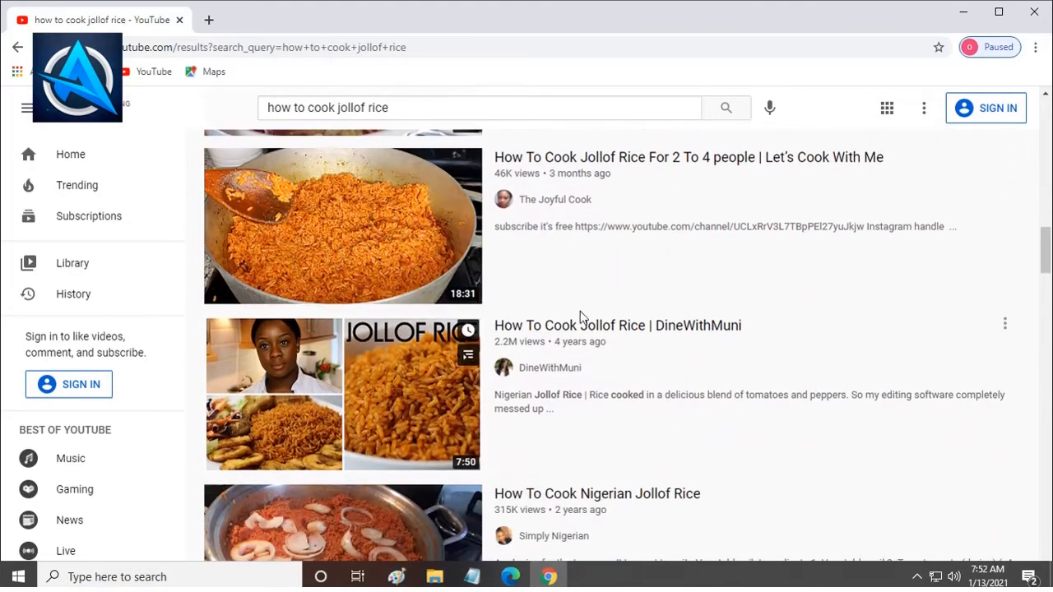
mouse_move(382, 389)
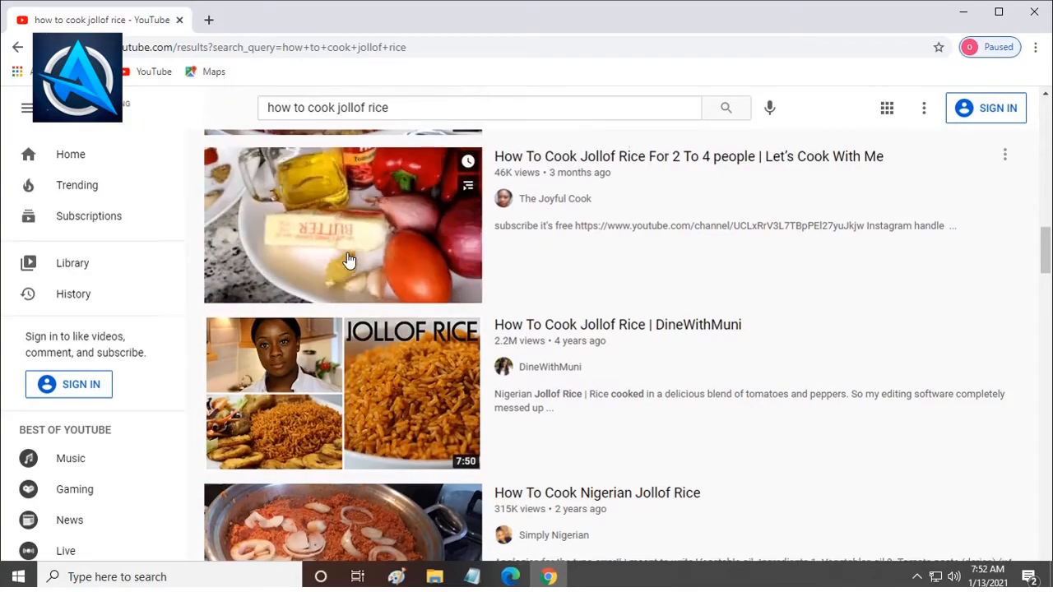
scroll(down, 3)
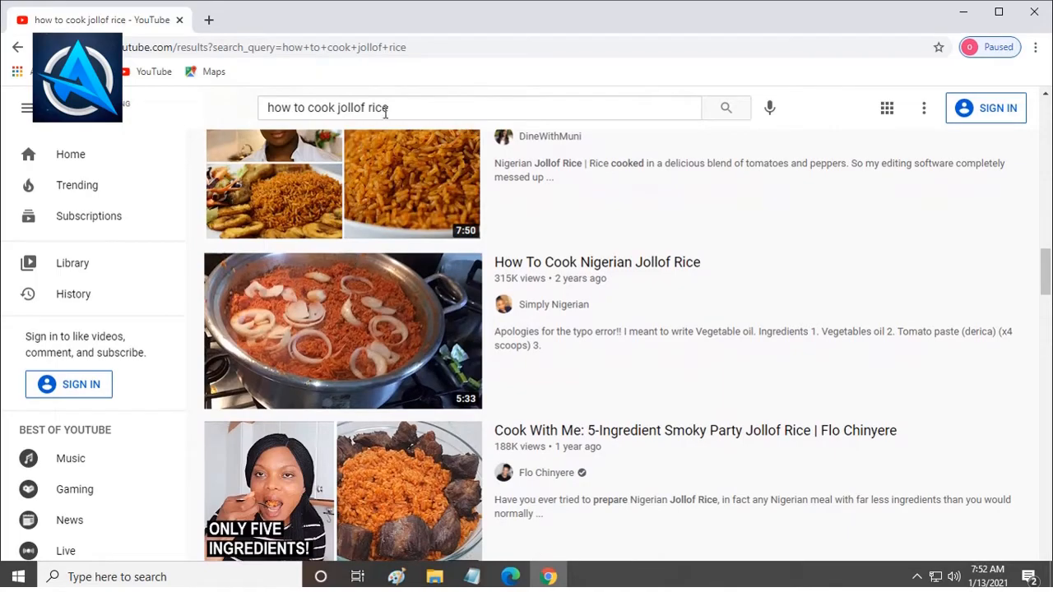
Search 'how to cook noodles at home' via the suggestion and scroll through noodle recipe videos.
click(478, 108)
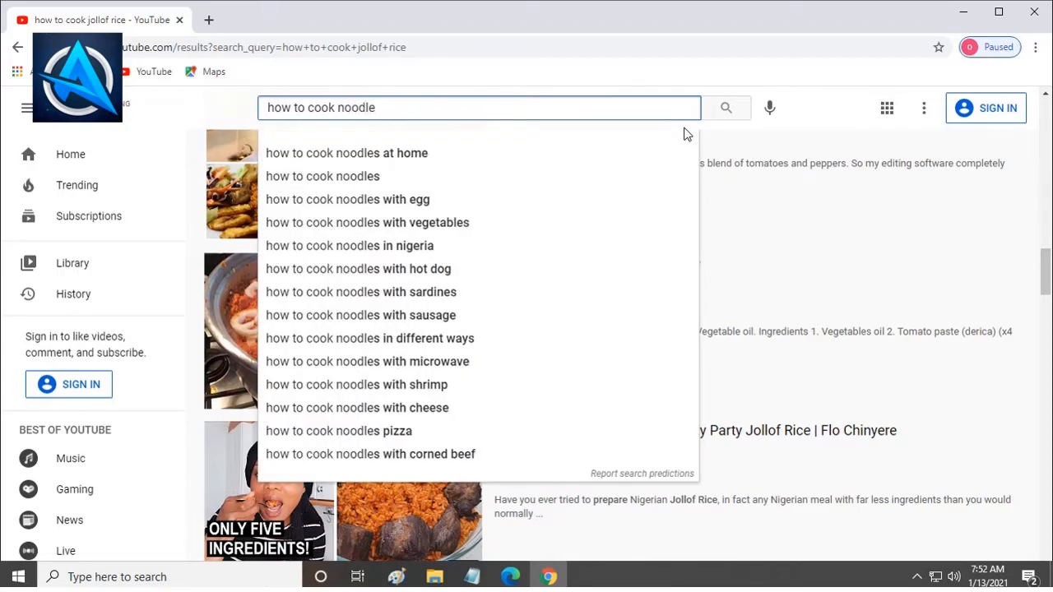
click(345, 153)
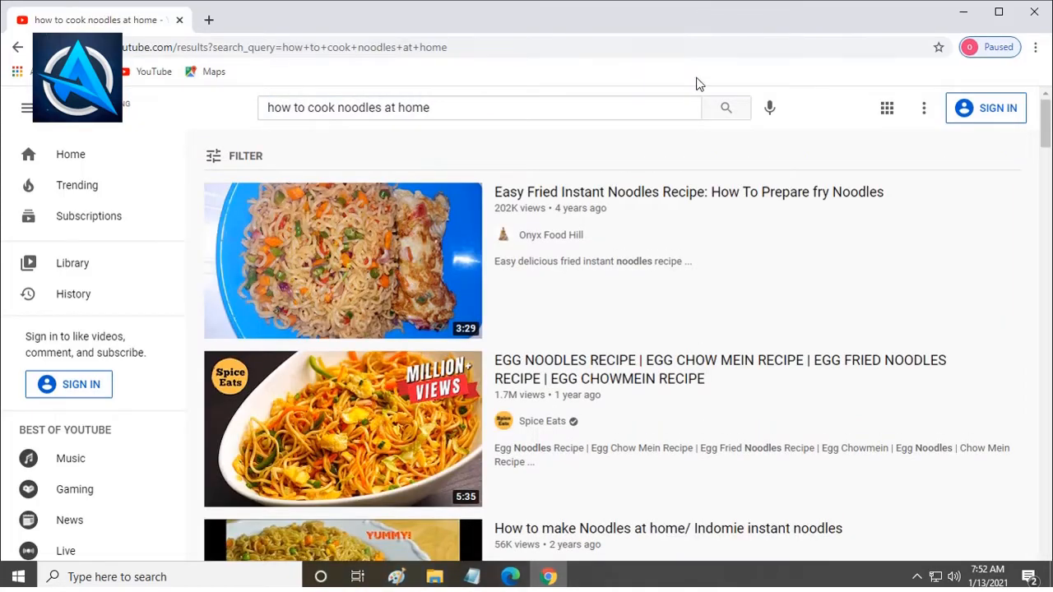
mouse_move(375, 270)
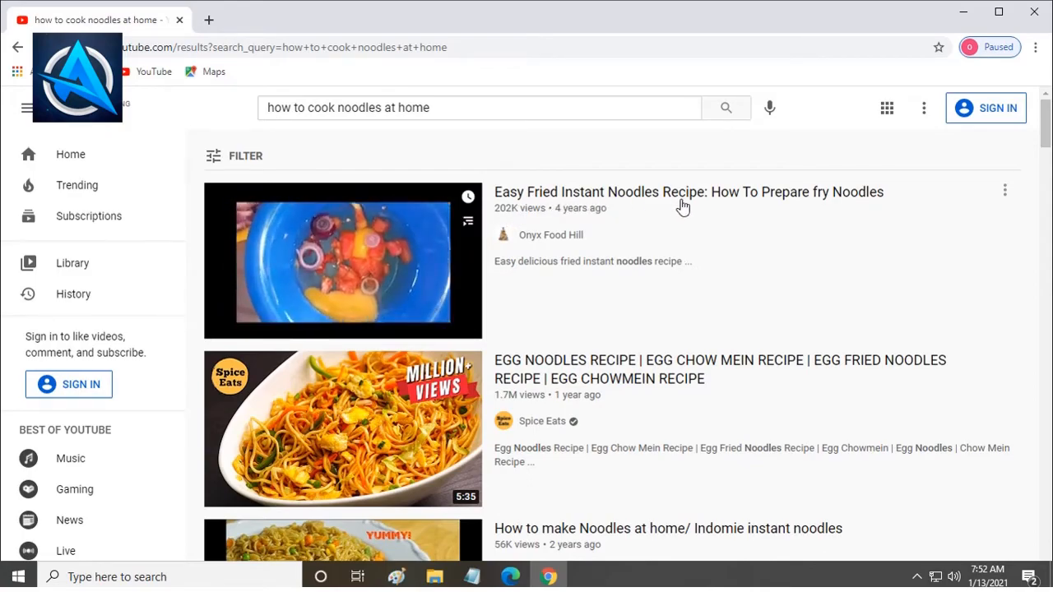
scroll(down, 3)
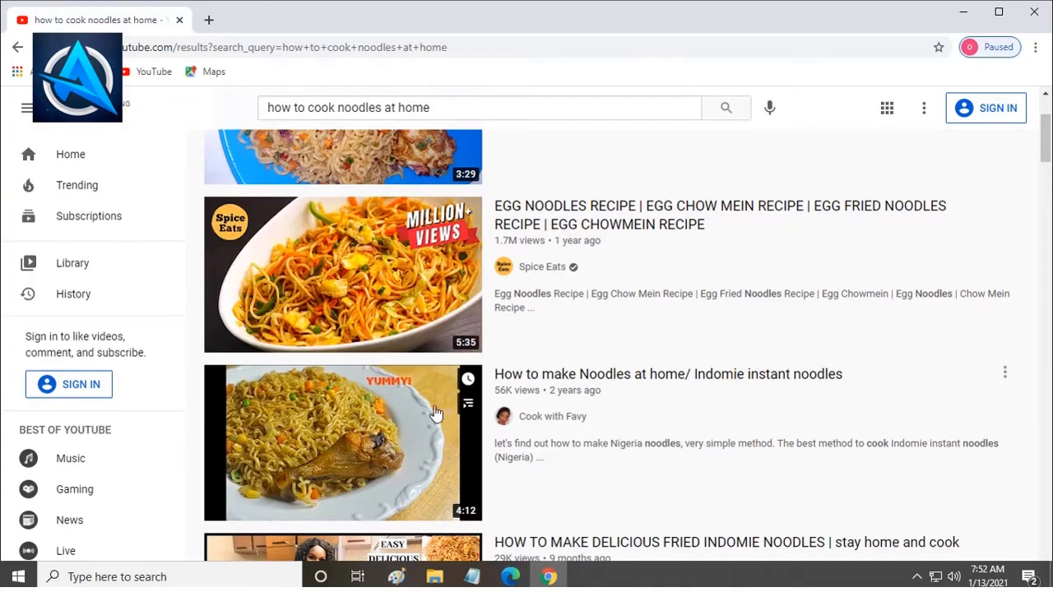
scroll(down, 3)
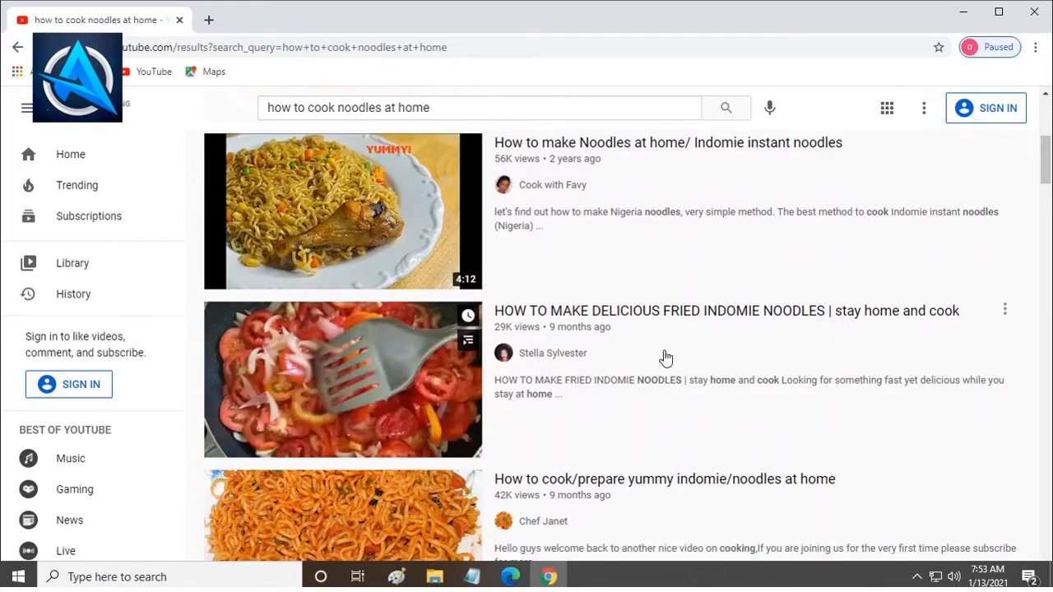
scroll(down, 3)
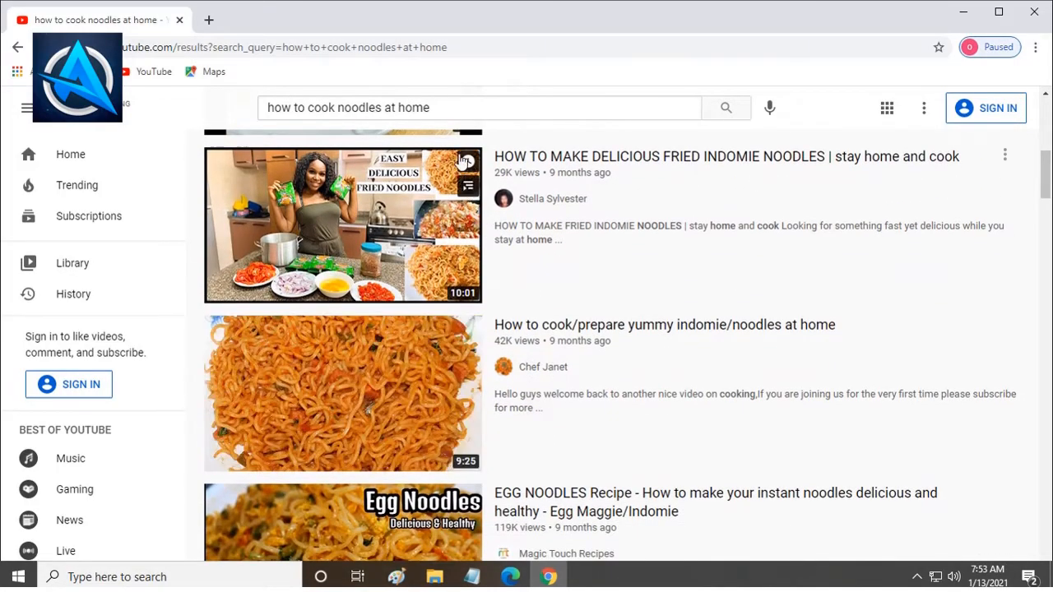
Search 'how to do face makeup' via the suggestion and scroll through beginner makeup tutorials.
click(481, 107)
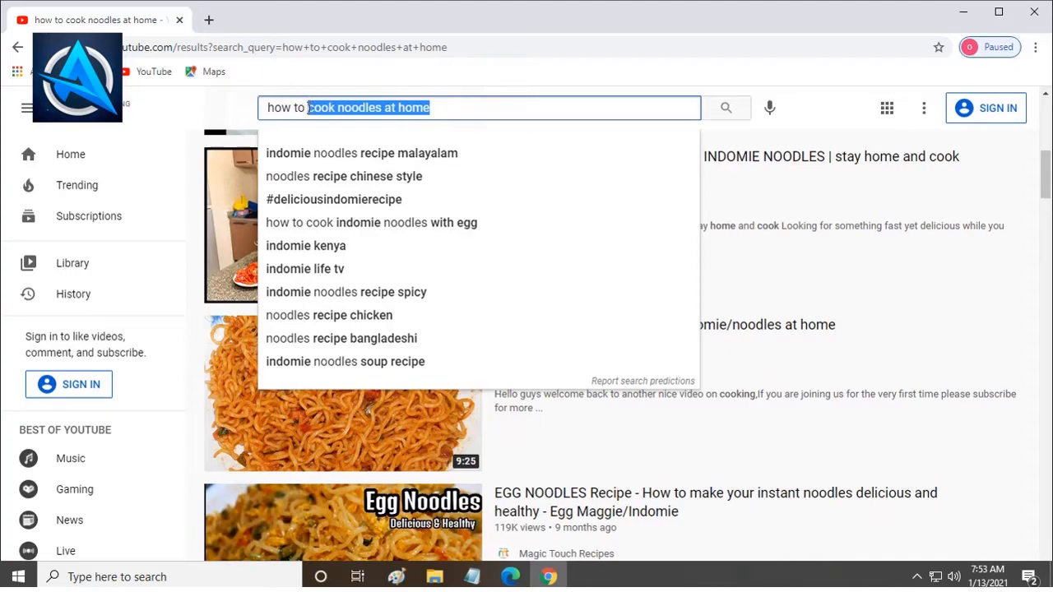
text(how to do facem)
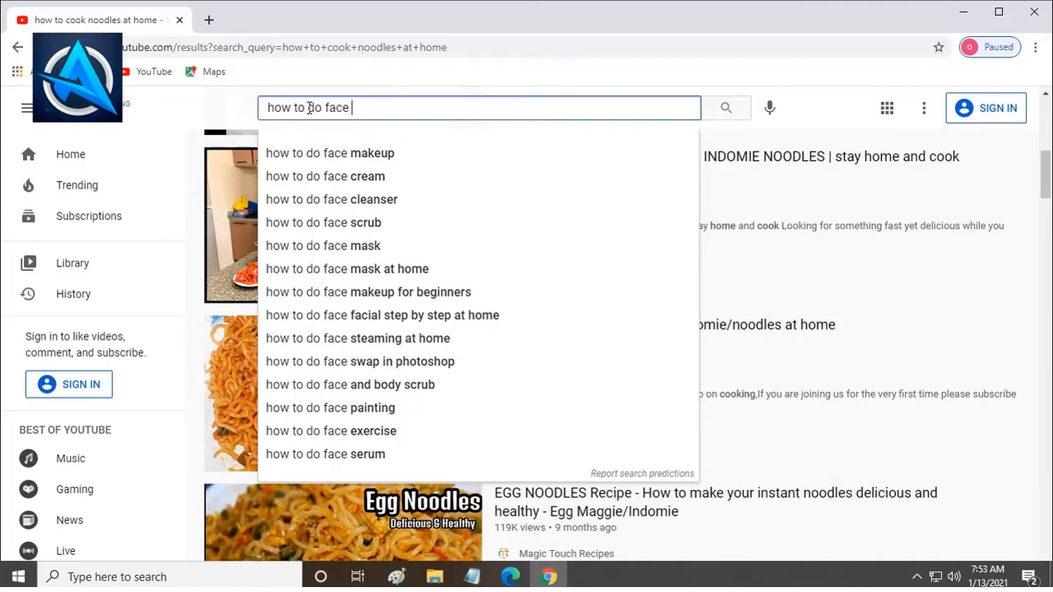
click(329, 153)
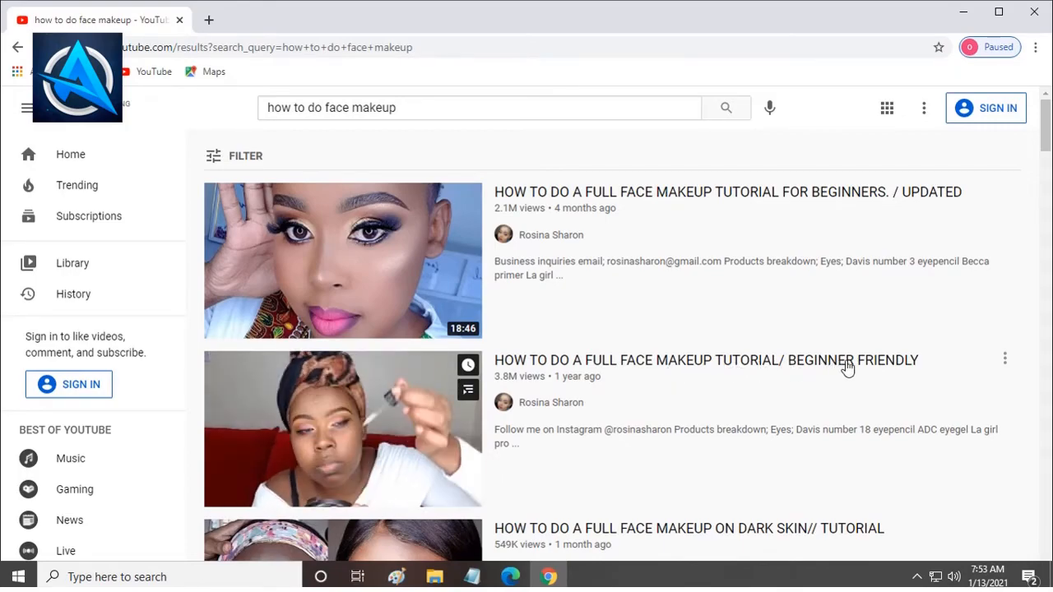
scroll(down, 3)
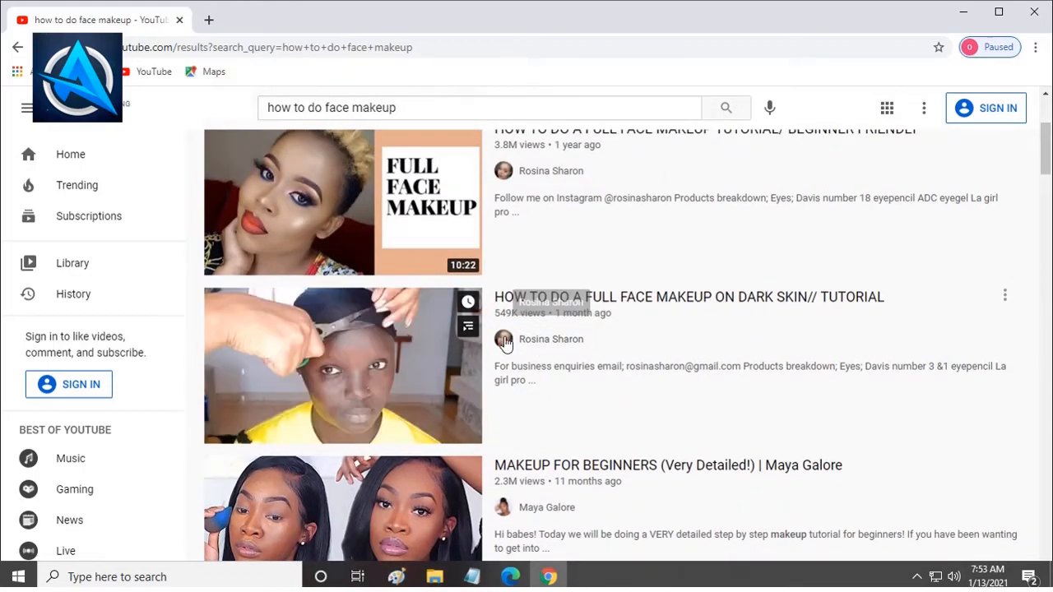
scroll(down, 3)
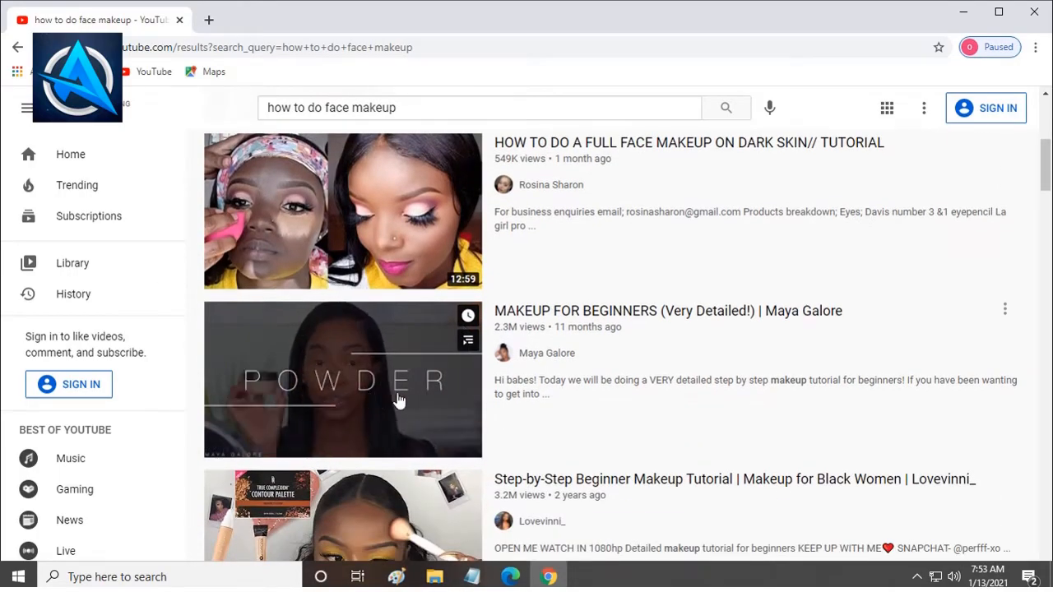
scroll(down, 3)
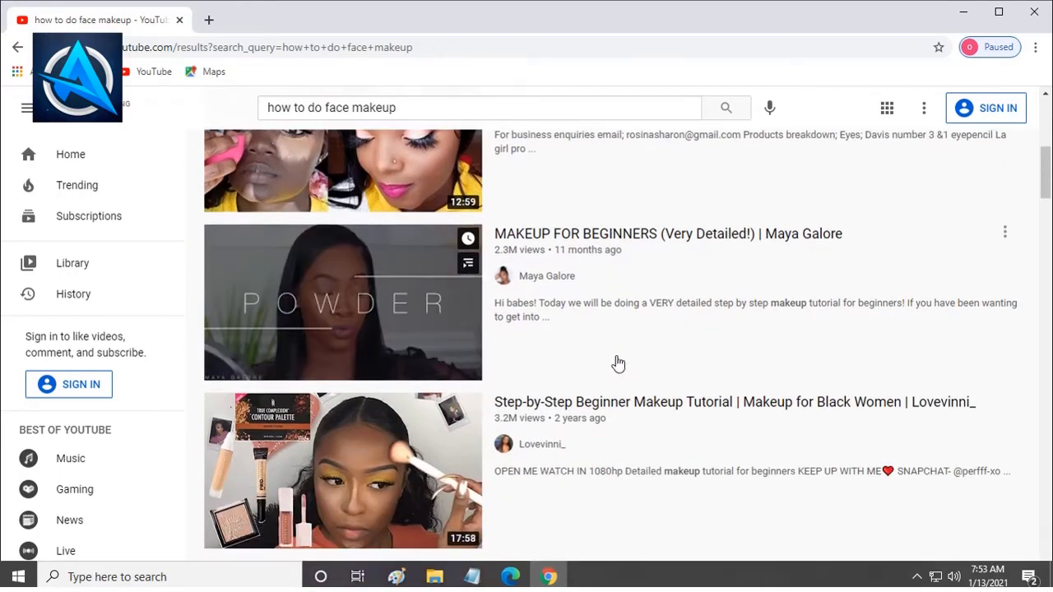
scroll(down, 3)
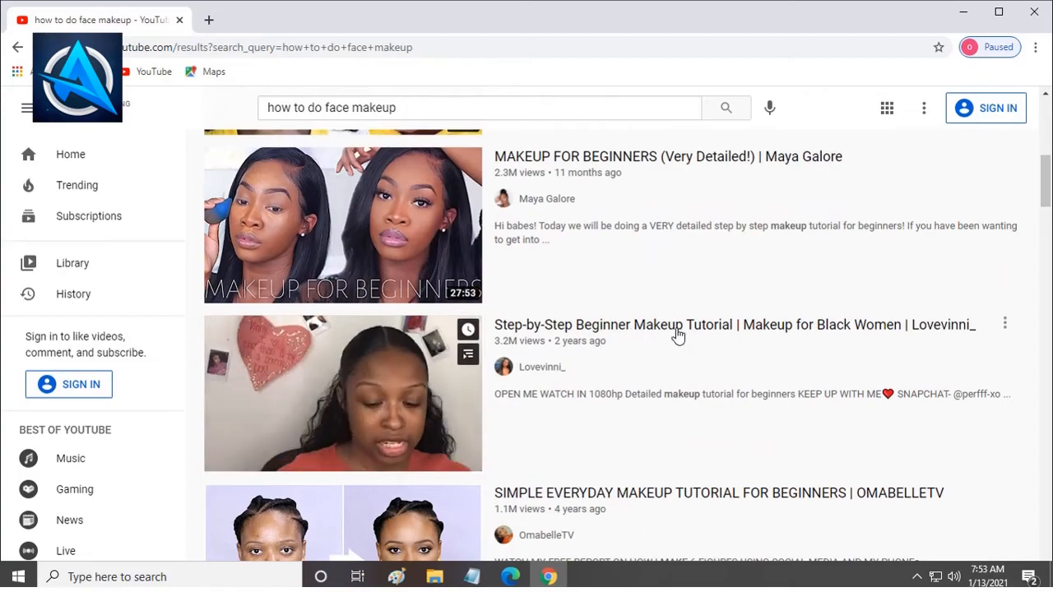
scroll(down, 3)
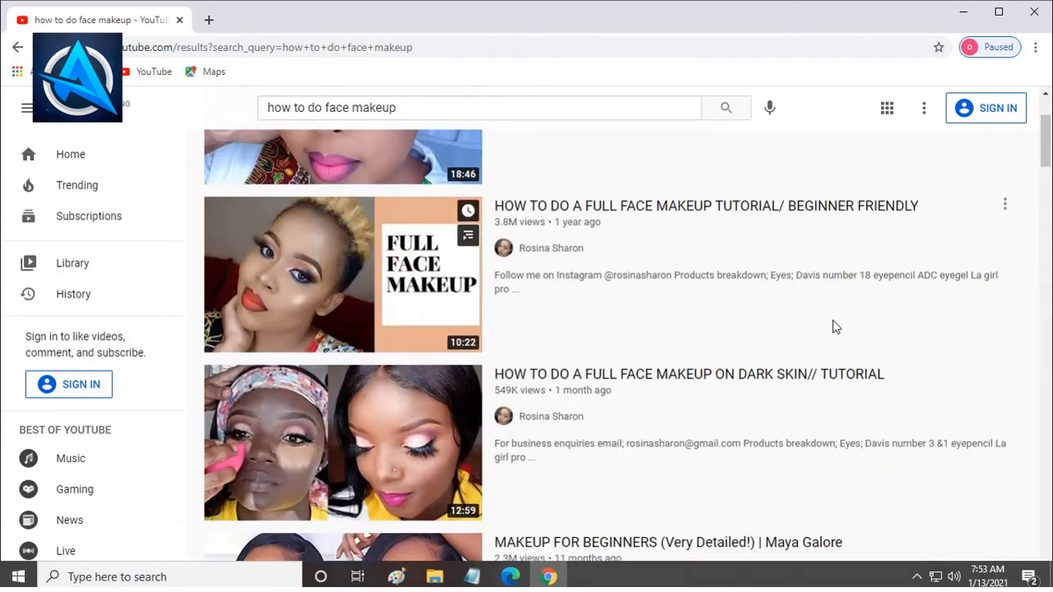
click(480, 109)
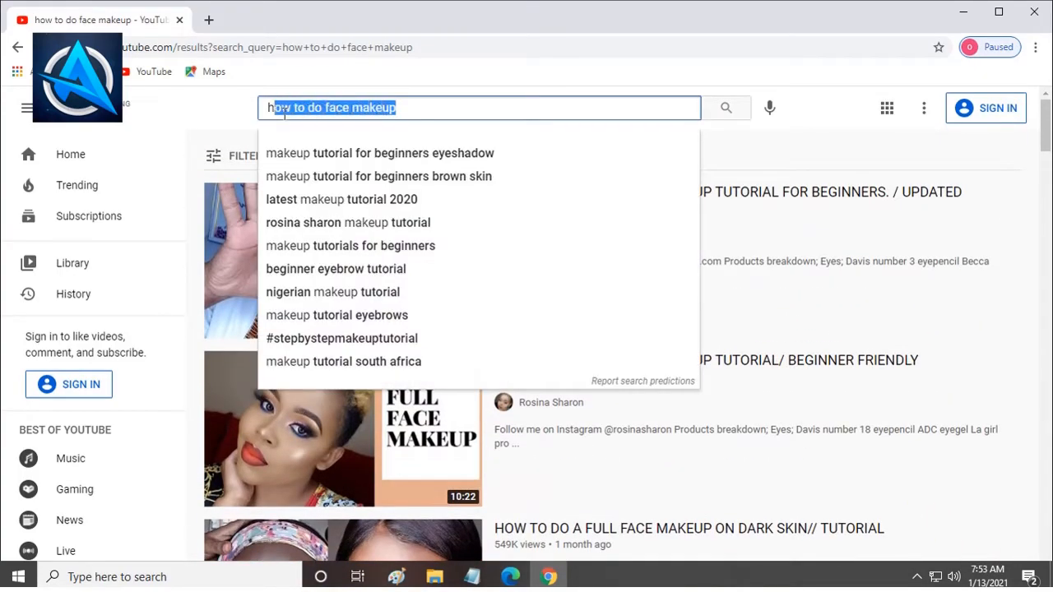
text(simple mathemat)
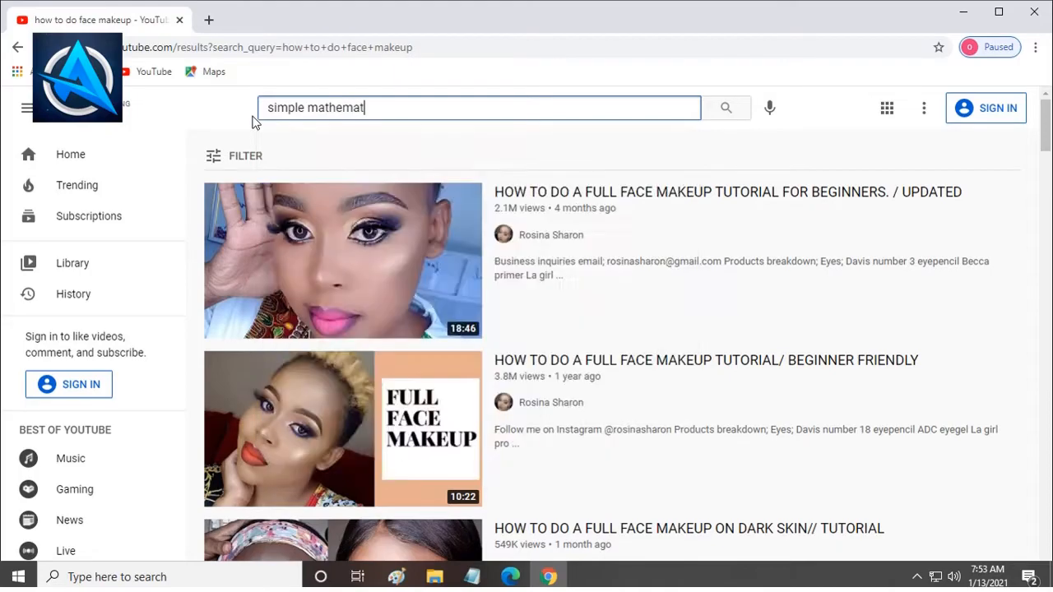
text(cs)
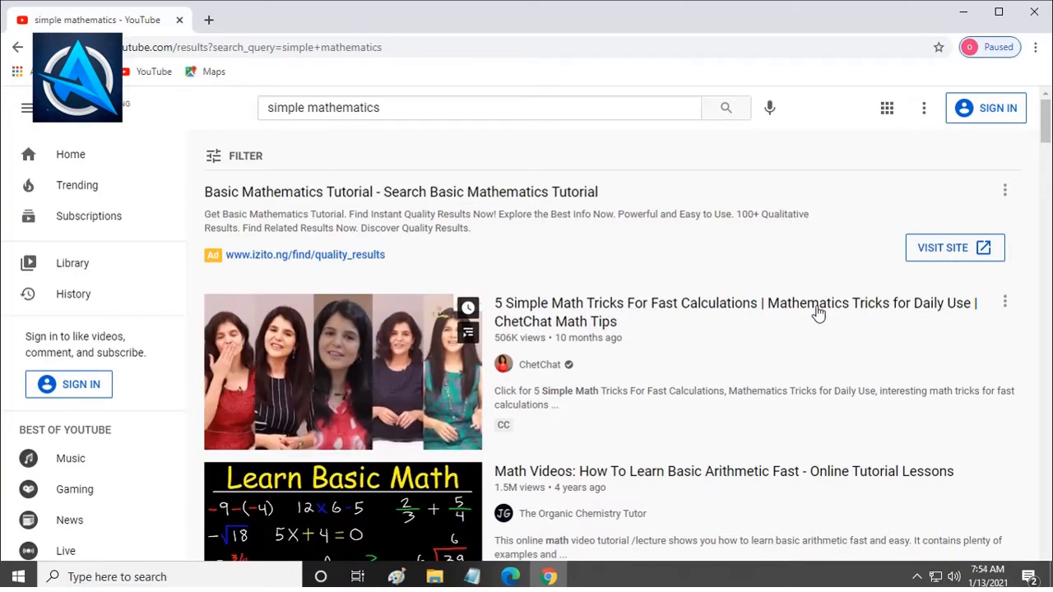
scroll(down, 3)
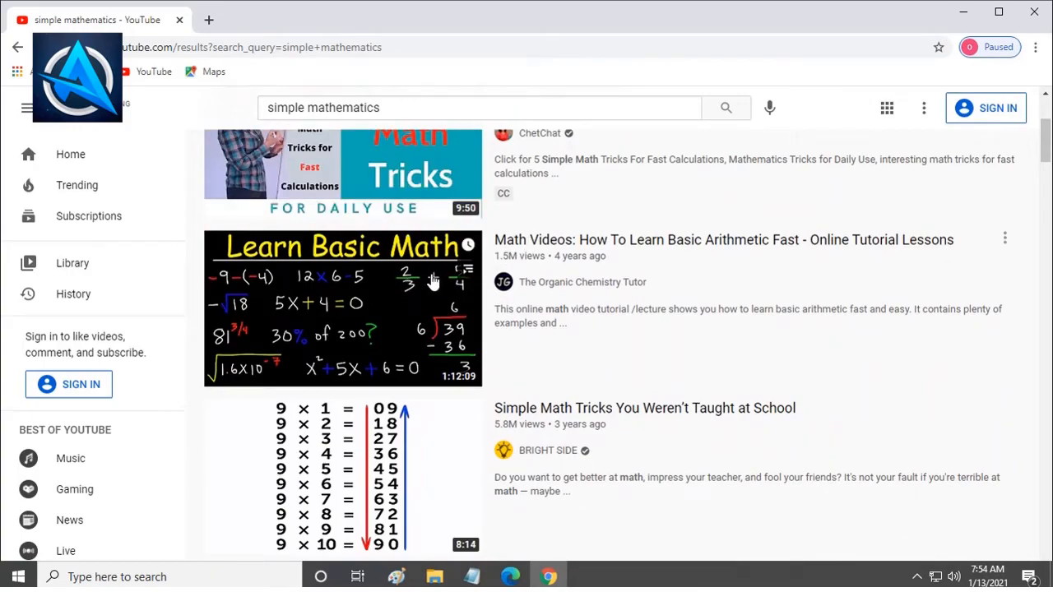
mouse_move(724, 251)
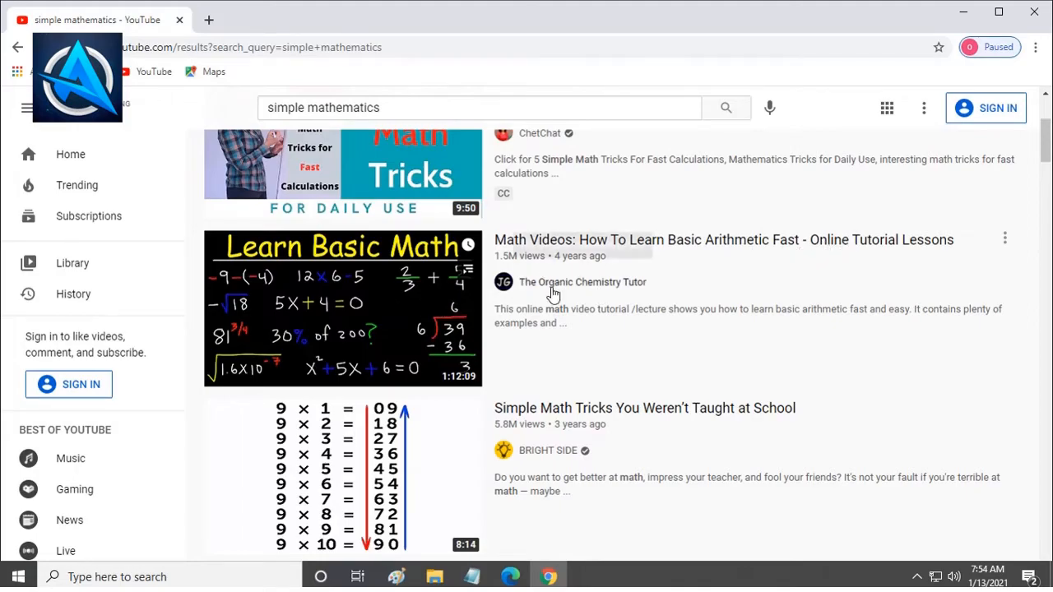
scroll(down, 3)
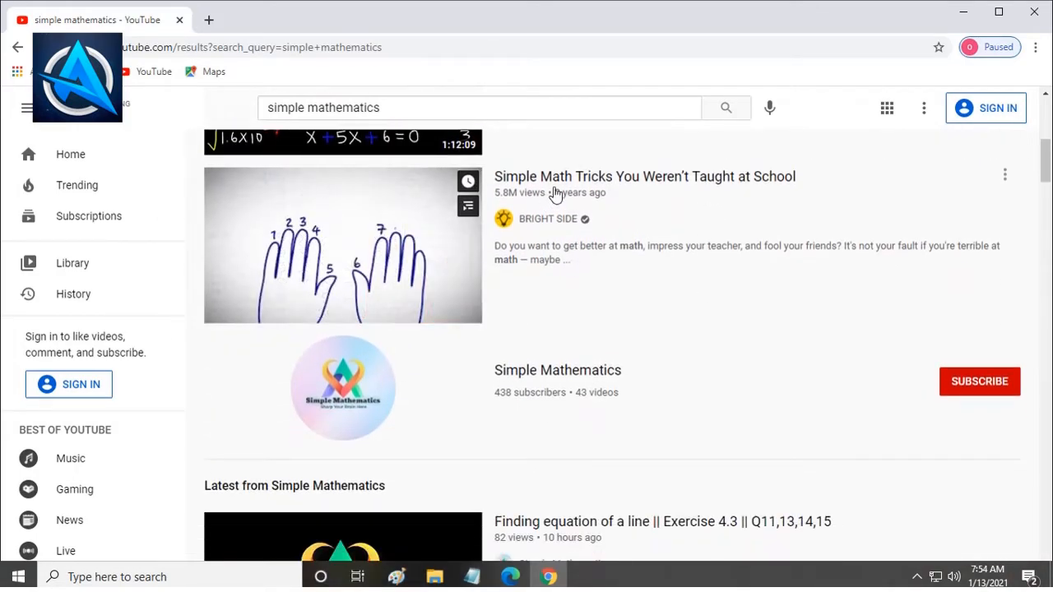
scroll(down, 3)
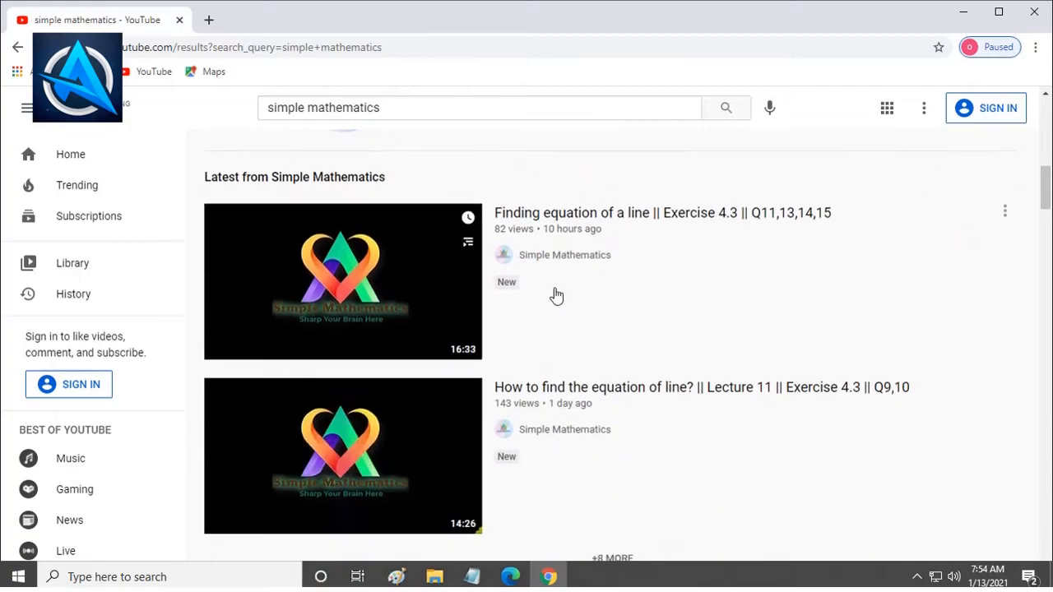
mouse_move(717, 216)
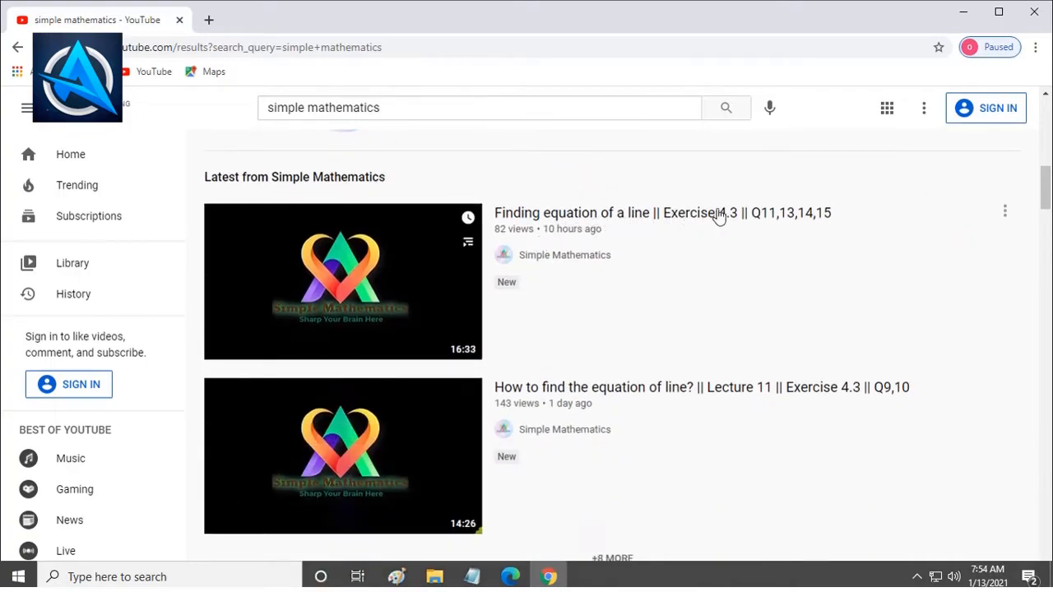
mouse_move(611, 396)
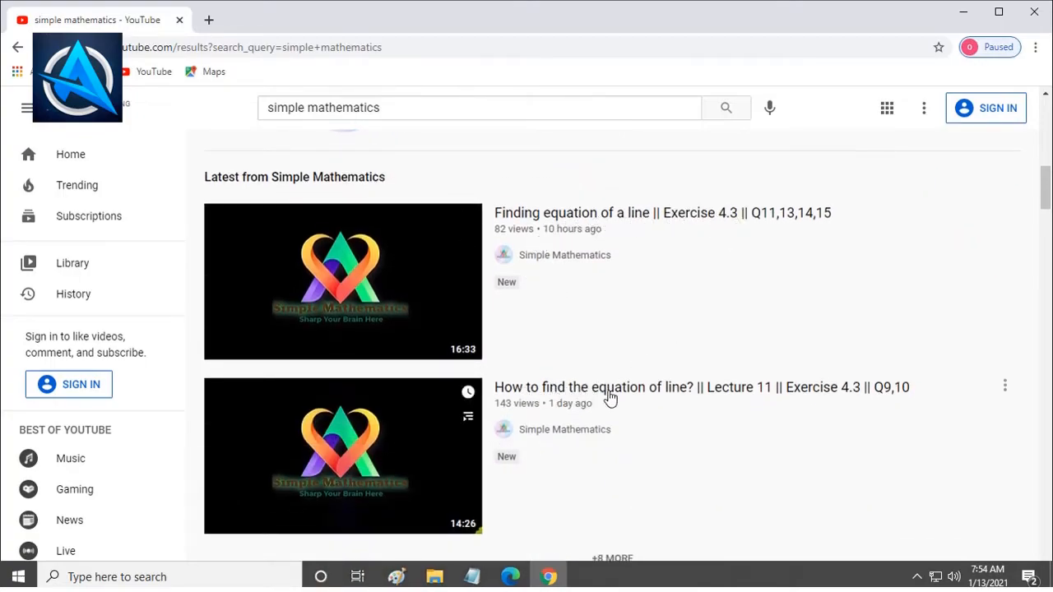
scroll(down, 3)
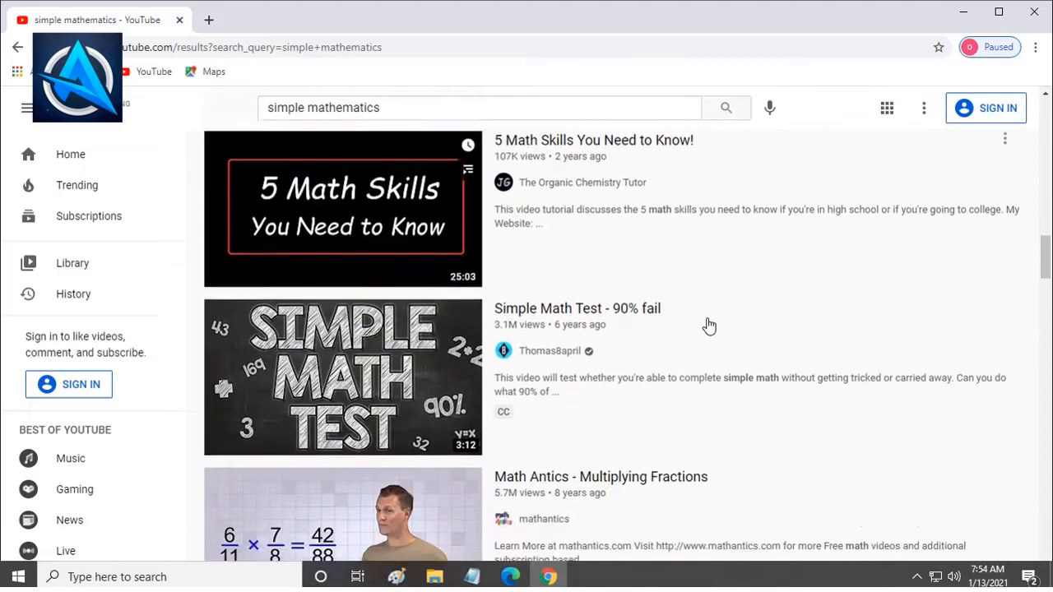
scroll(down, 3)
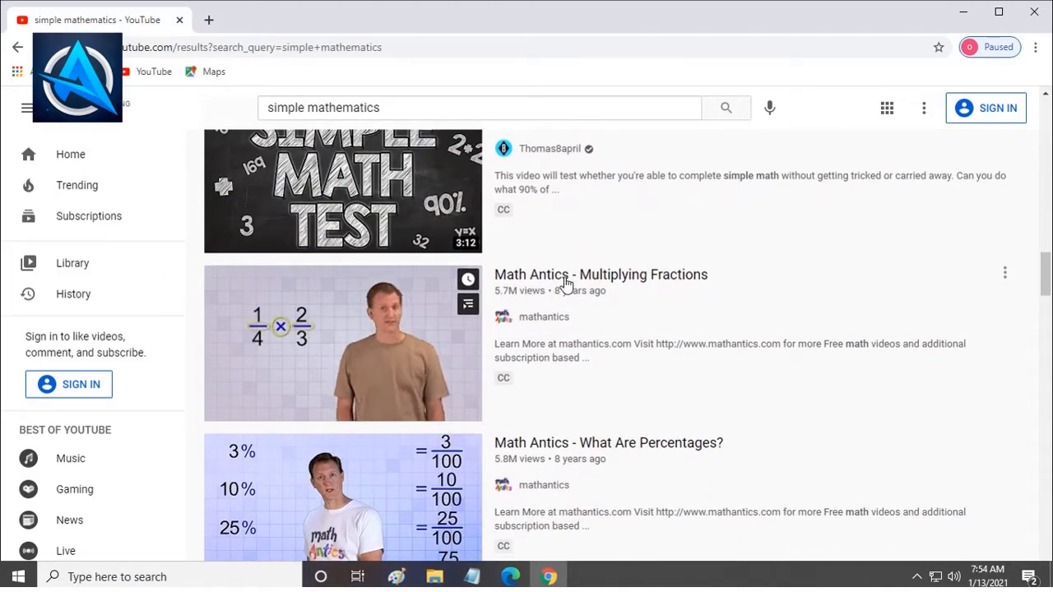
scroll(down, 3)
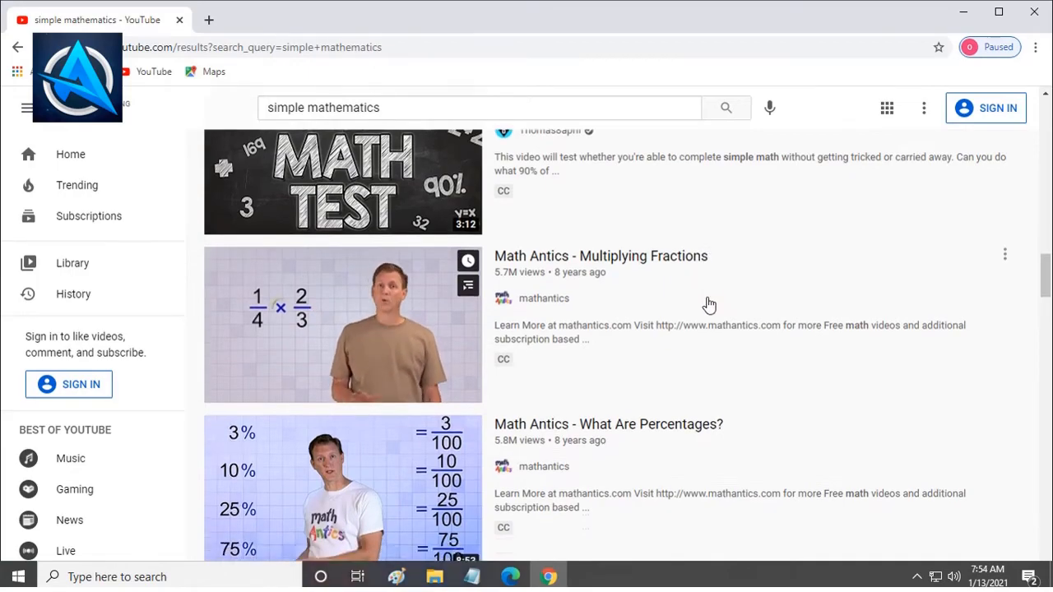
scroll(down, 3)
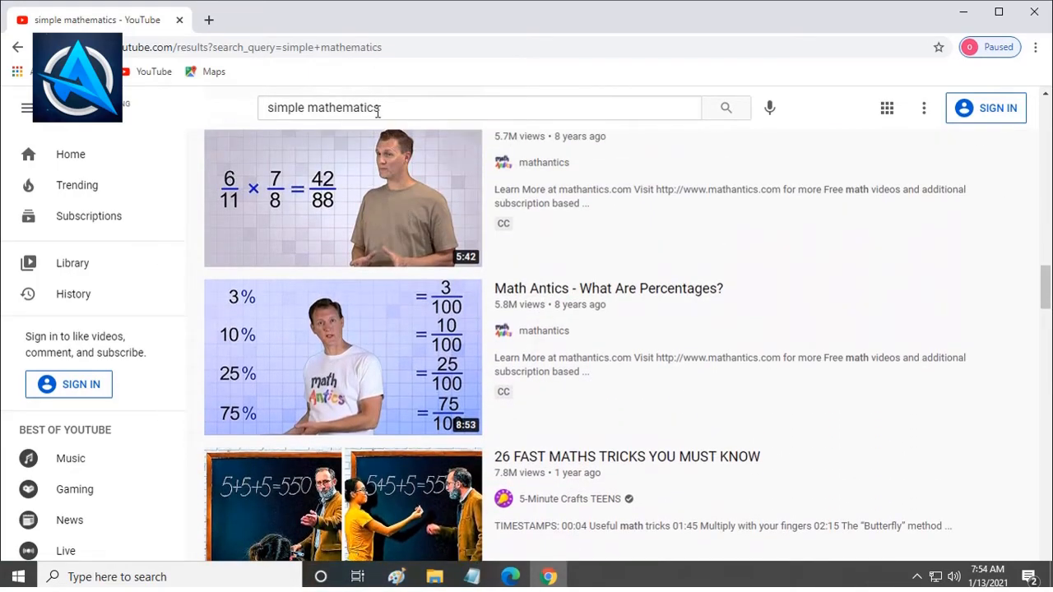
Search 'english language for beginners' via the suggestion and scroll through the lesson videos.
click(481, 109)
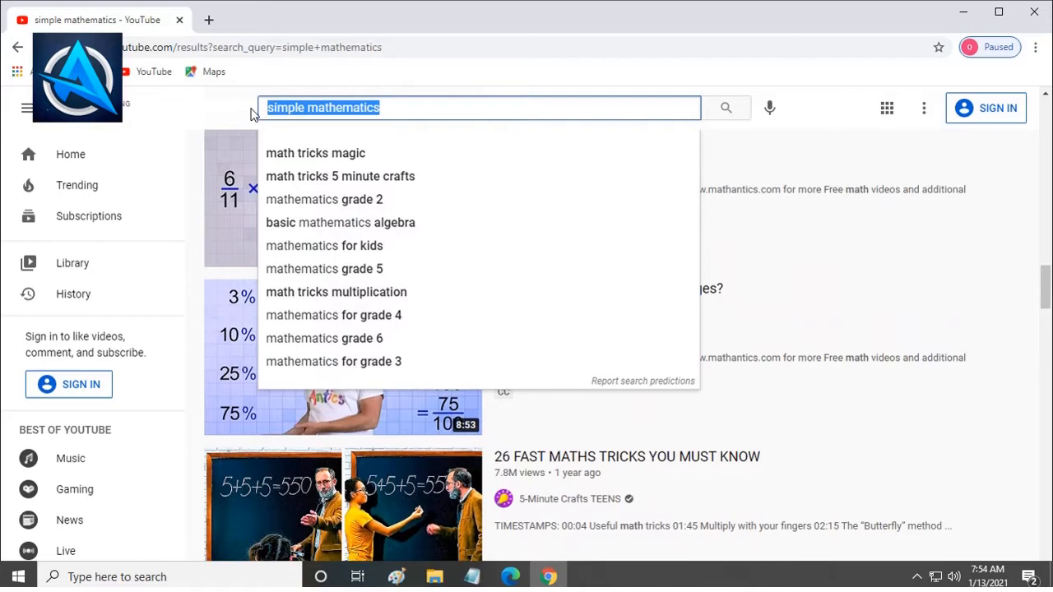
text(english)
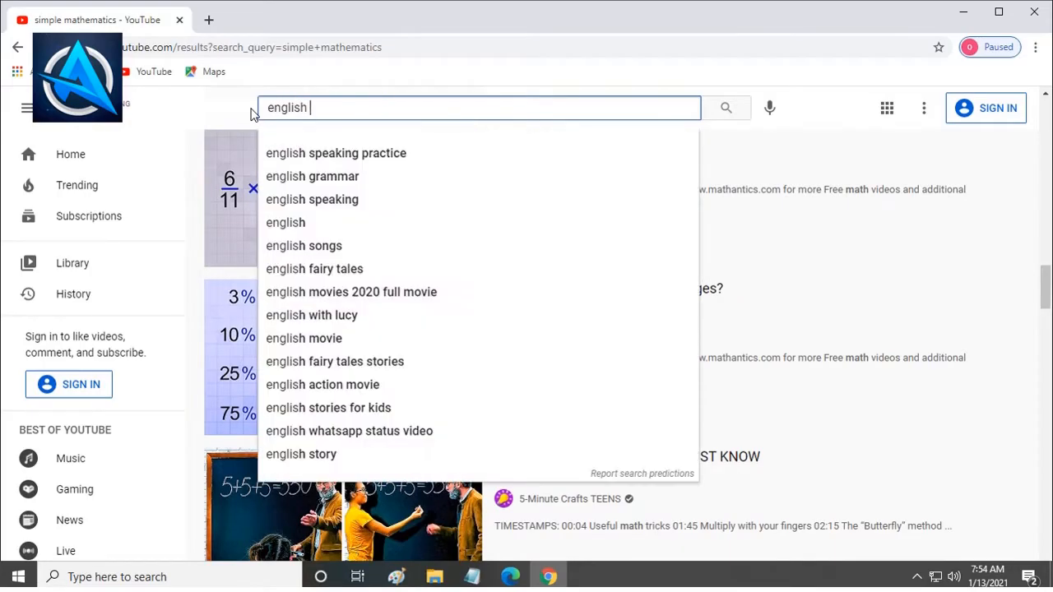
text(language)
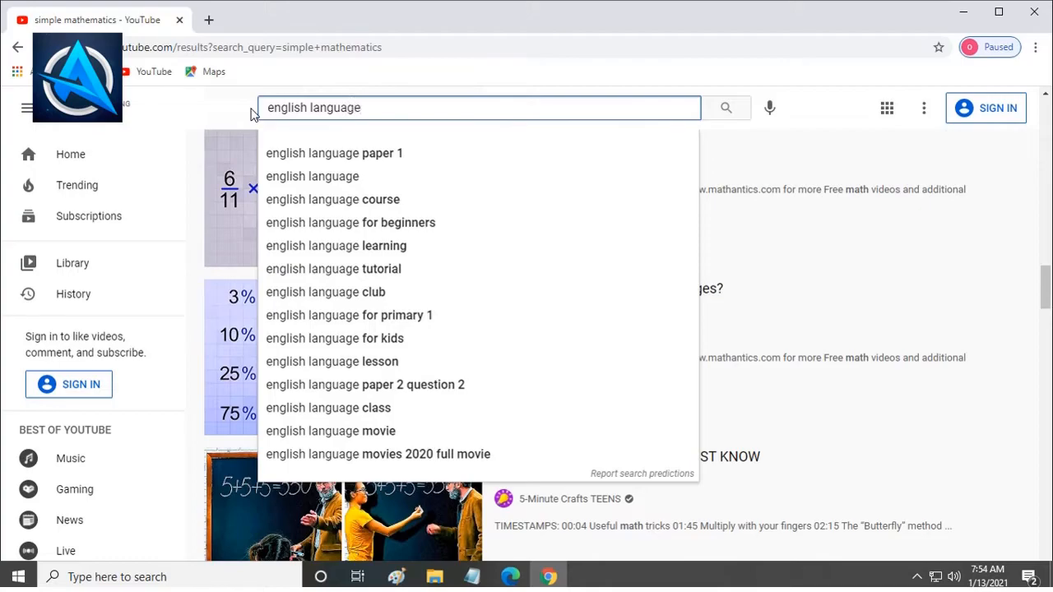
mouse_move(428, 227)
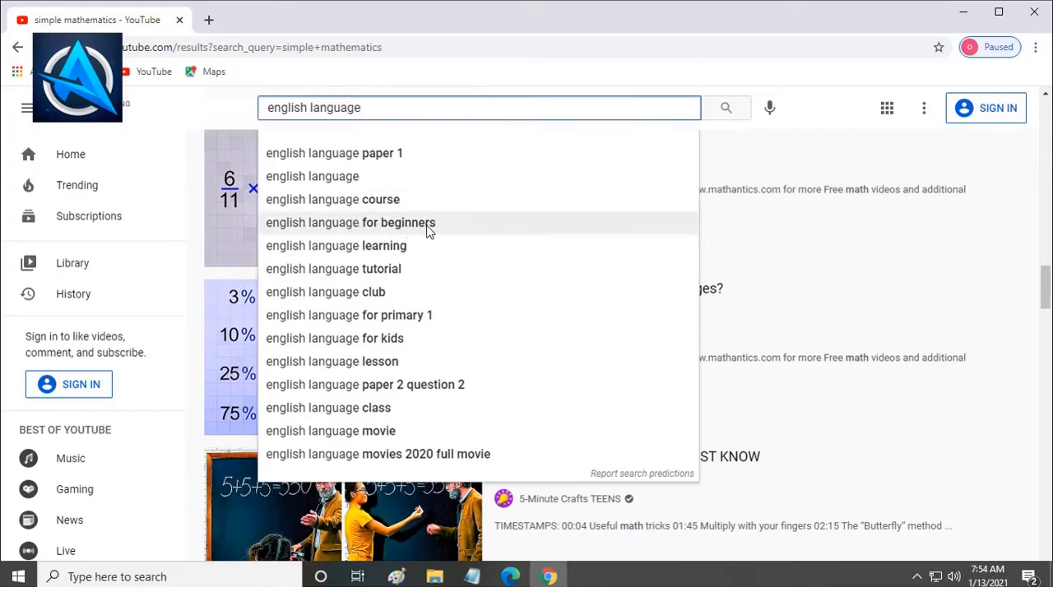
click(351, 222)
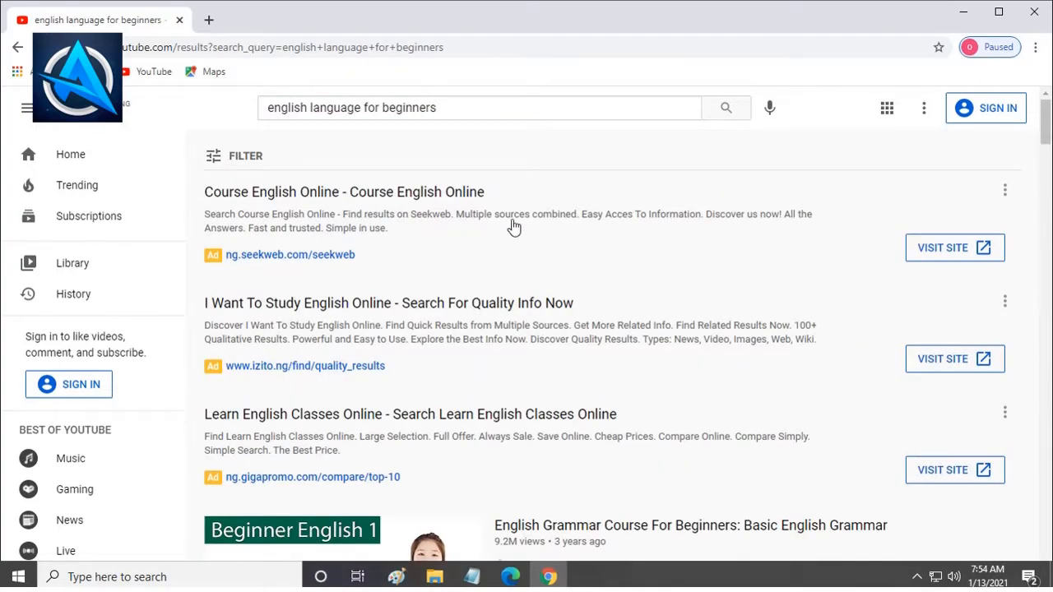
scroll(down, 3)
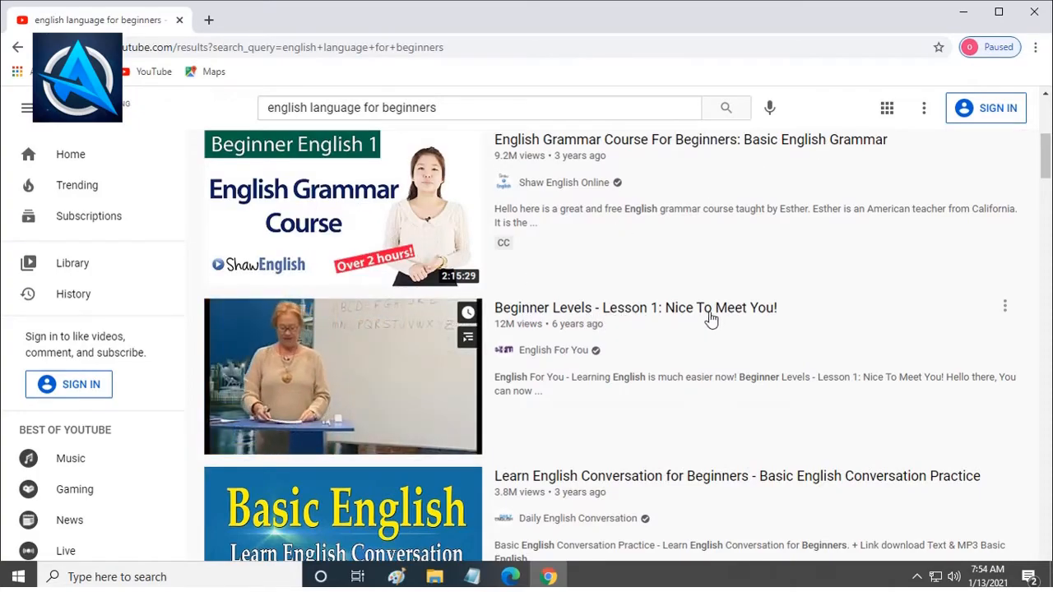
scroll(down, 3)
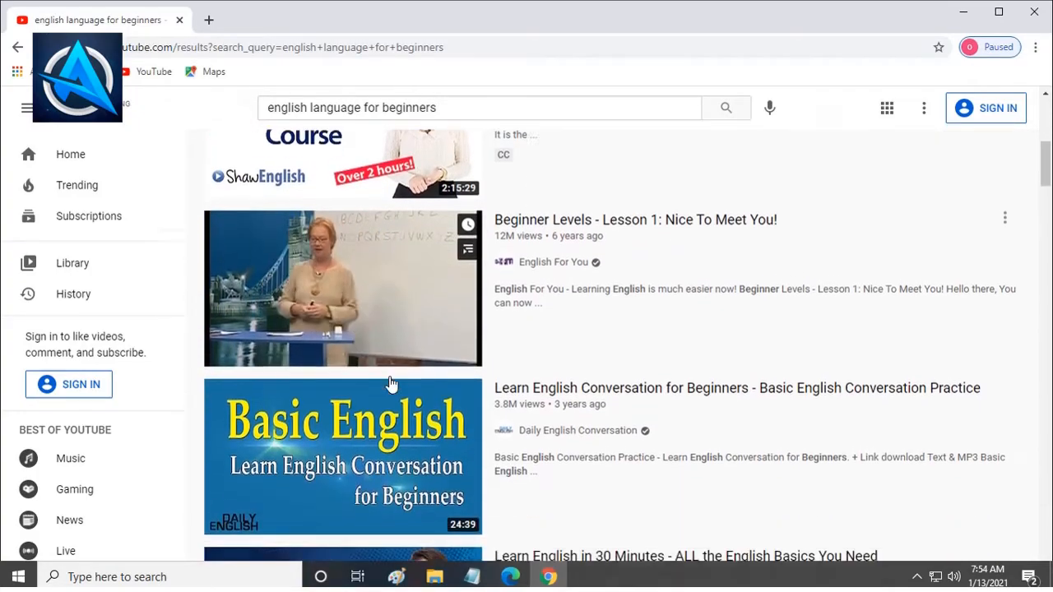
scroll(down, 3)
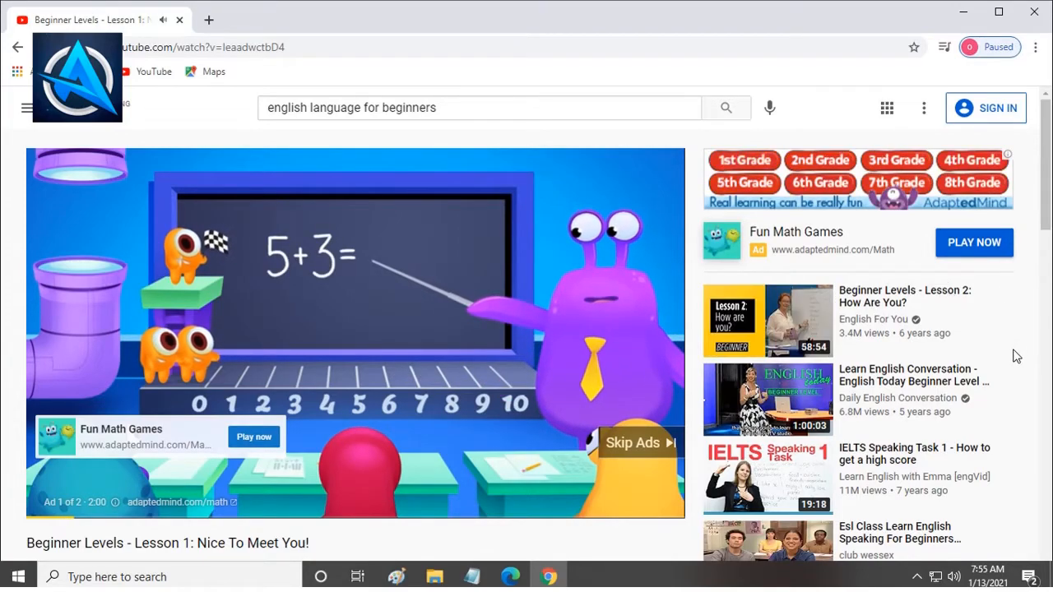
Scroll the Lesson 1 watch page down through its comments.
scroll(down, 3)
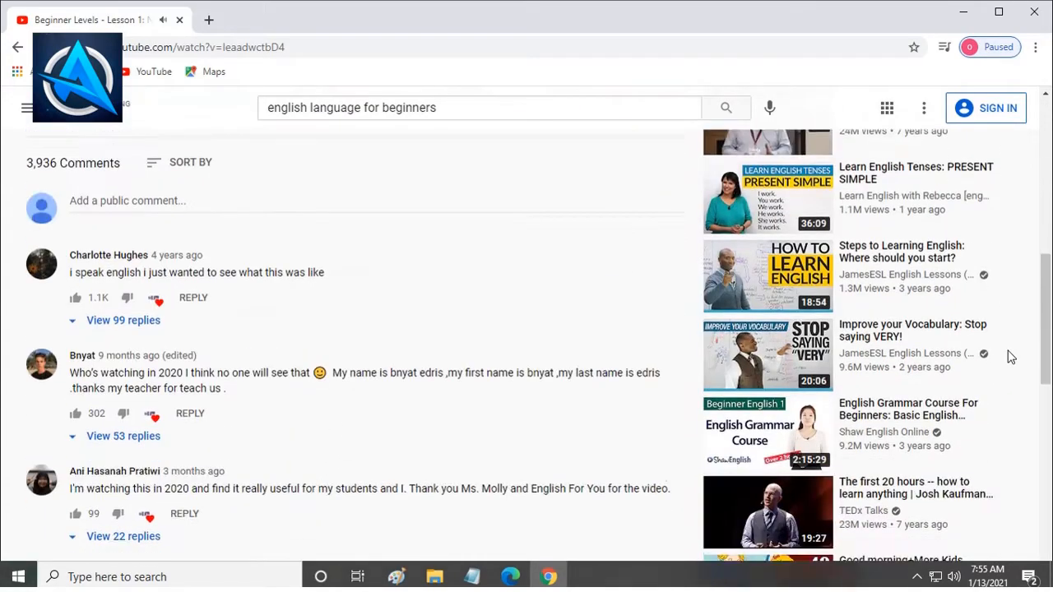
scroll(down, 3)
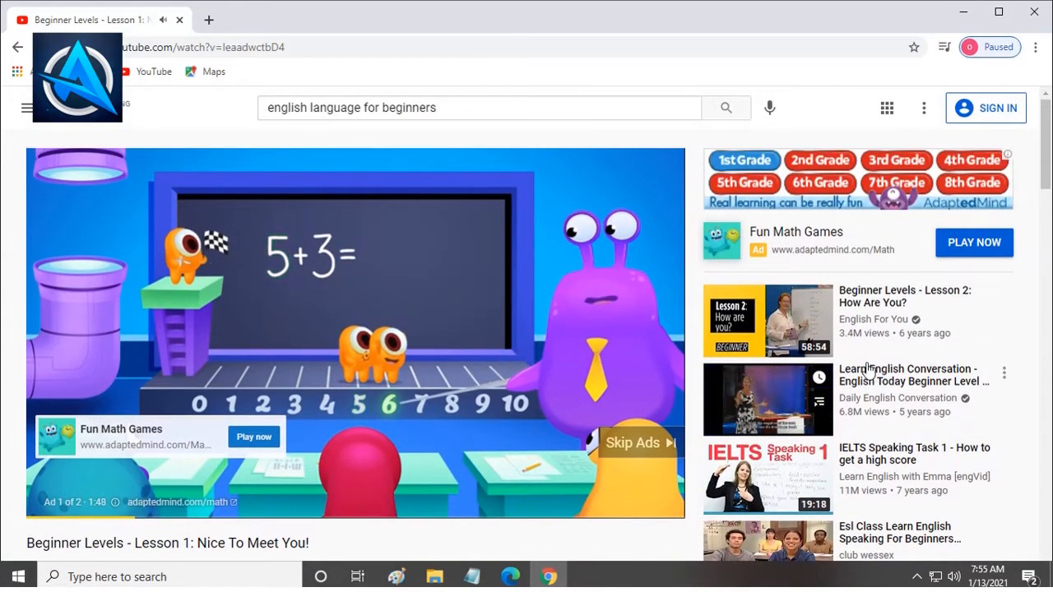
Search 'principles of accounting' and scroll past sponsored ads to the accounting lecture videos.
click(477, 108)
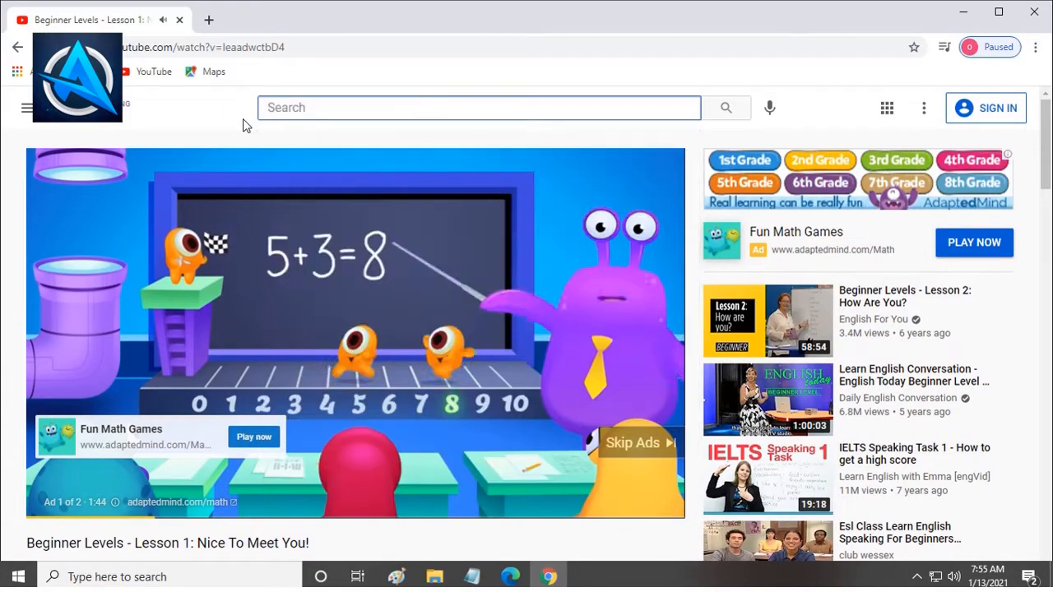
text(principles of acc)
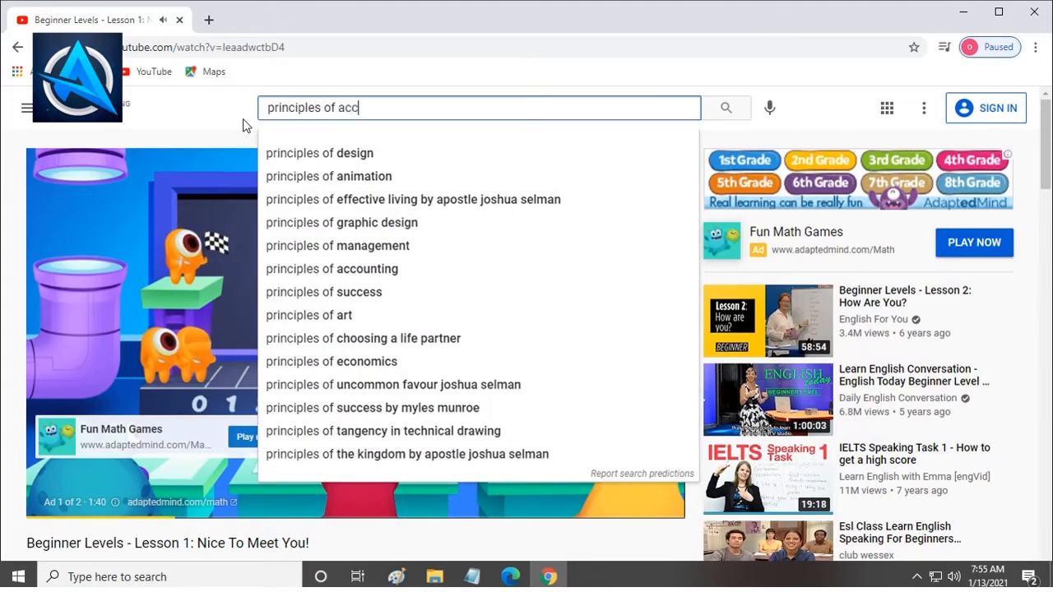
text(ount)
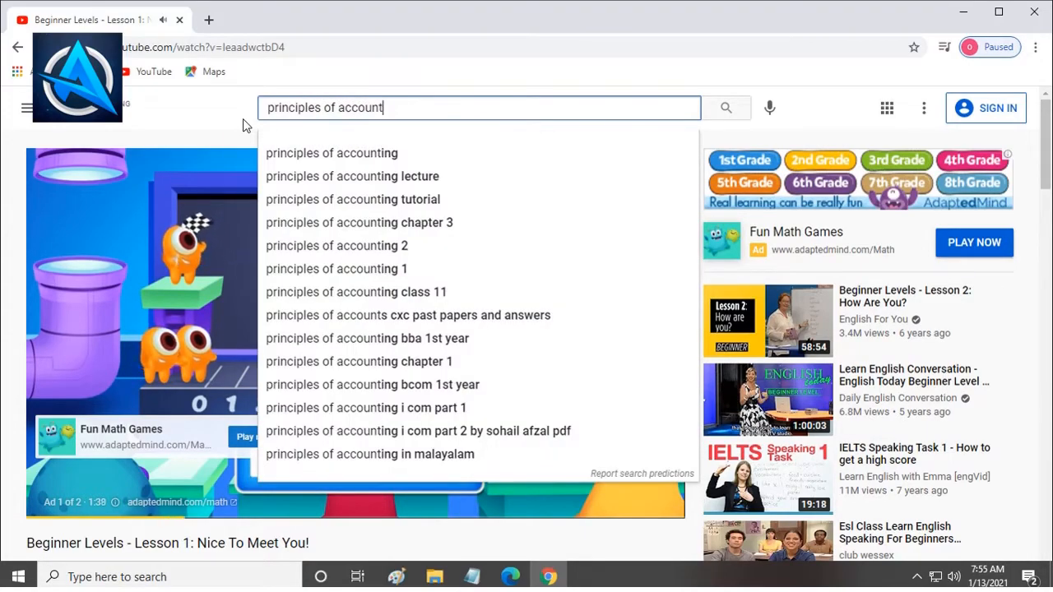
text(ing)
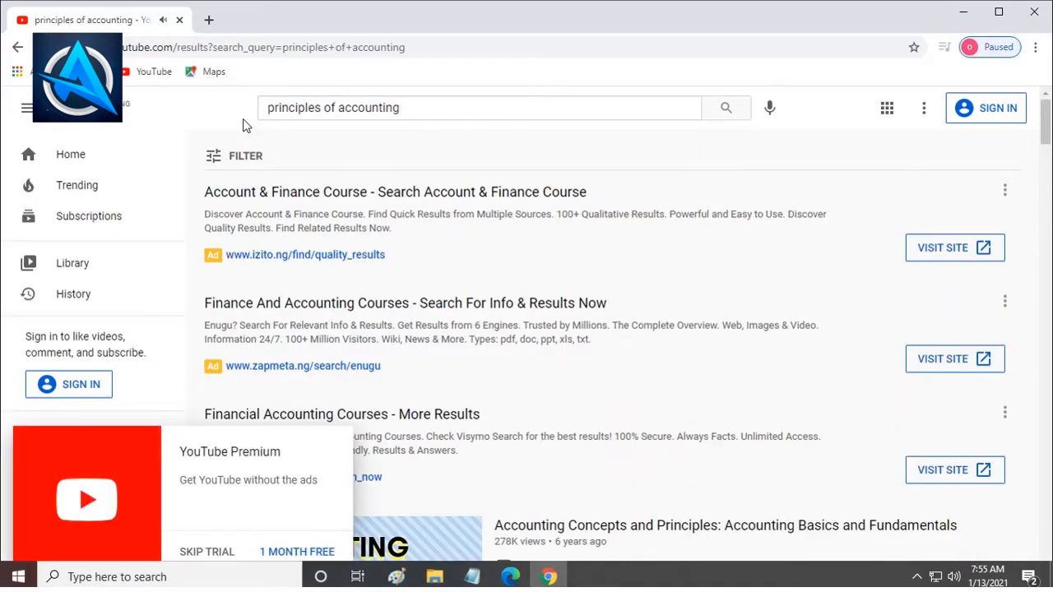
scroll(down, 3)
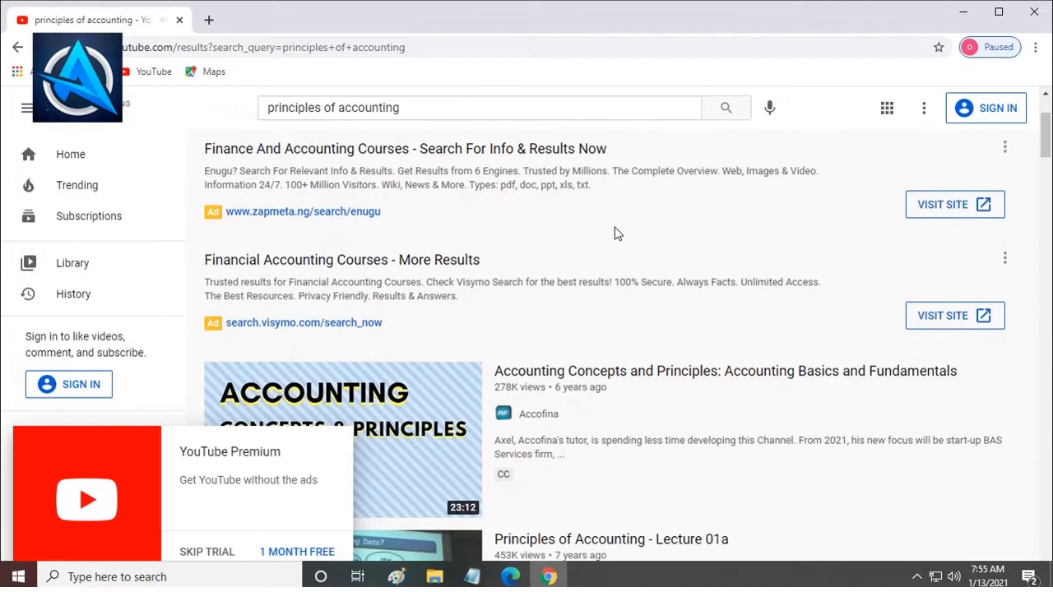
scroll(down, 3)
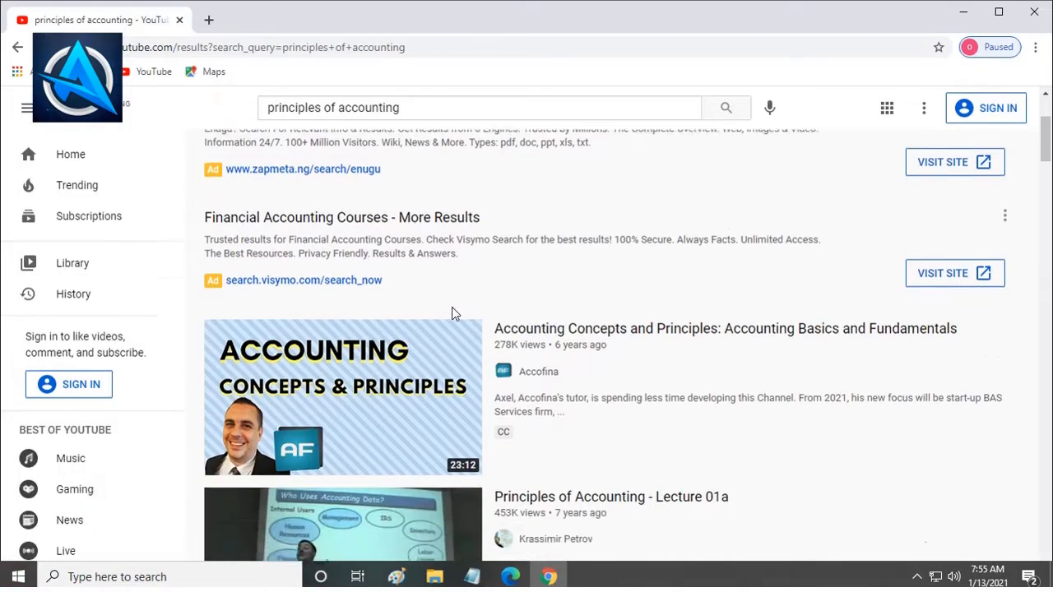
scroll(down, 3)
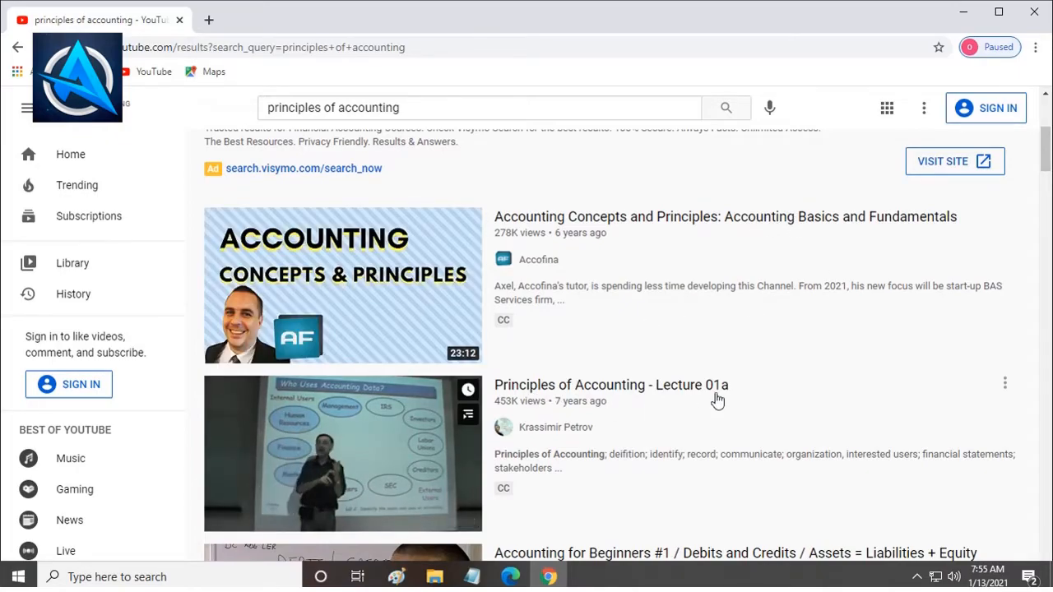
scroll(down, 3)
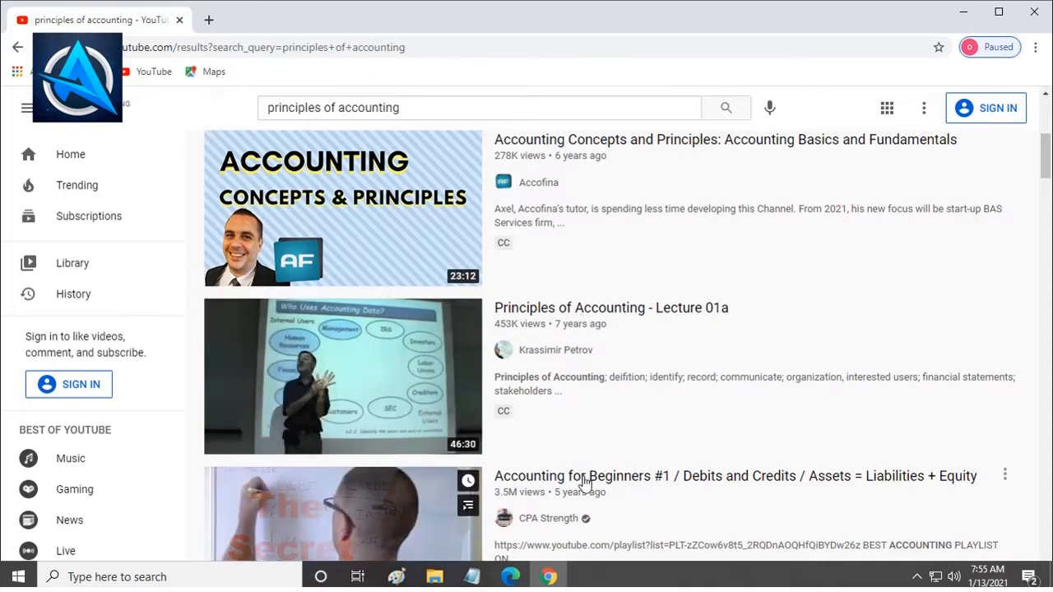
mouse_move(640, 319)
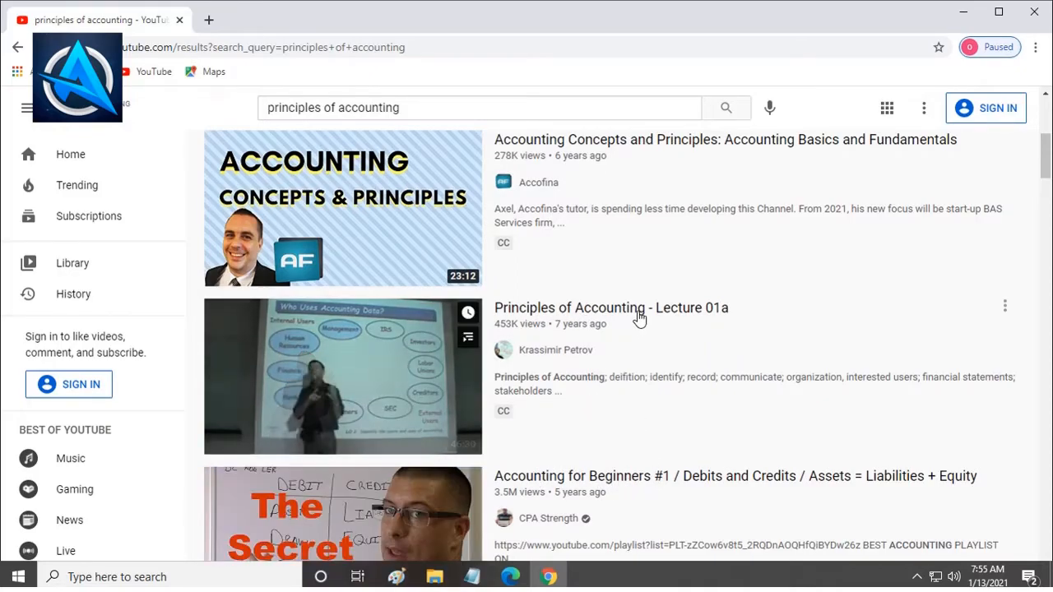
Play 'Principles of Accounting - Lecture 01a' and scroll through its description and comments.
click(611, 308)
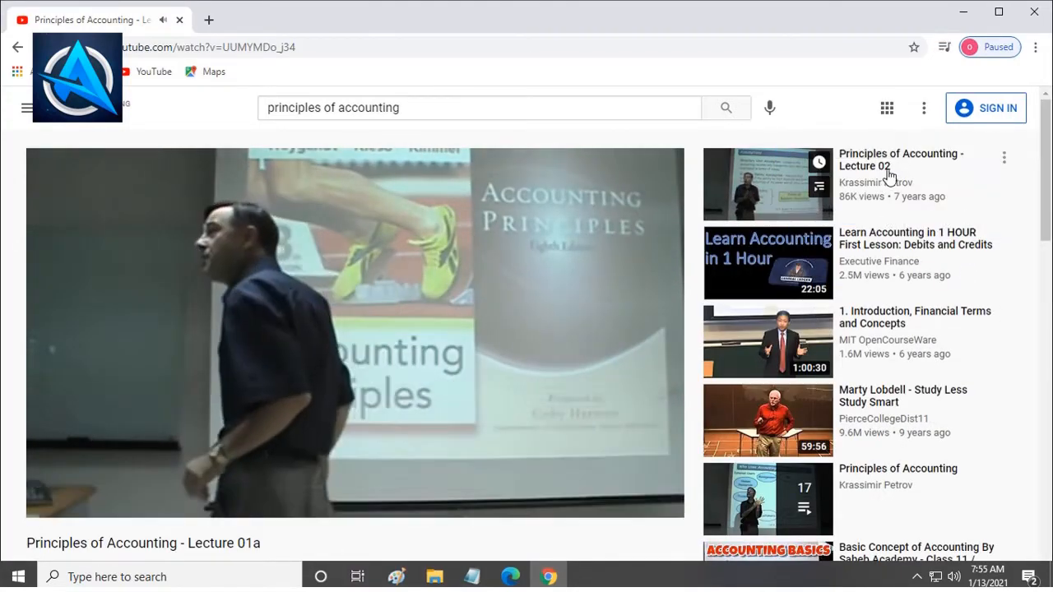
scroll(down, 3)
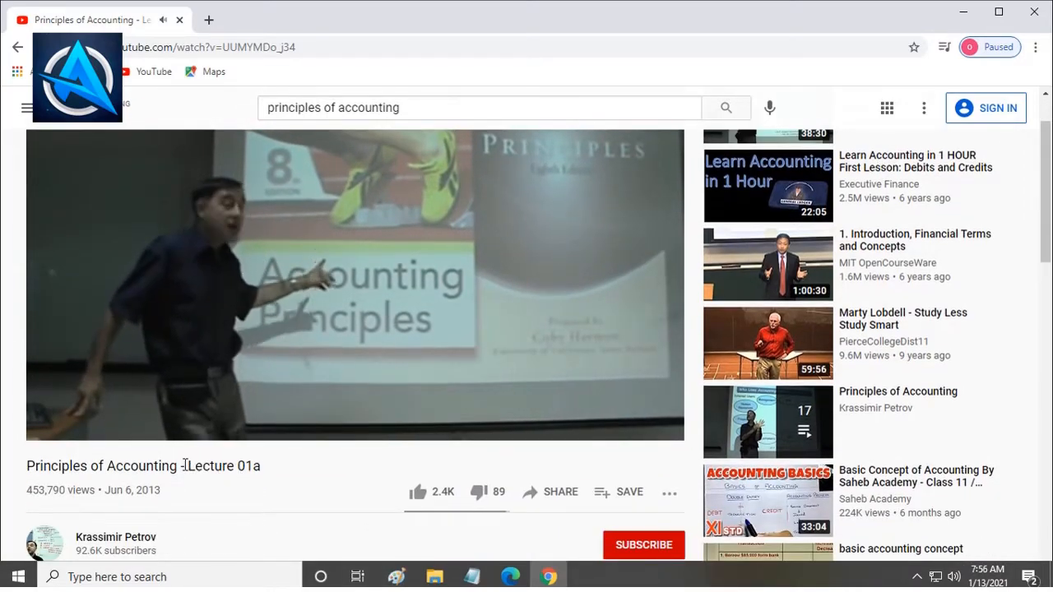
double_click(221, 466)
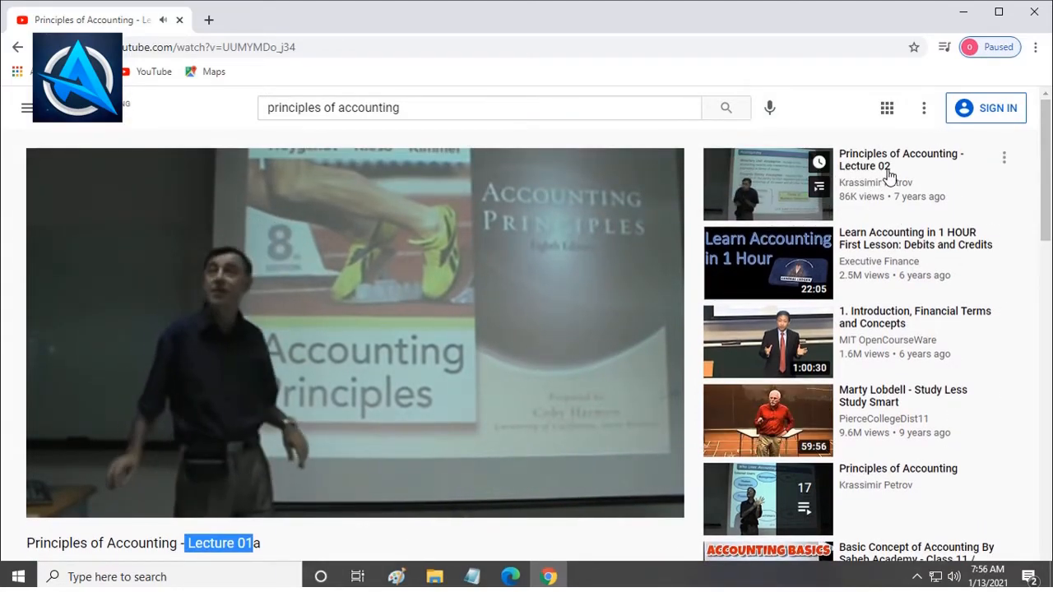
scroll(down, 3)
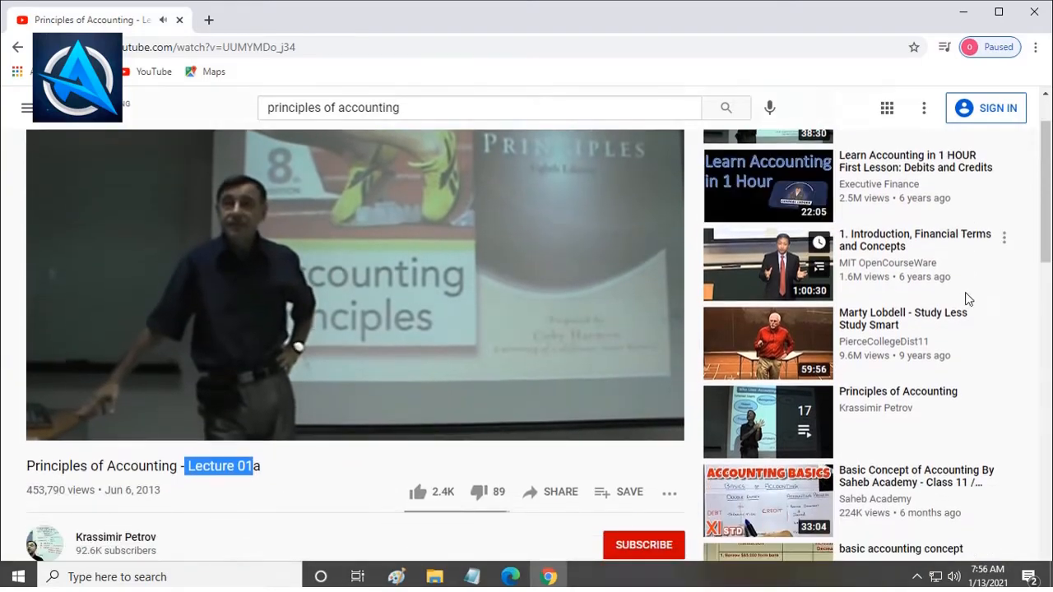
scroll(down, 3)
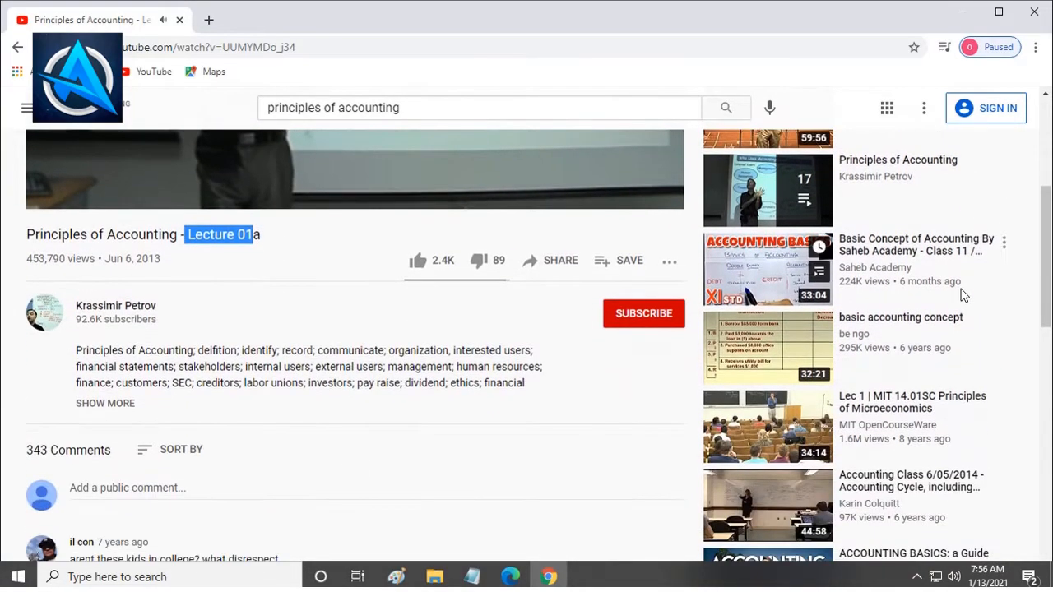
scroll(down, 3)
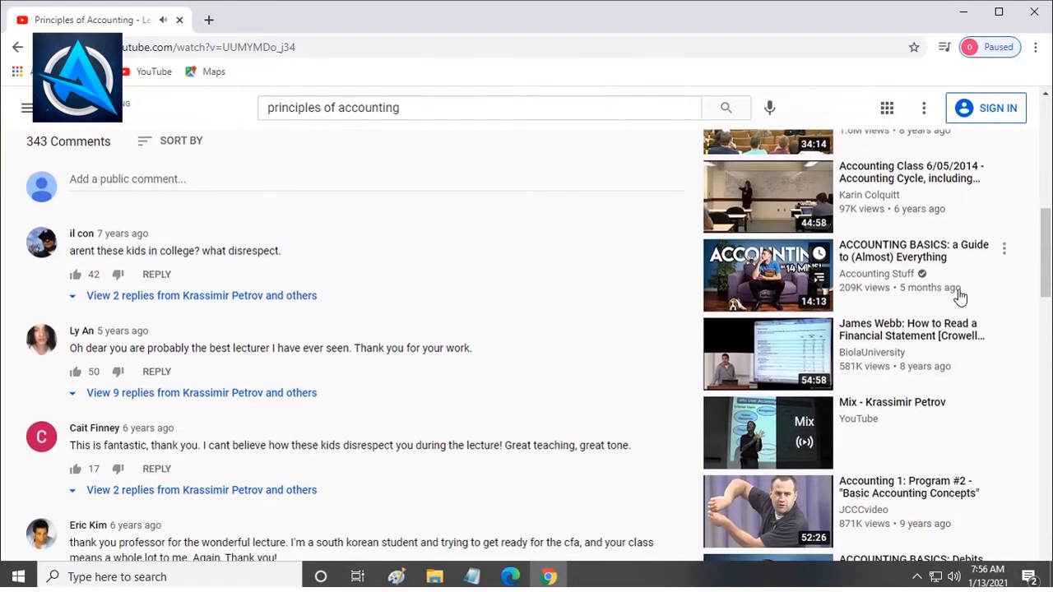
scroll(down, 3)
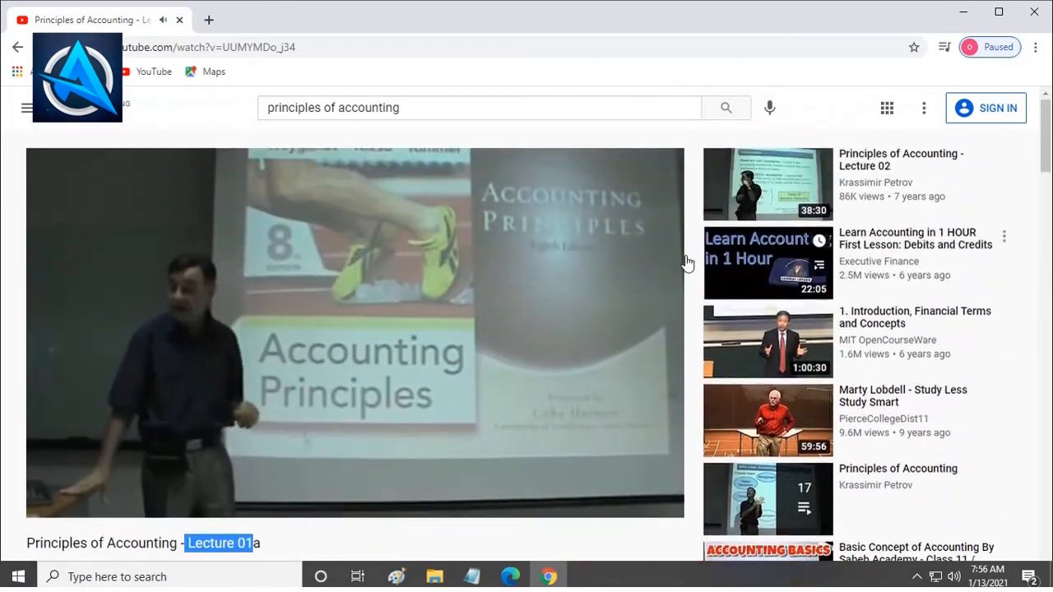
Search 'computer basics' and scroll down through the videos found.
click(479, 106)
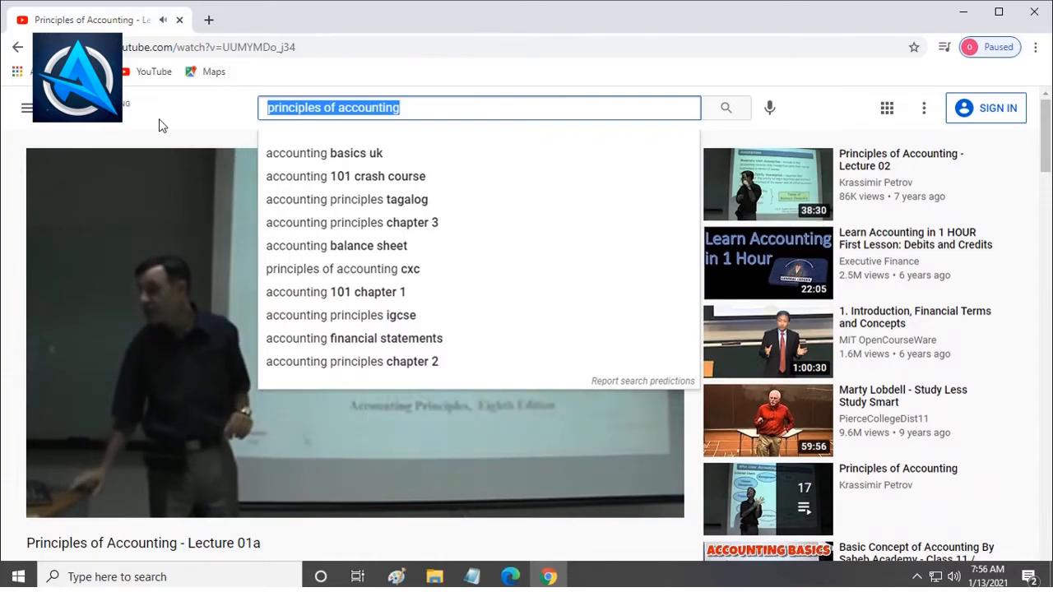
text(computer basics)
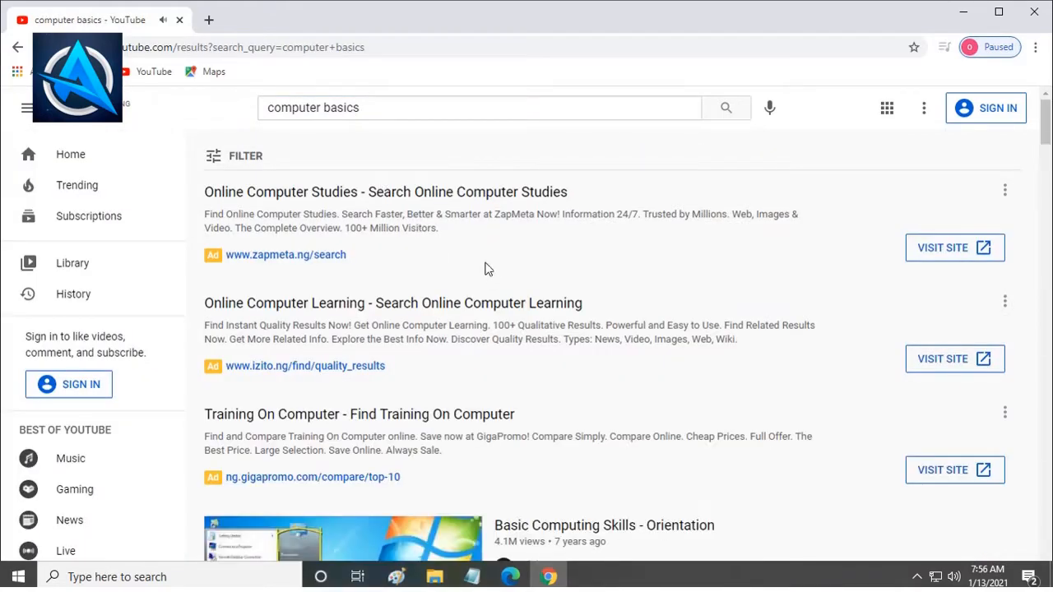
scroll(down, 3)
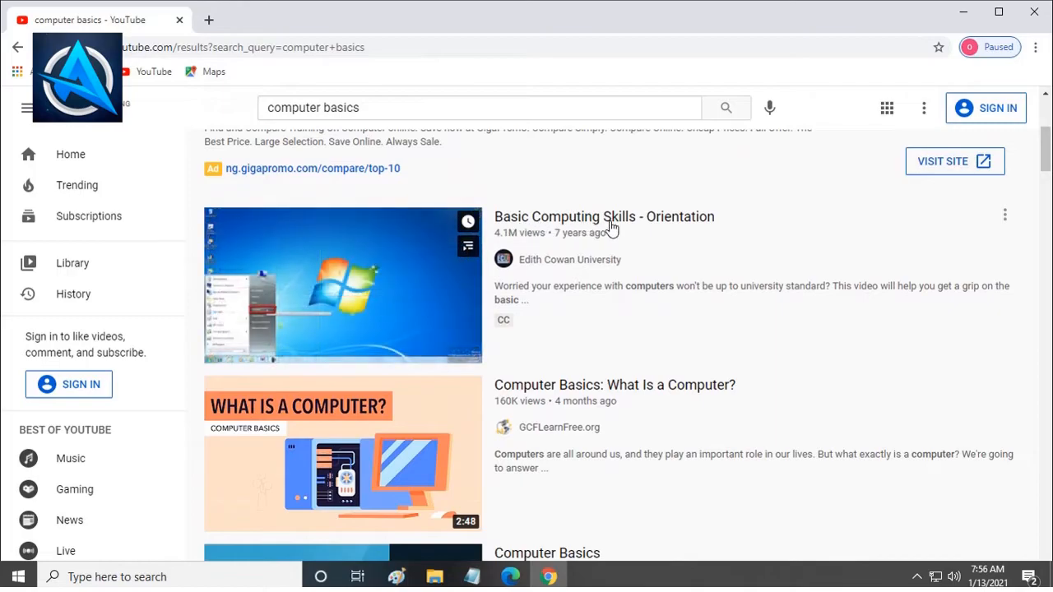
scroll(down, 3)
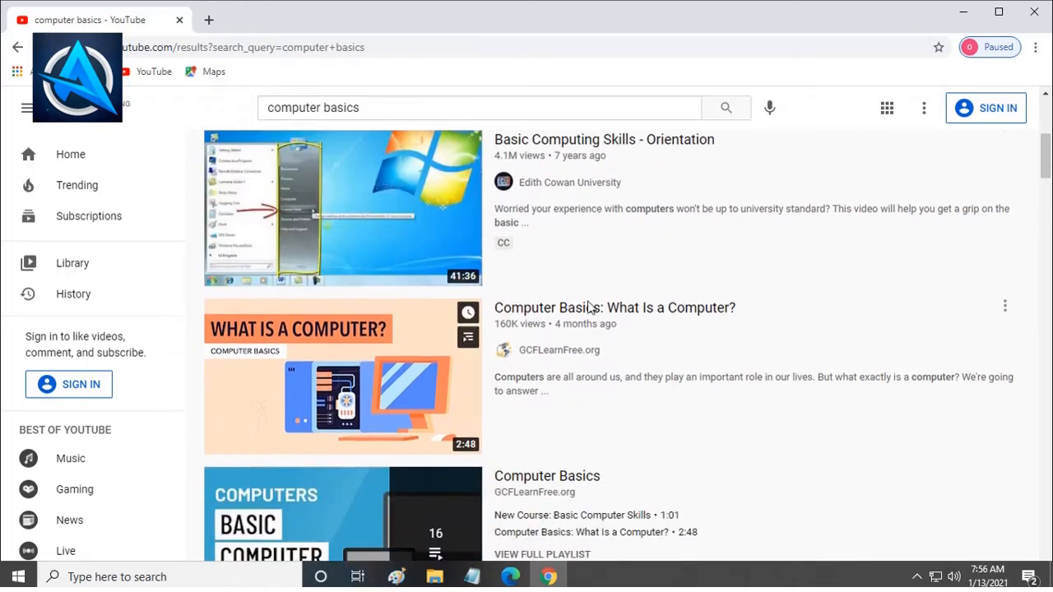
scroll(down, 3)
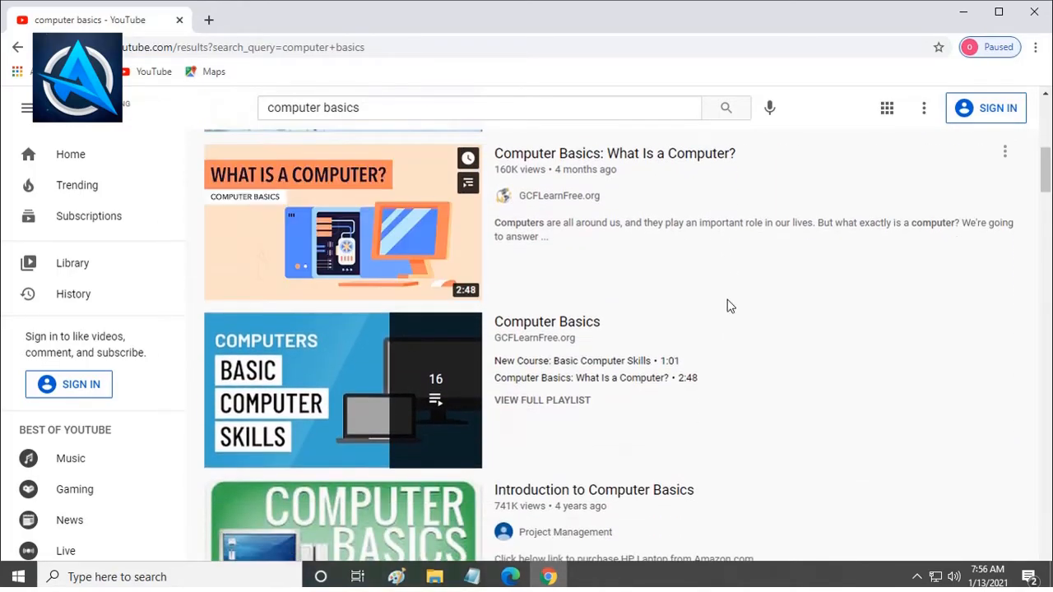
scroll(down, 3)
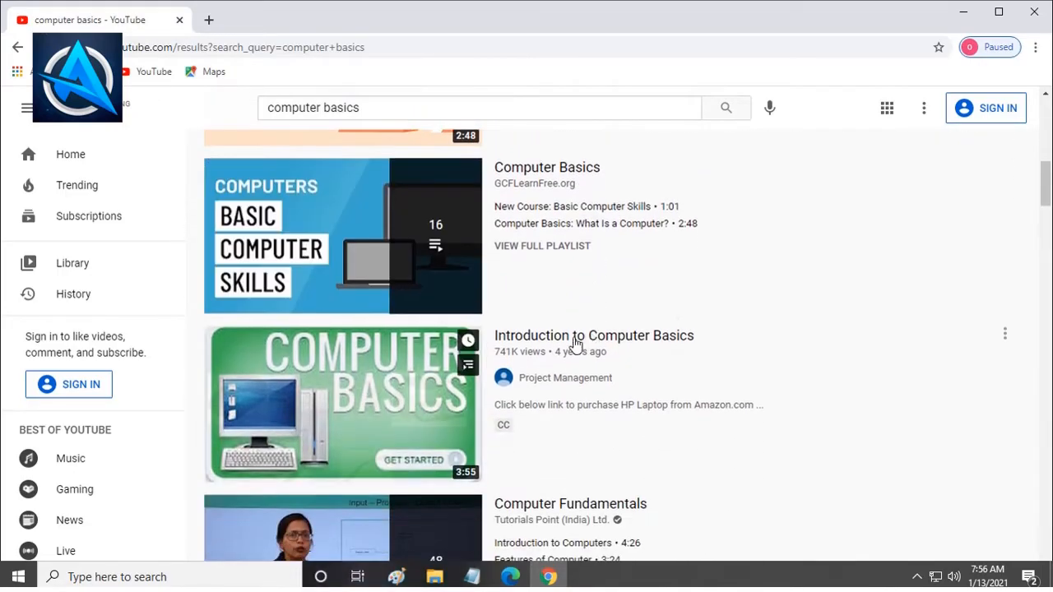
scroll(down, 3)
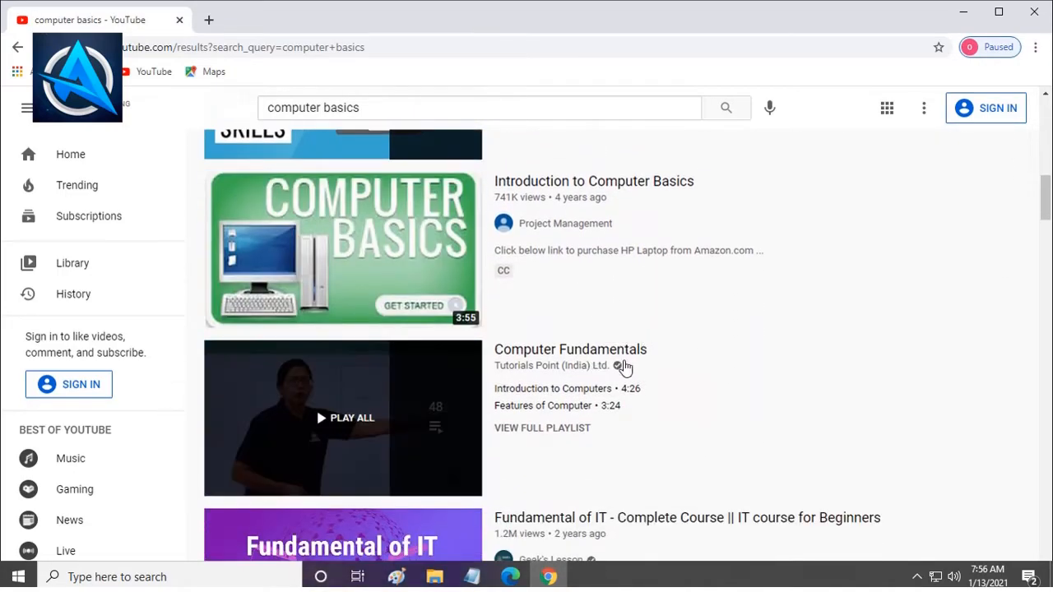
scroll(down, 3)
text(programming)
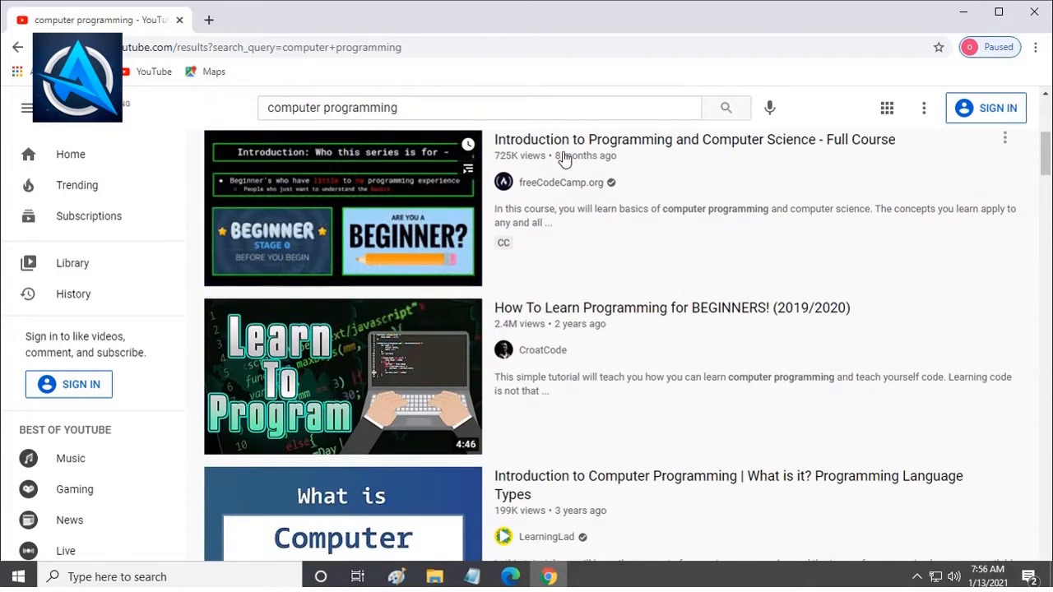
mouse_move(549, 293)
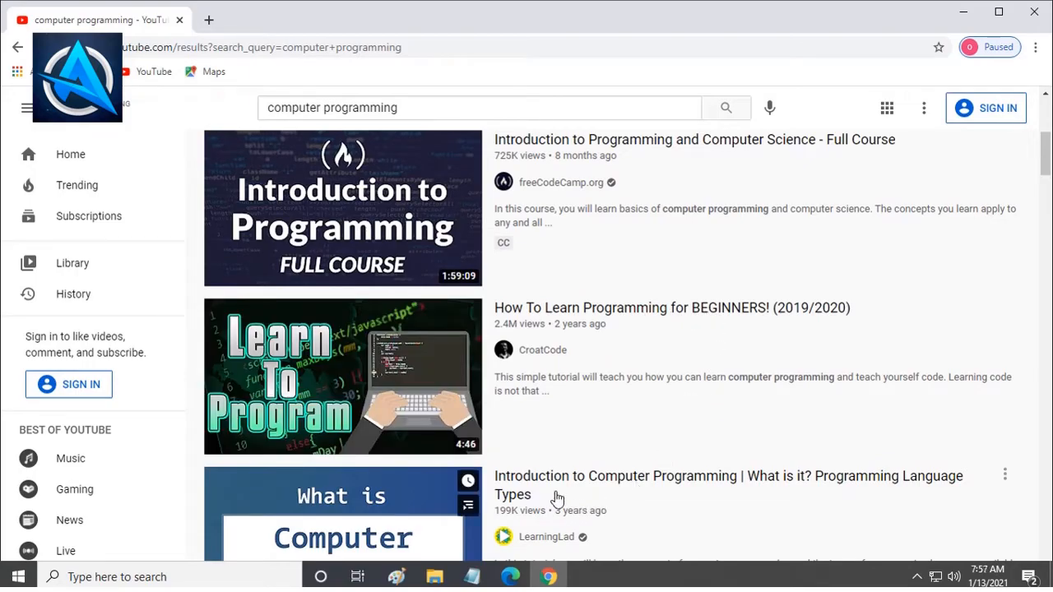
mouse_move(914, 484)
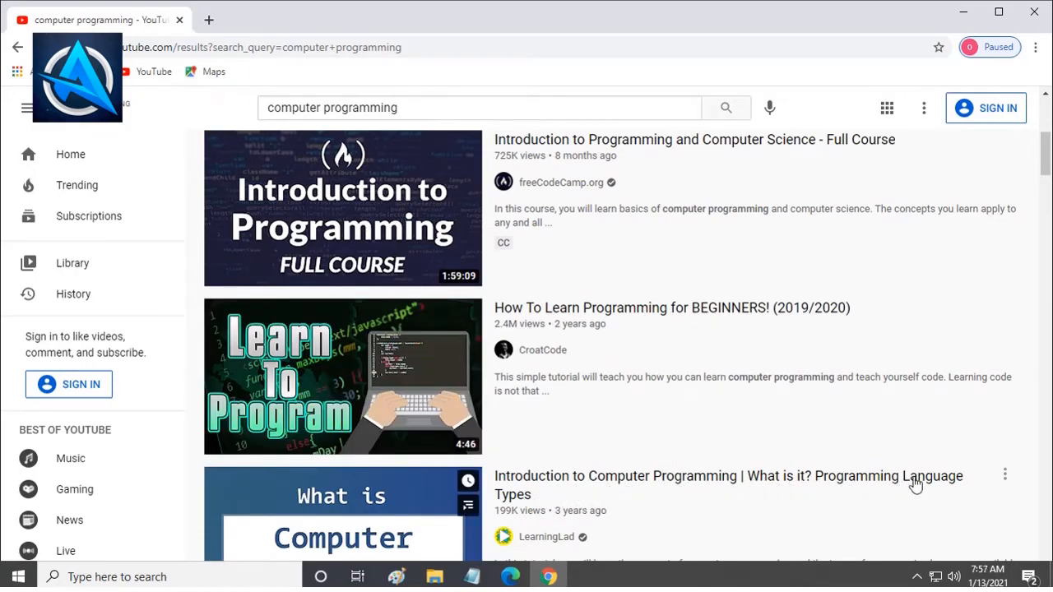
Scroll the 'computer programming' results down to 'Introduction to Programming' by Eli the Computer Guy.
scroll(down, 3)
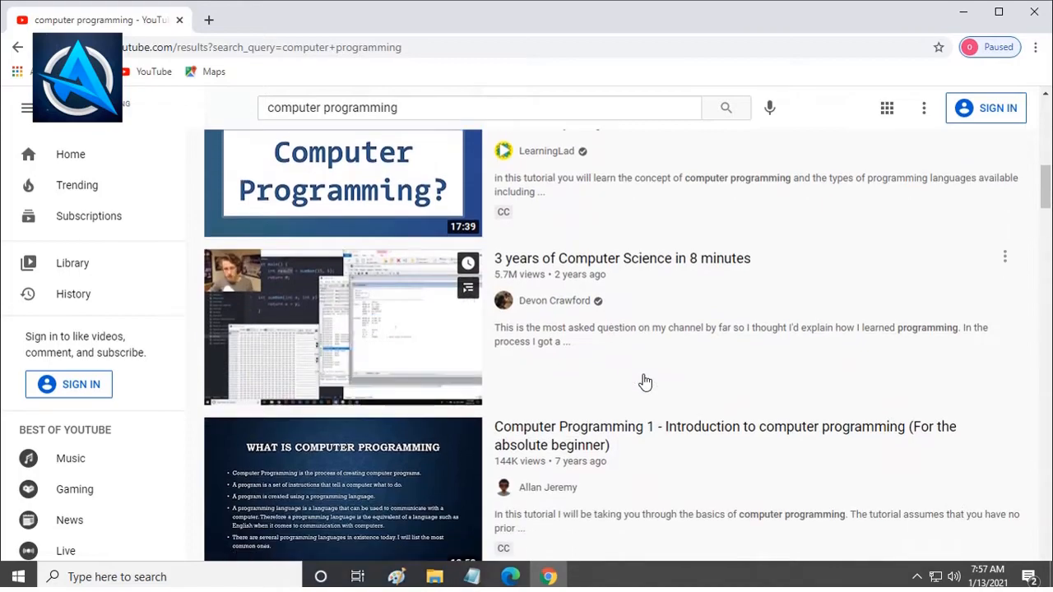
scroll(down, 3)
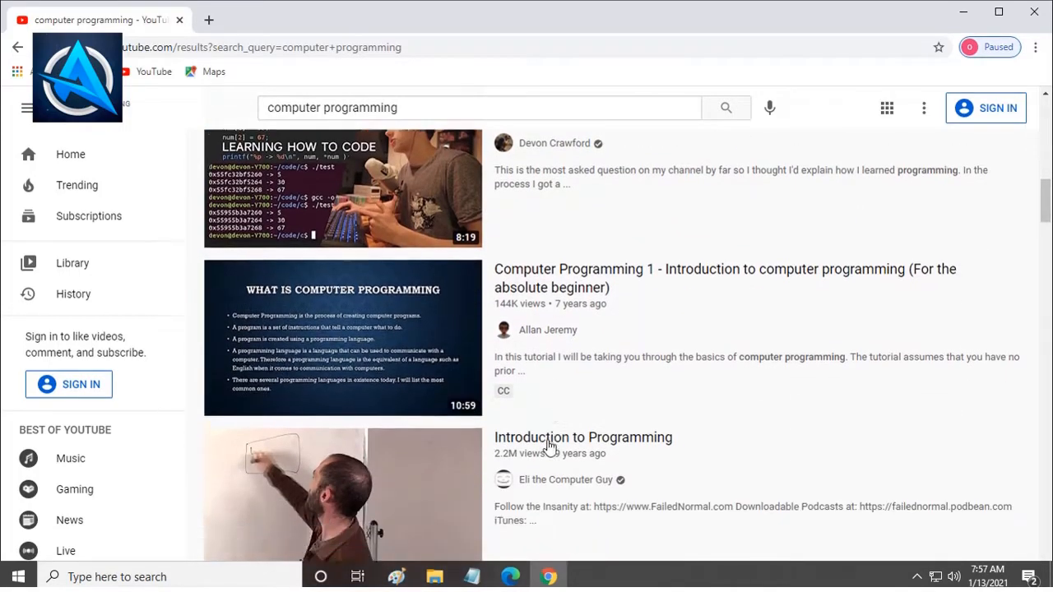
scroll(down, 3)
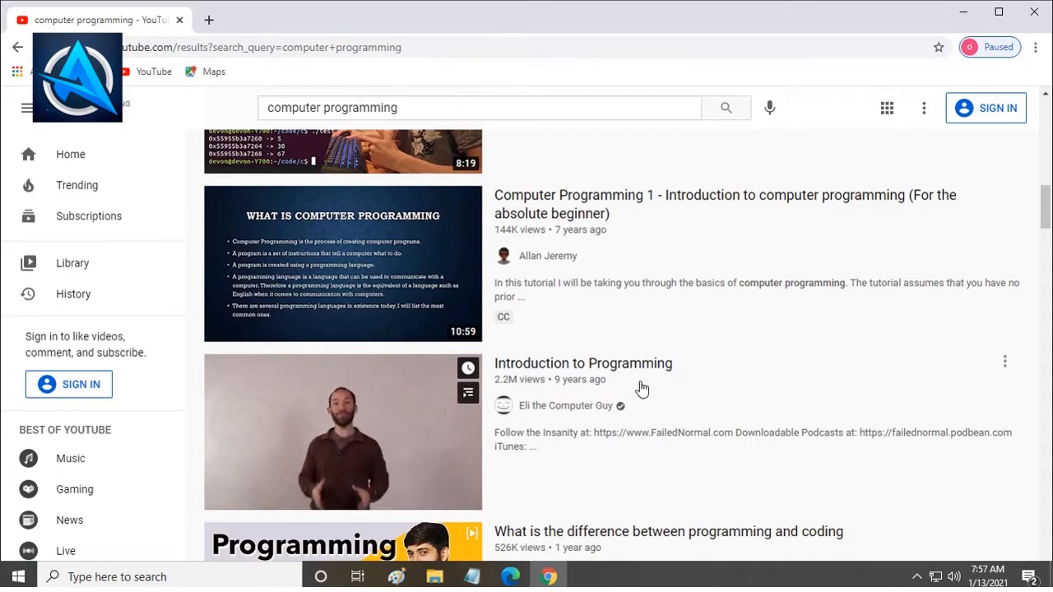
Search 'artificial intelligence course' and scroll past ads and playlists to the Stanford CS221 lectures.
click(478, 107)
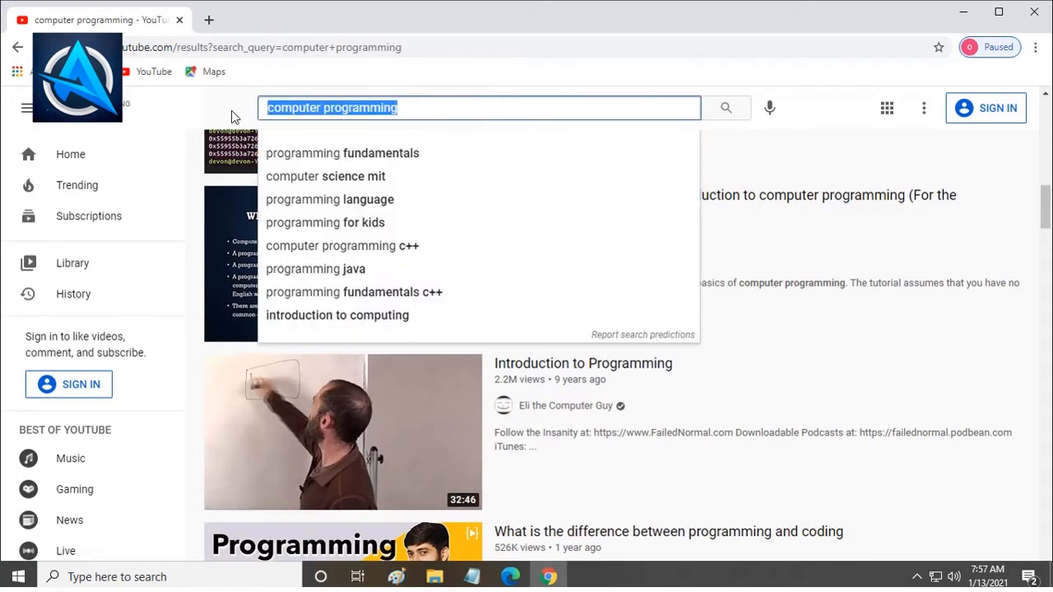
text(artificial intellingence course)
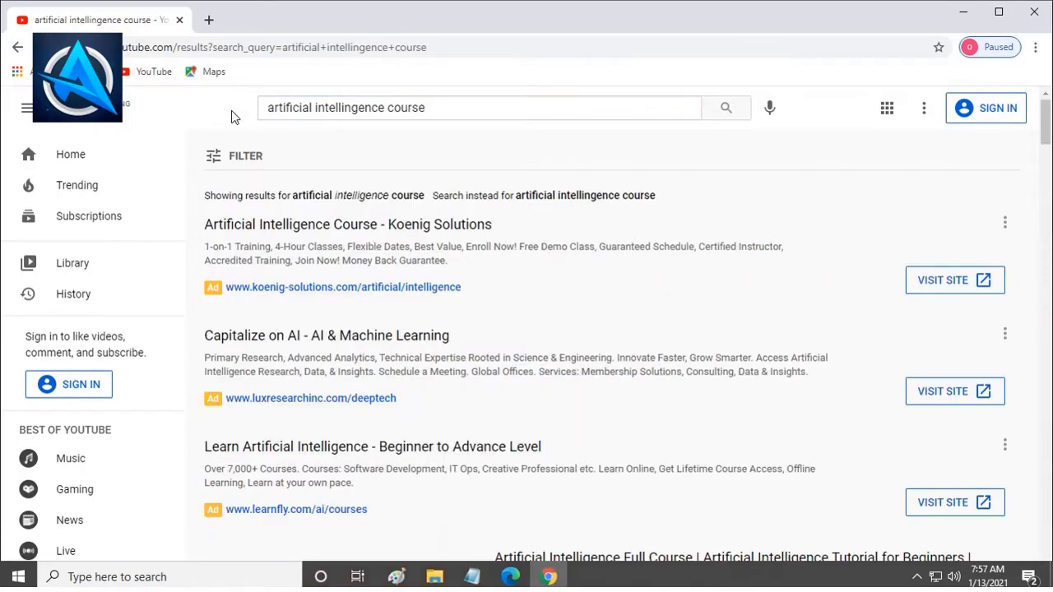
scroll(down, 3)
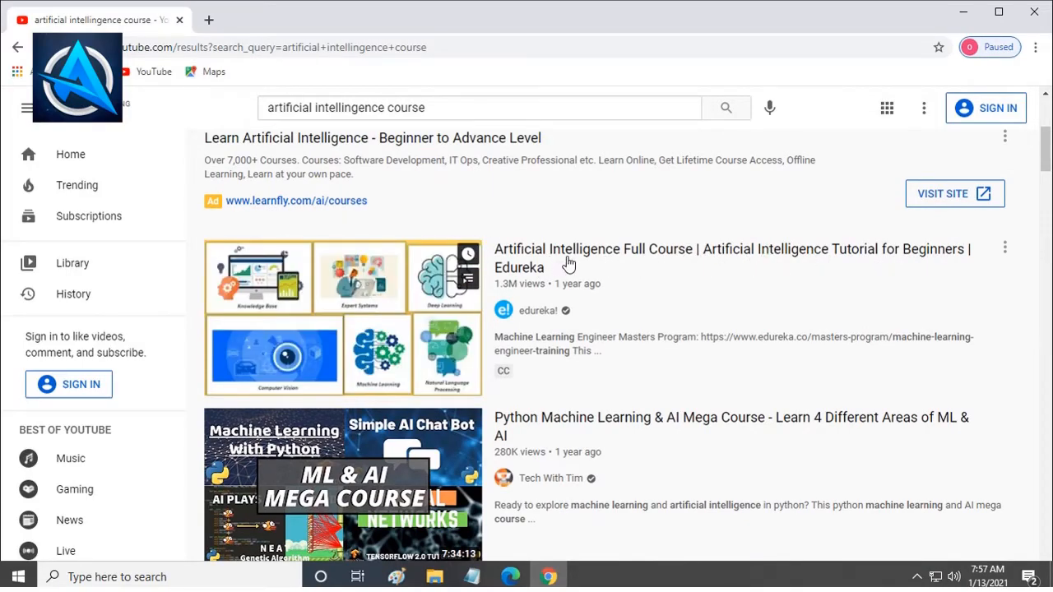
scroll(down, 3)
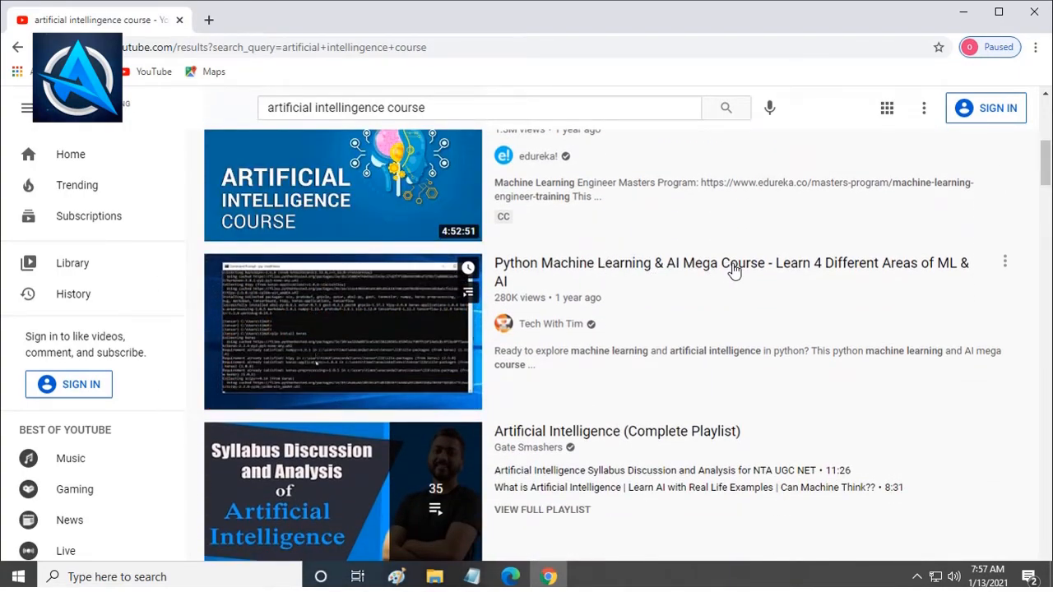
scroll(down, 3)
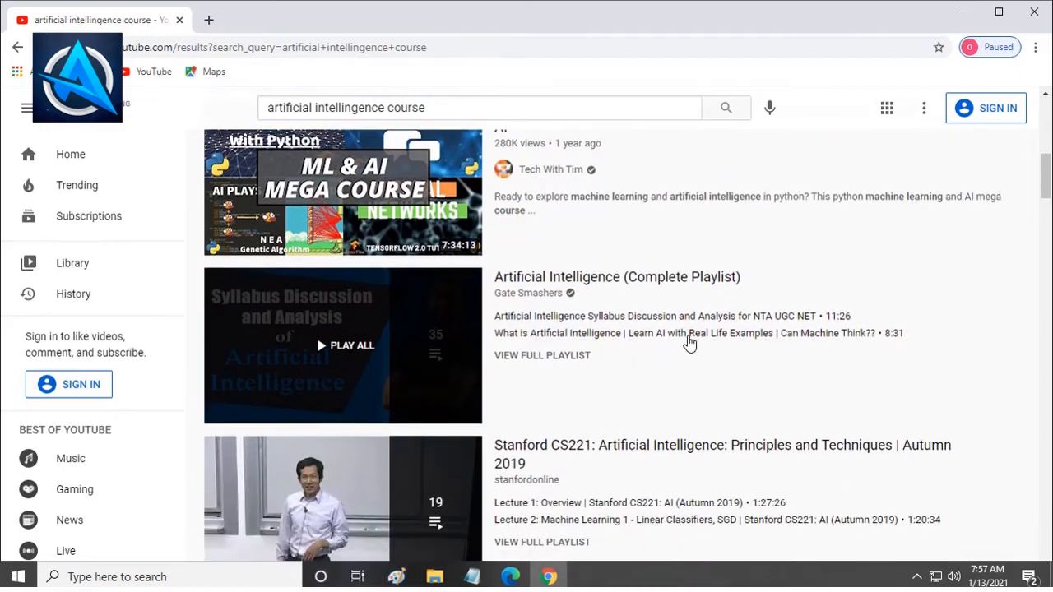
scroll(down, 3)
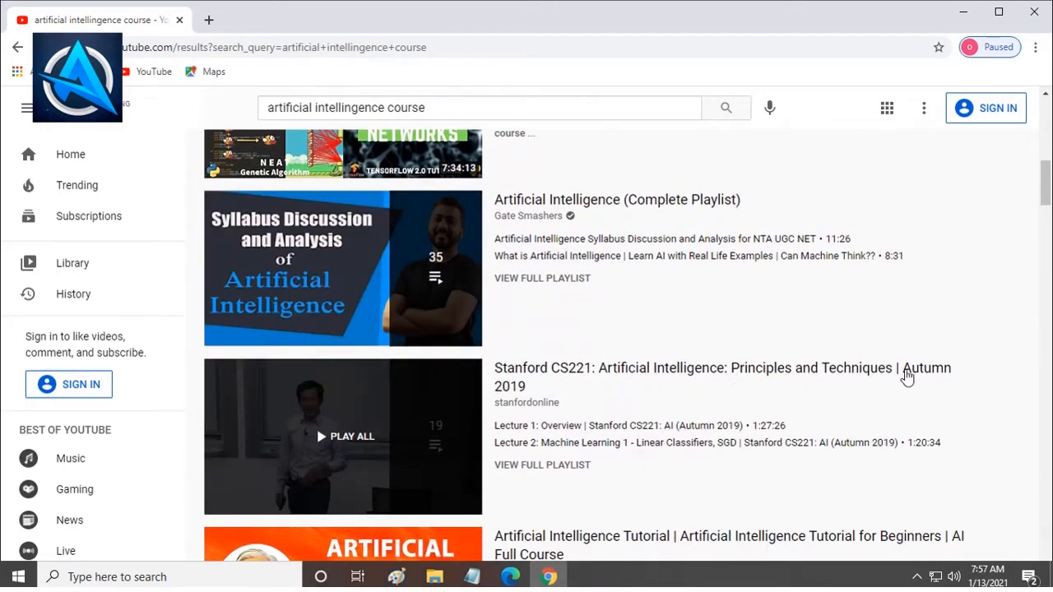
scroll(down, 3)
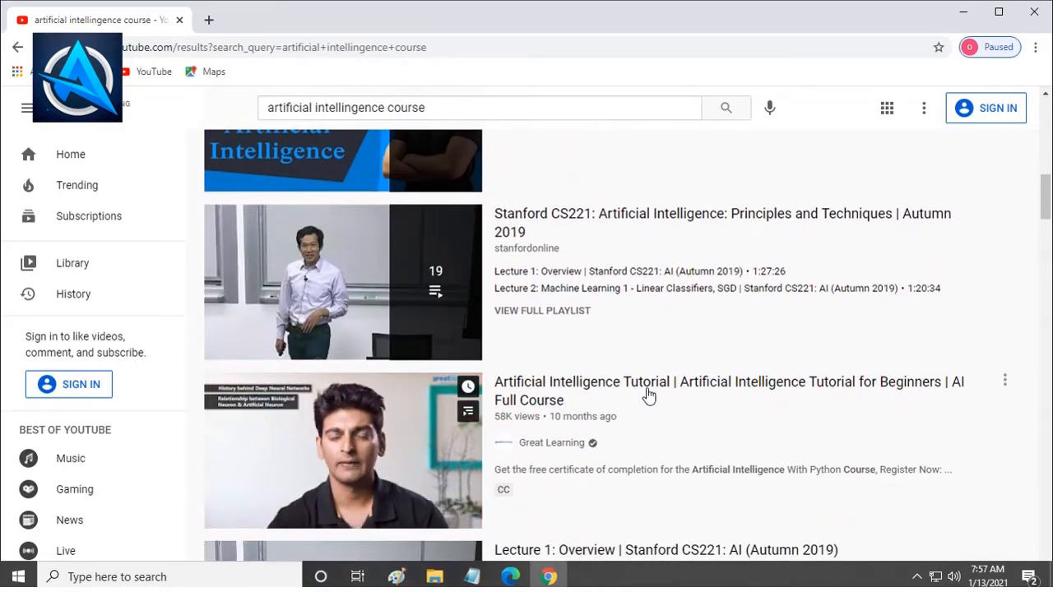
scroll(down, 3)
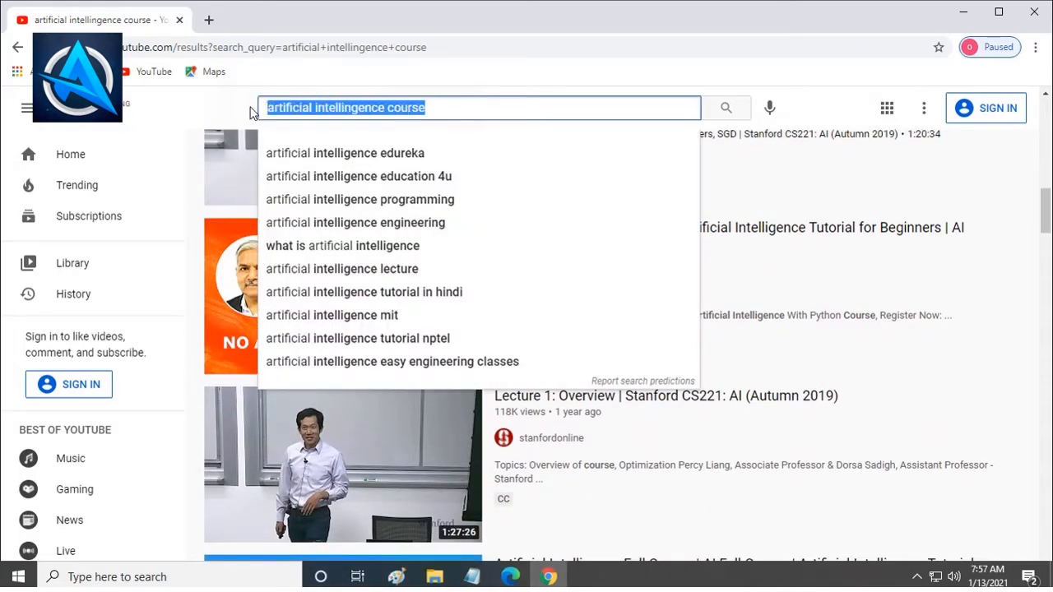
Search 'health benefits of oranges' and scroll past the ads through the orange health videos.
text(health benefits of)
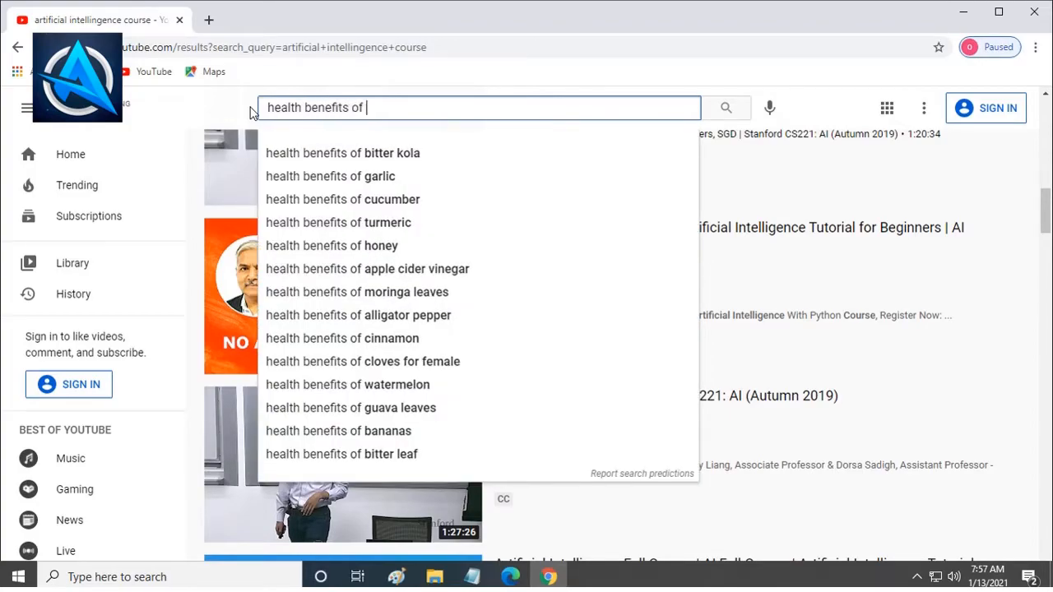
text(oranges)
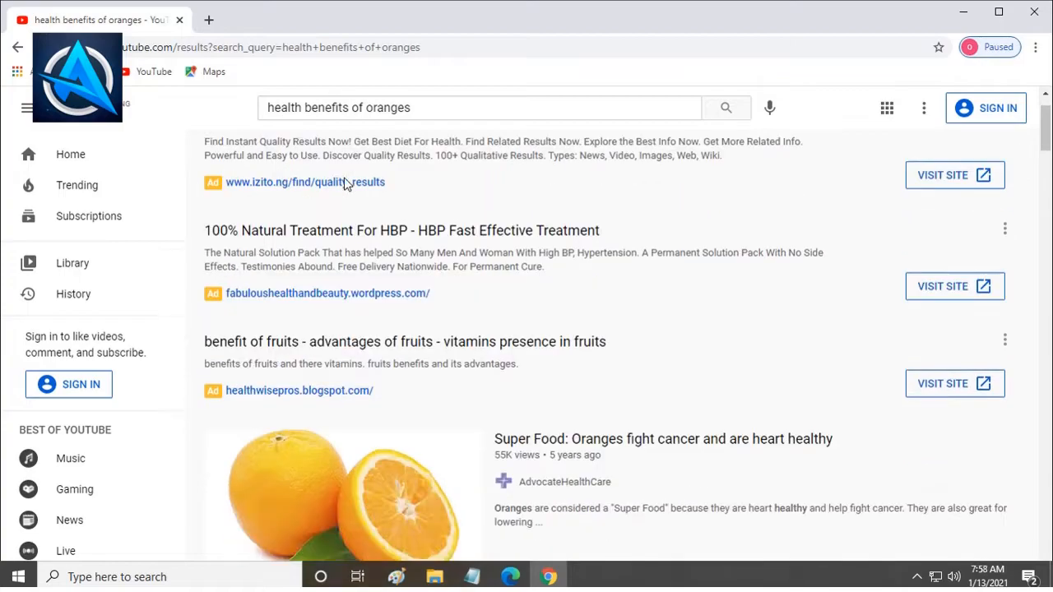
scroll(down, 3)
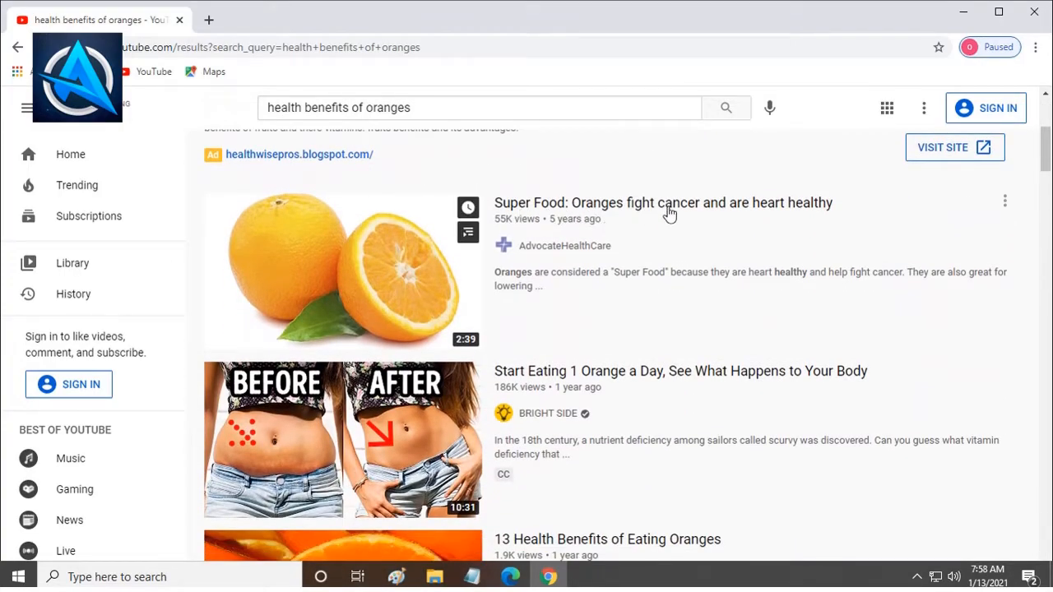
mouse_move(604, 338)
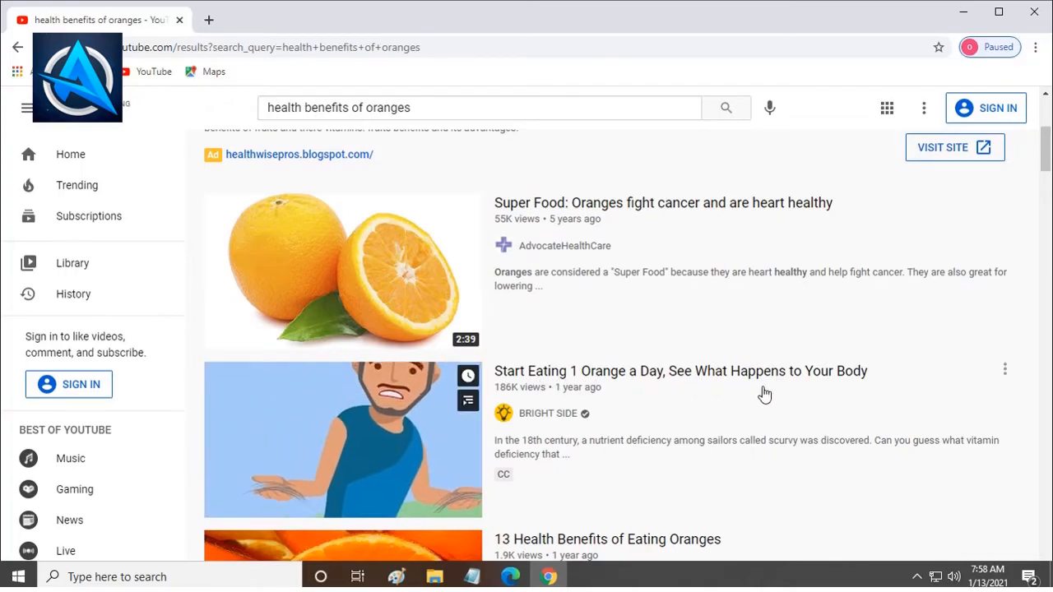
scroll(down, 3)
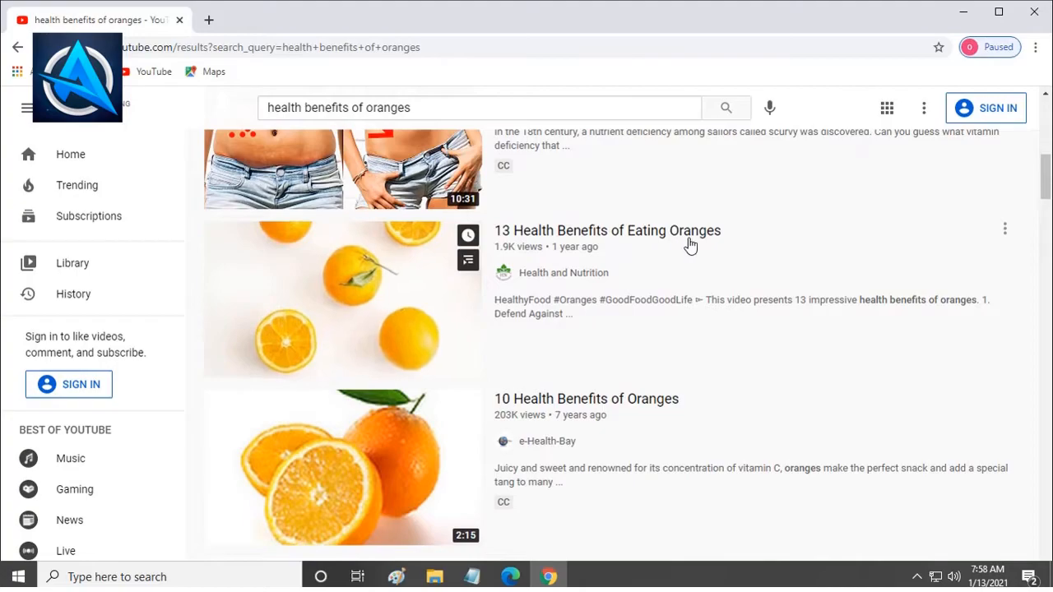
scroll(down, 3)
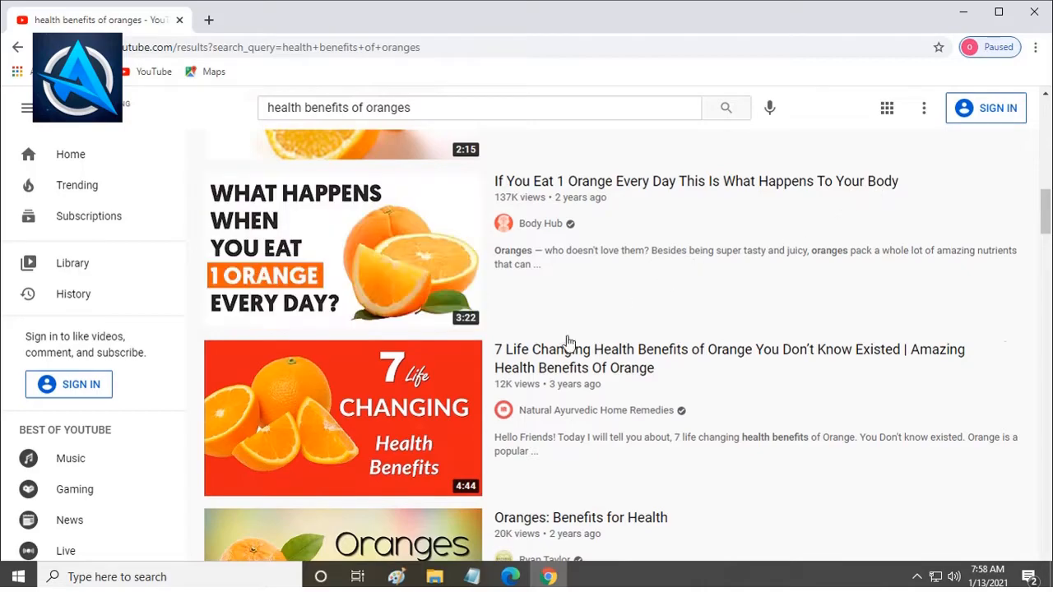
scroll(down, 3)
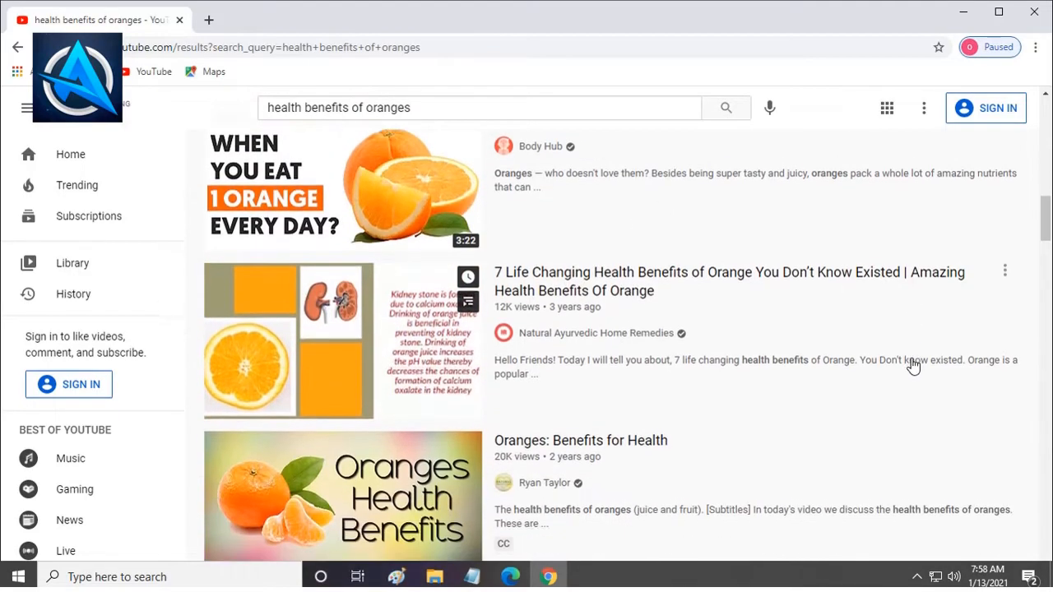
scroll(down, 3)
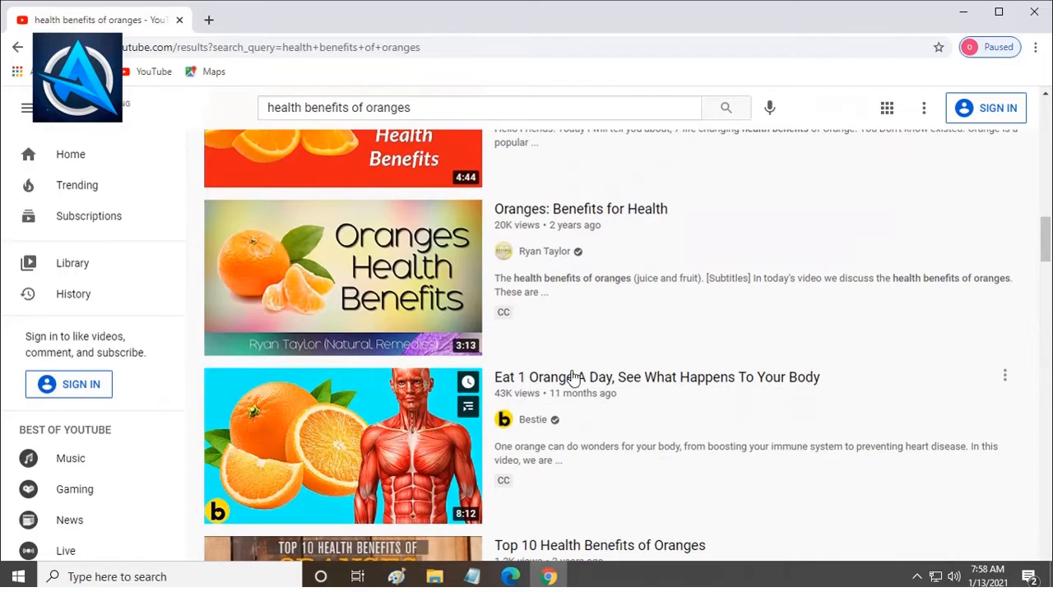
scroll(down, 3)
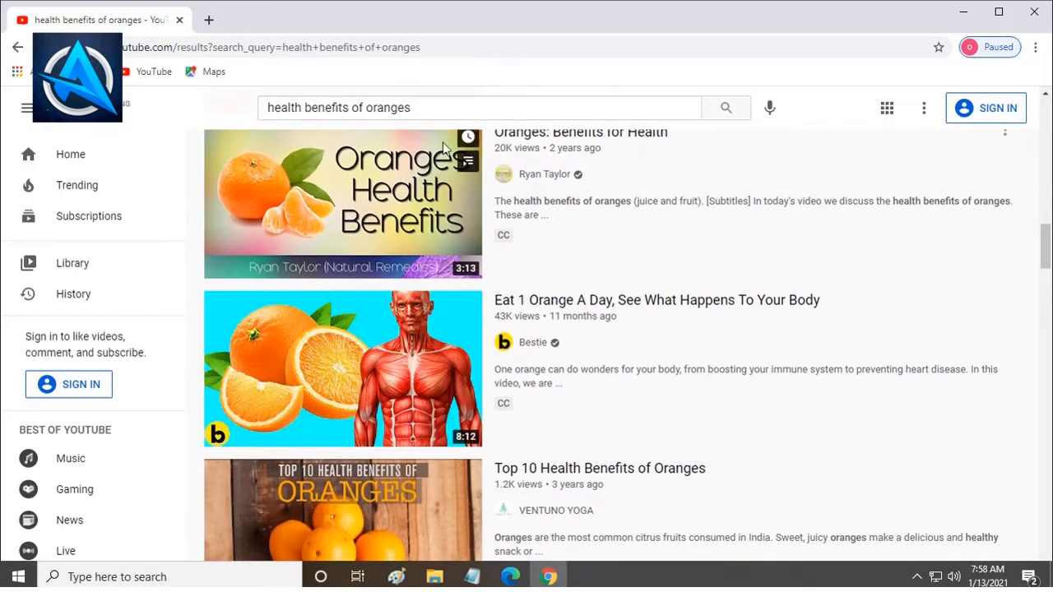
Search 'mastering good parenting' and scroll past the ads through the parenting advice videos.
click(480, 107)
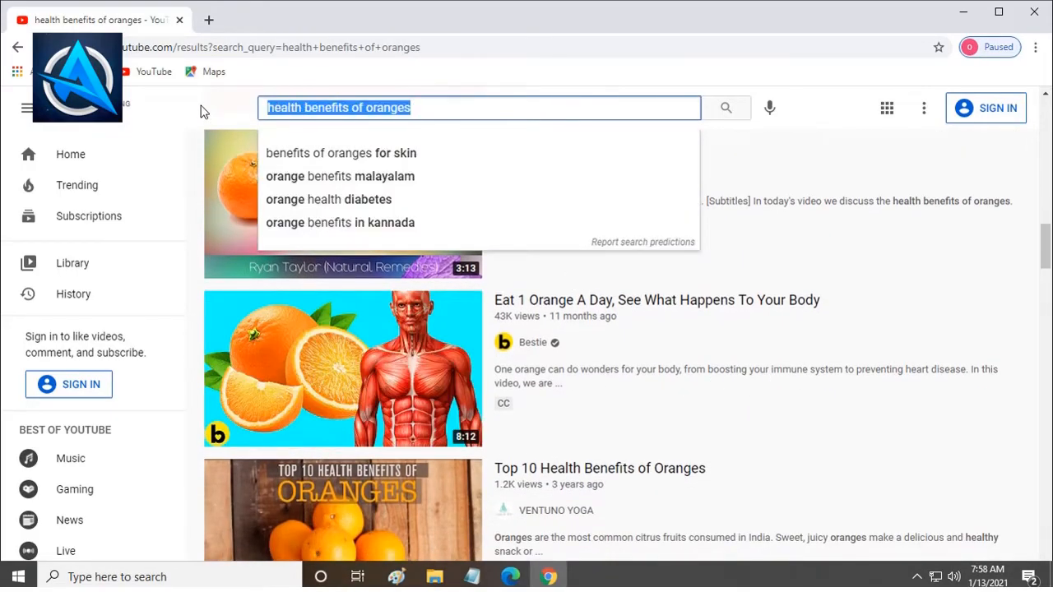
text(mastering good pare)
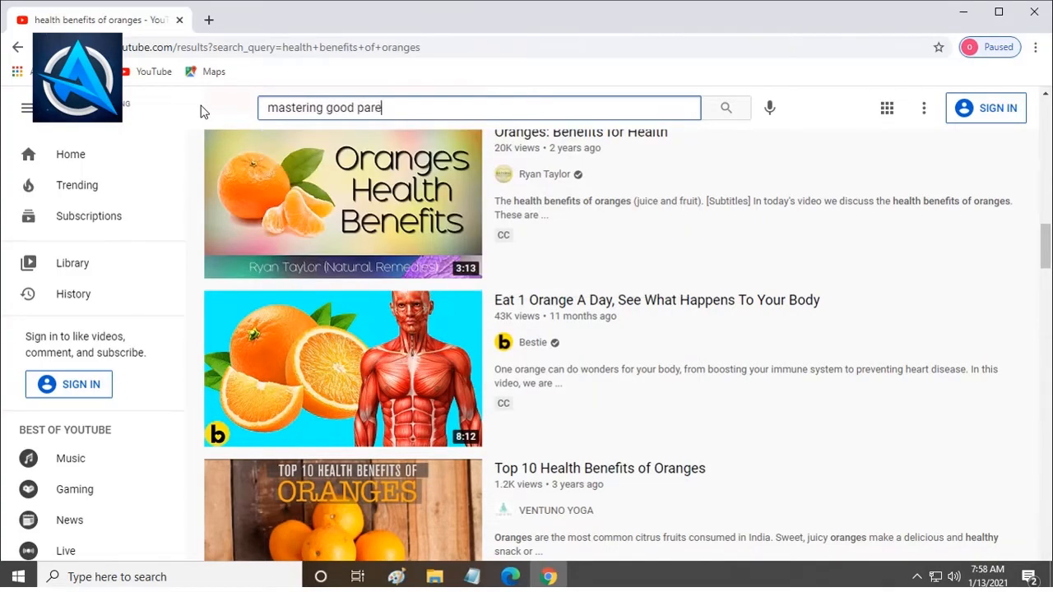
text(nting)
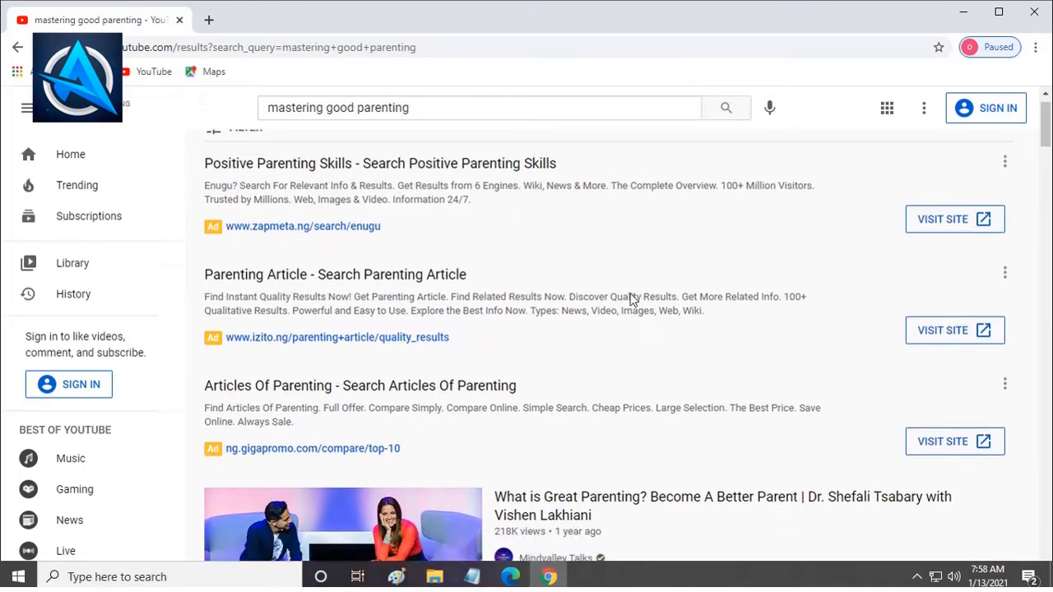
scroll(down, 3)
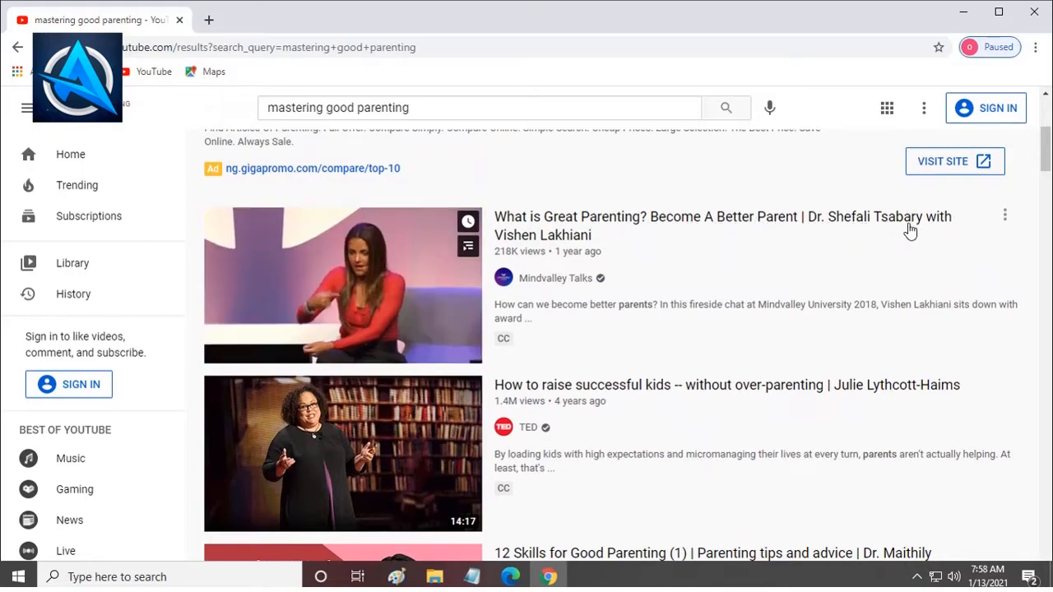
mouse_move(634, 247)
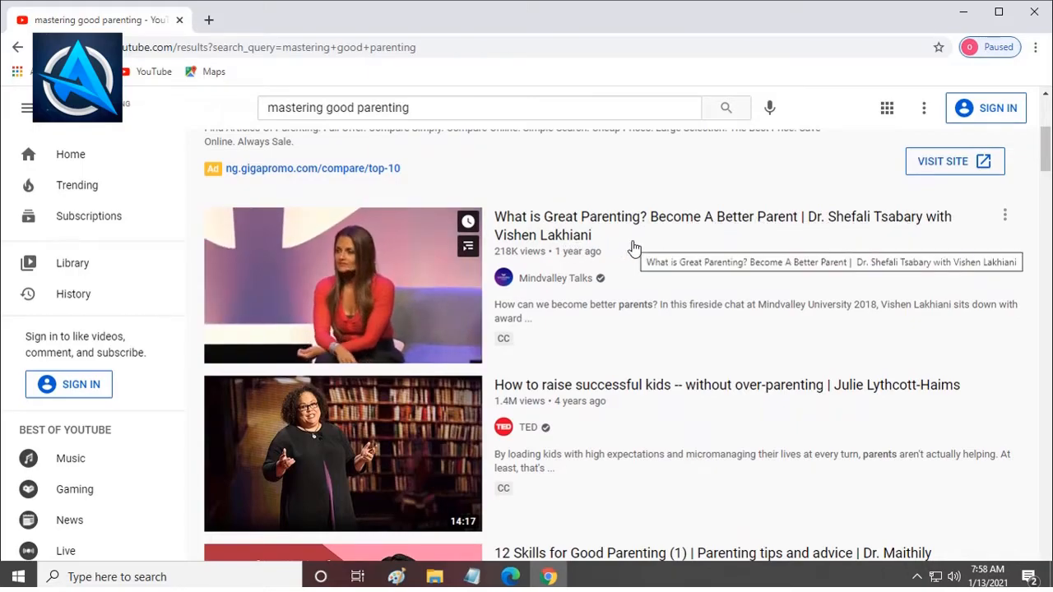
scroll(down, 3)
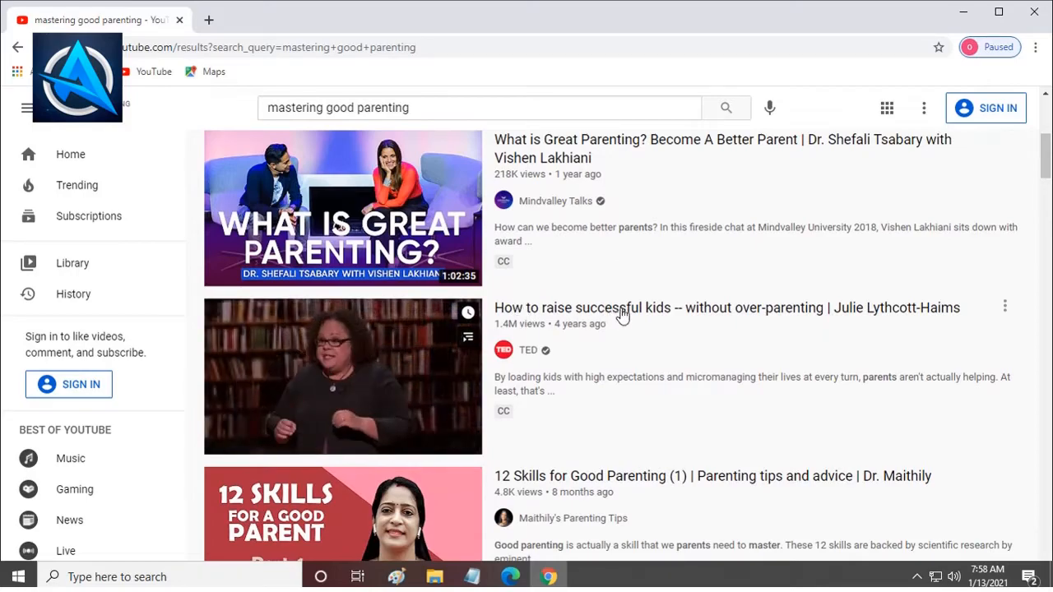
scroll(down, 3)
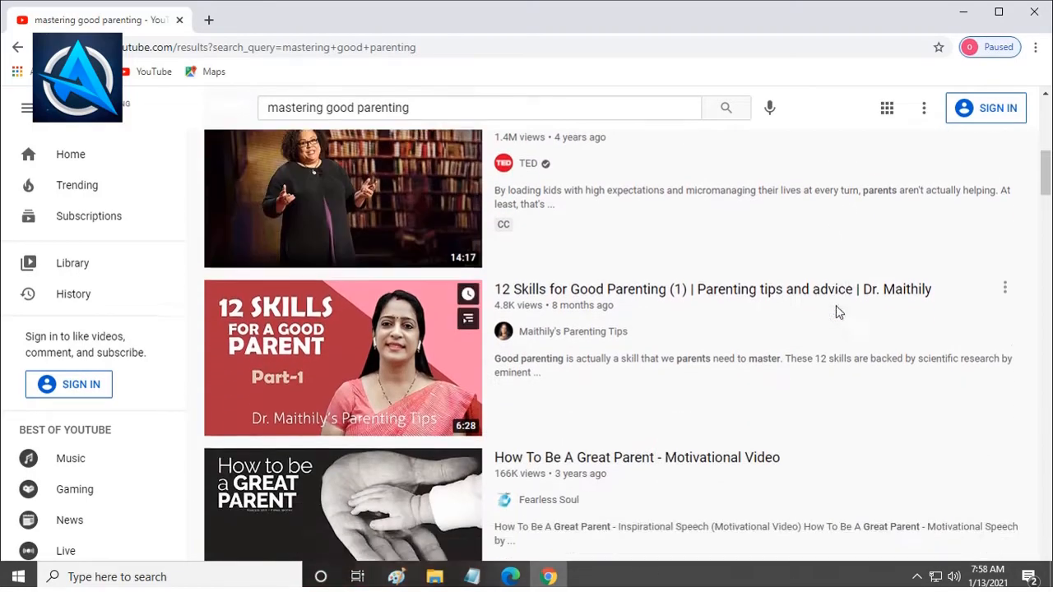
scroll(down, 3)
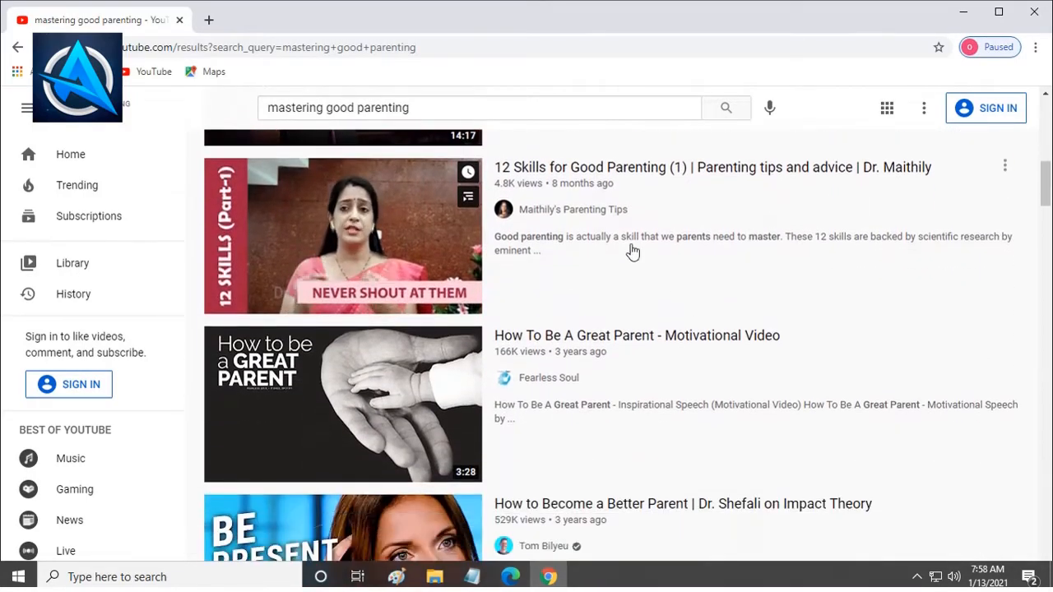
Search 'Akanne Edtech' and scroll to the channel result with its Subscribe button.
click(480, 109)
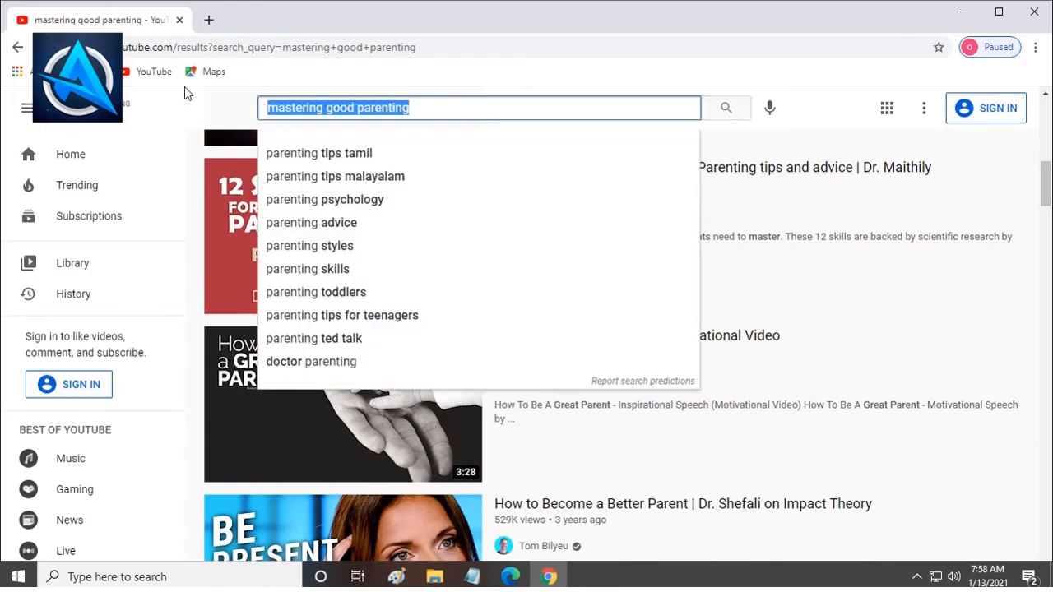
text(A)
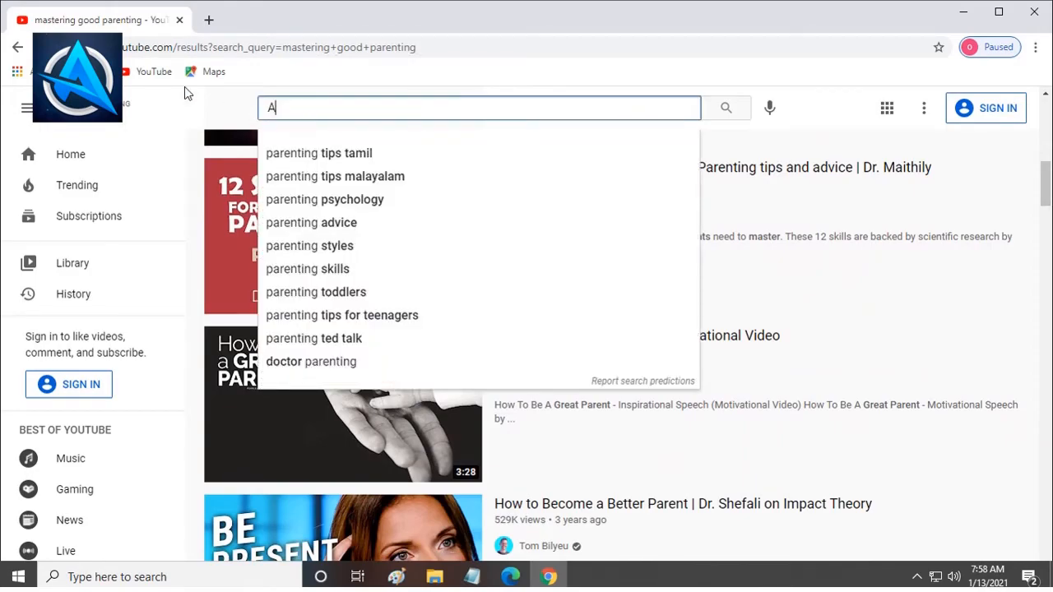
text(kanne Edtech)
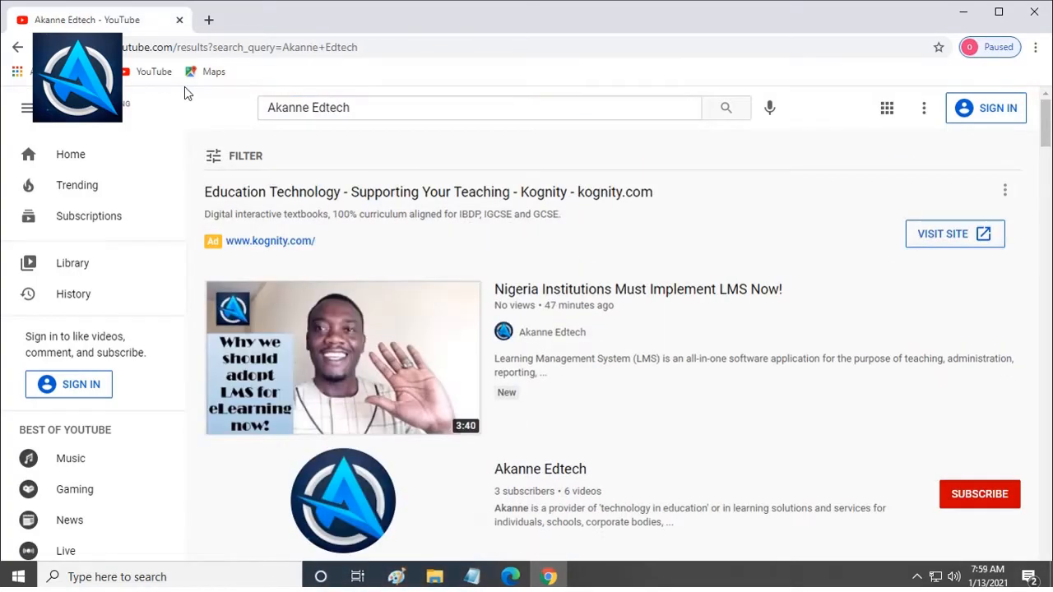
scroll(down, 3)
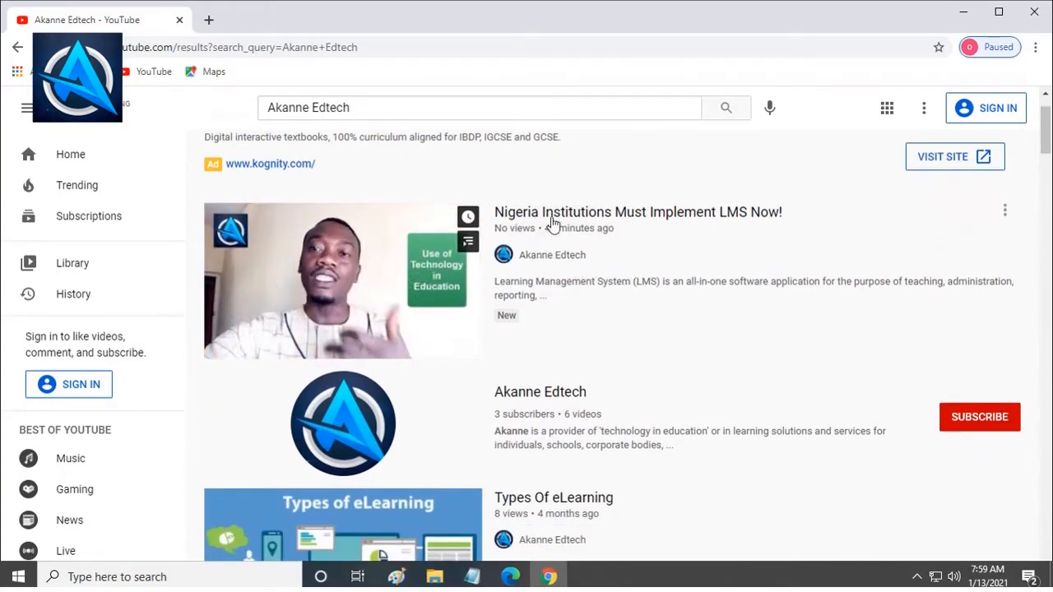
scroll(down, 3)
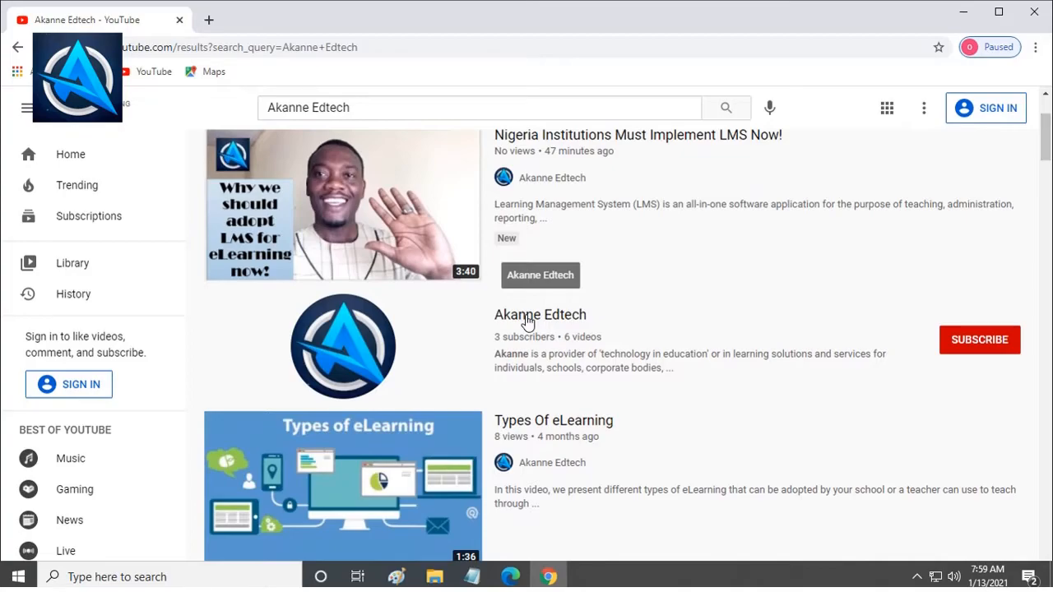
mouse_move(979, 339)
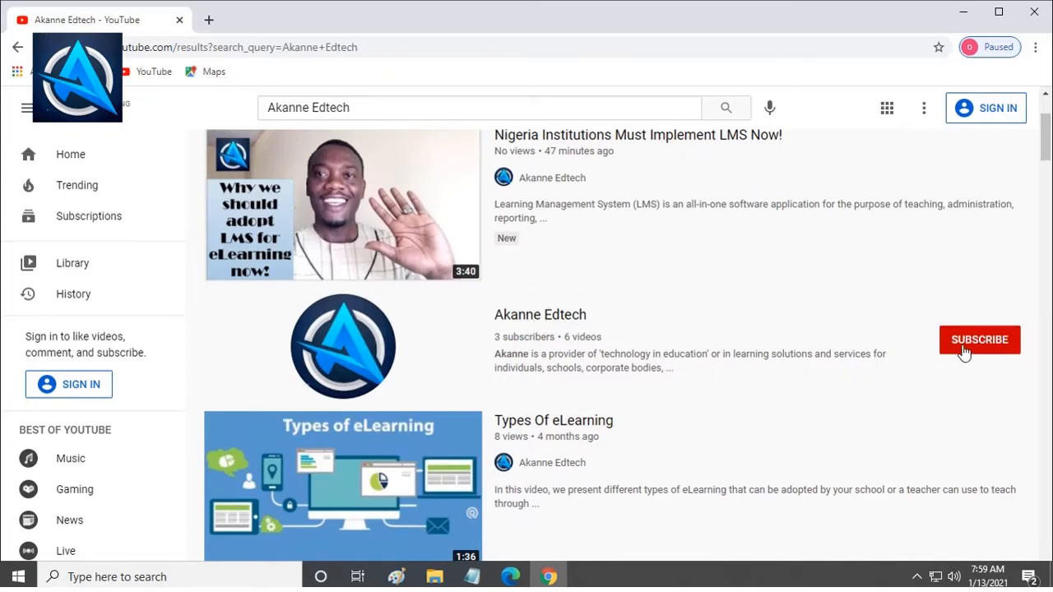